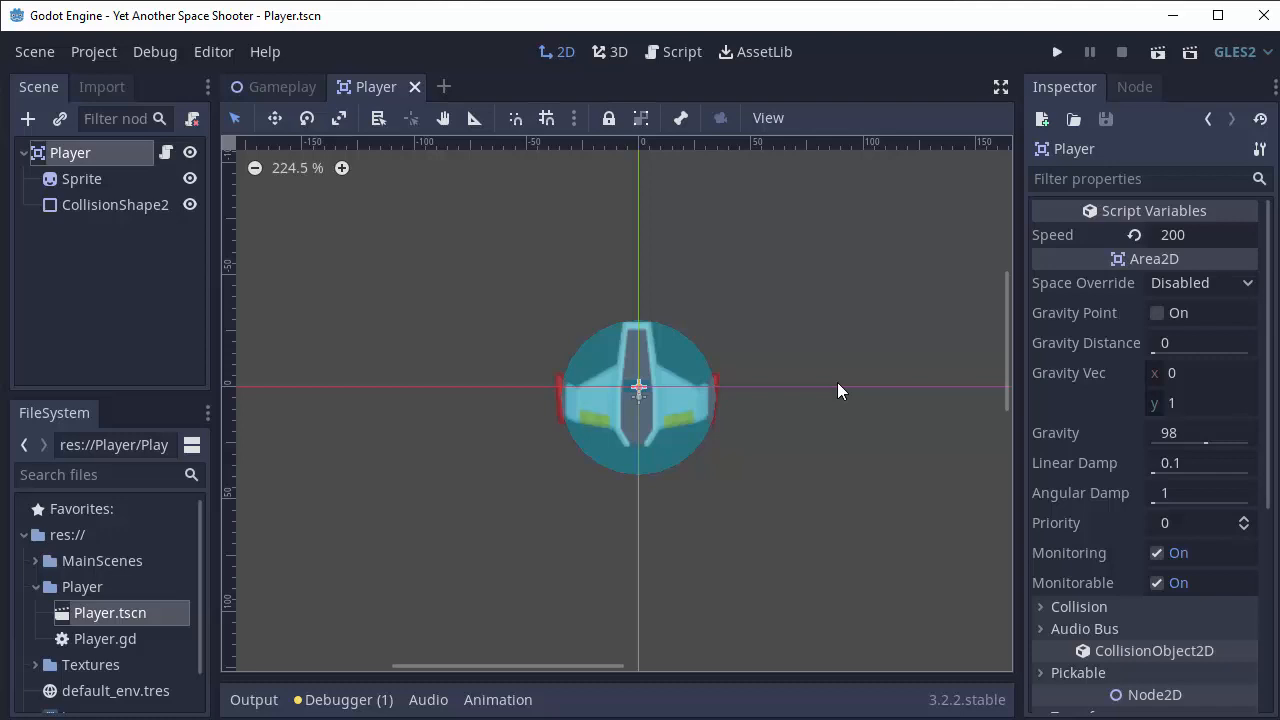
mouse_move(845, 350)
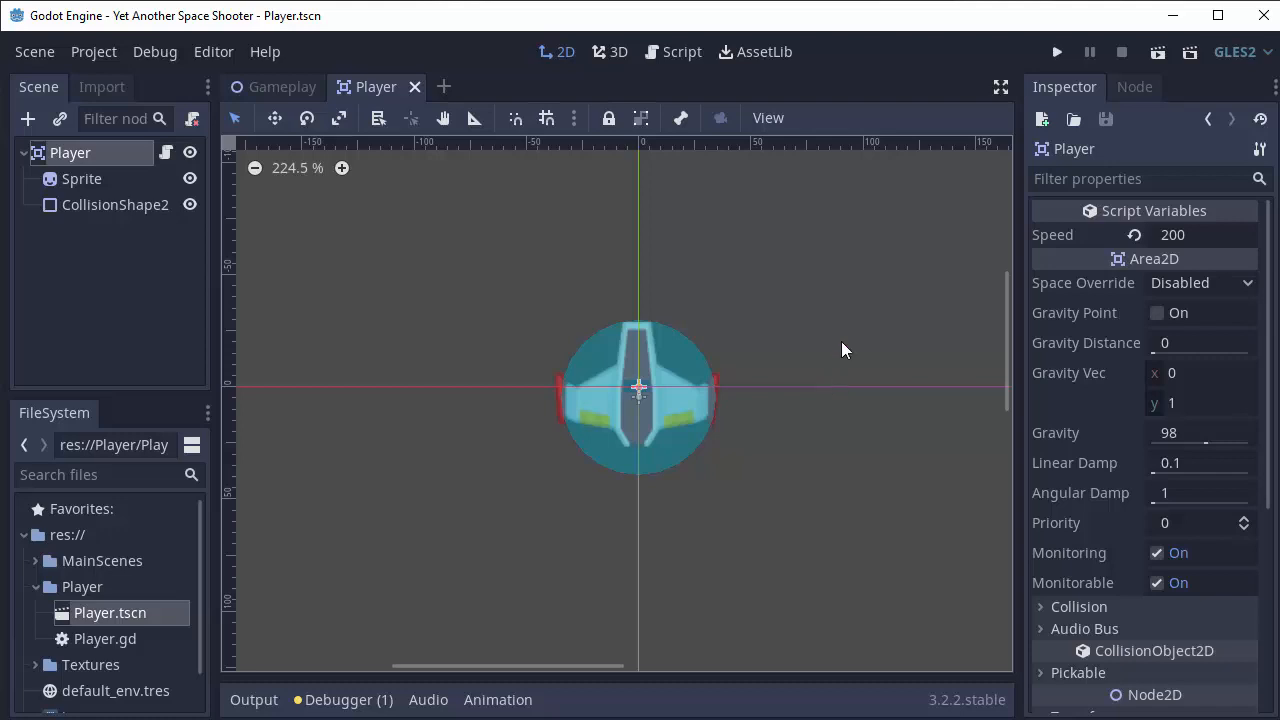
mouse_move(884, 357)
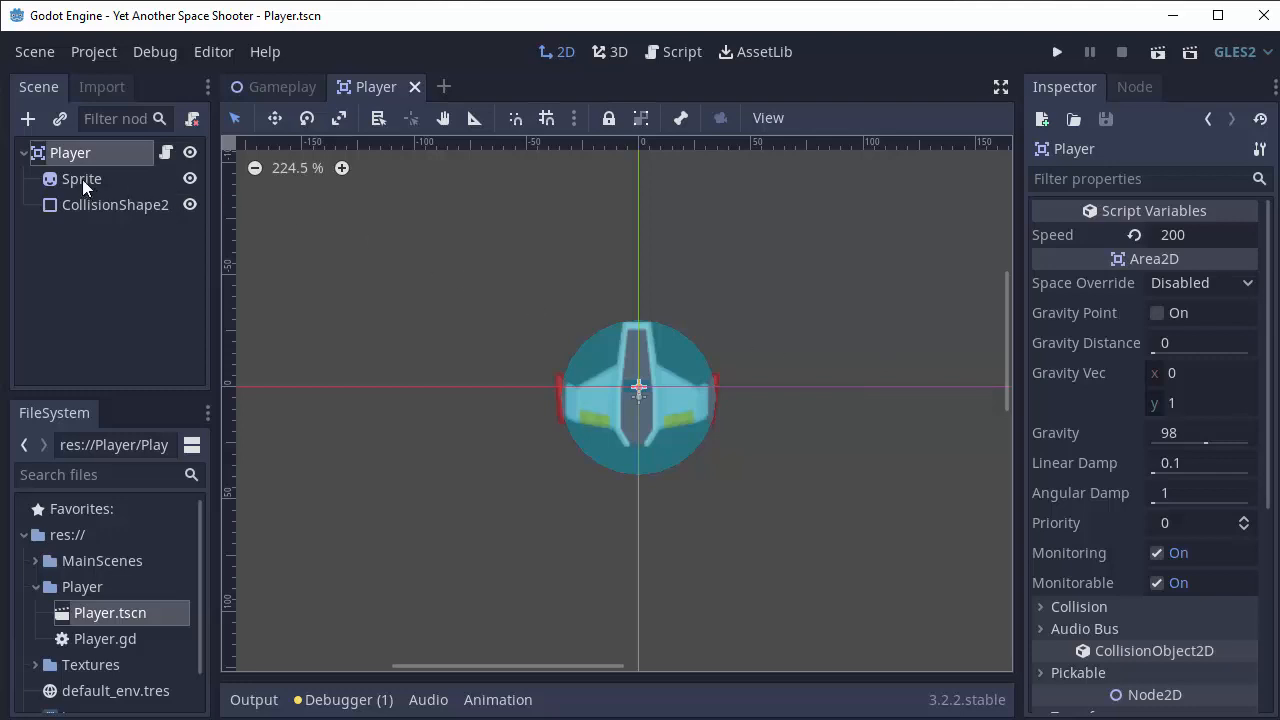
Select the Sprite node and check its Hframes 3, Frame 1 and 0.75 scale
click(82, 178)
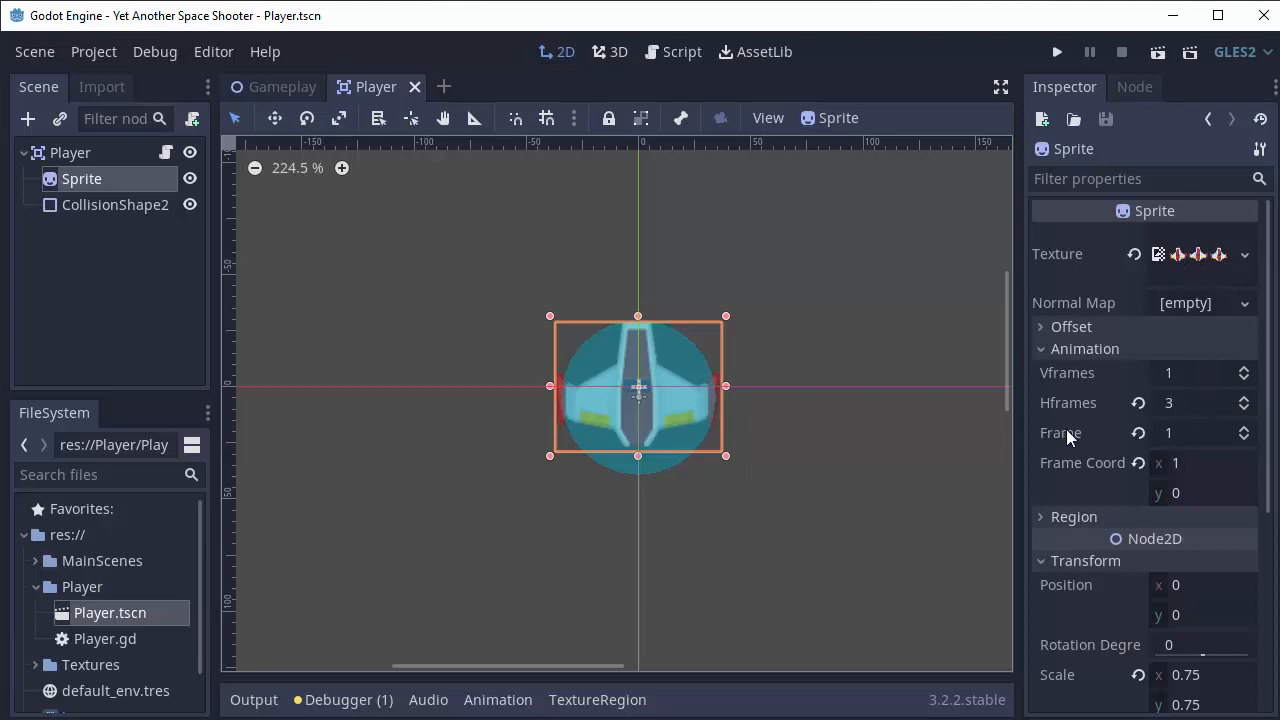
click(1244, 438)
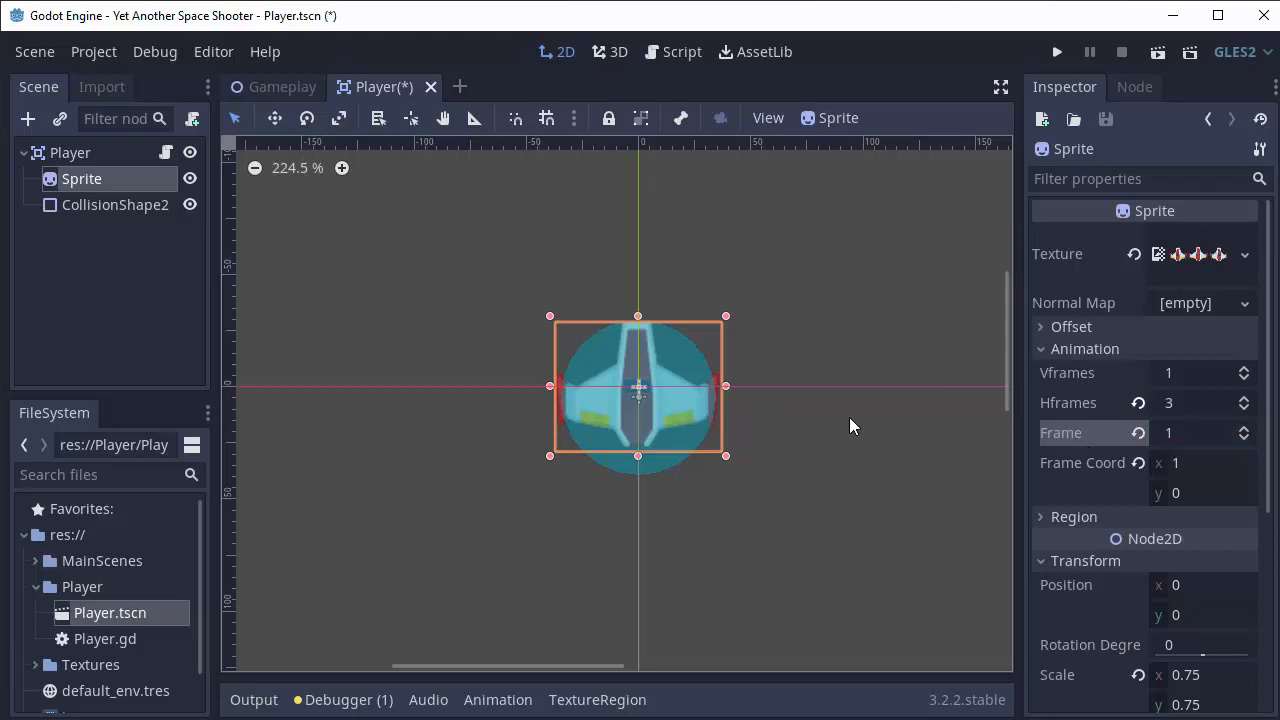
Add 'onready var sprite := $Sprite' to the Player script
click(166, 152)
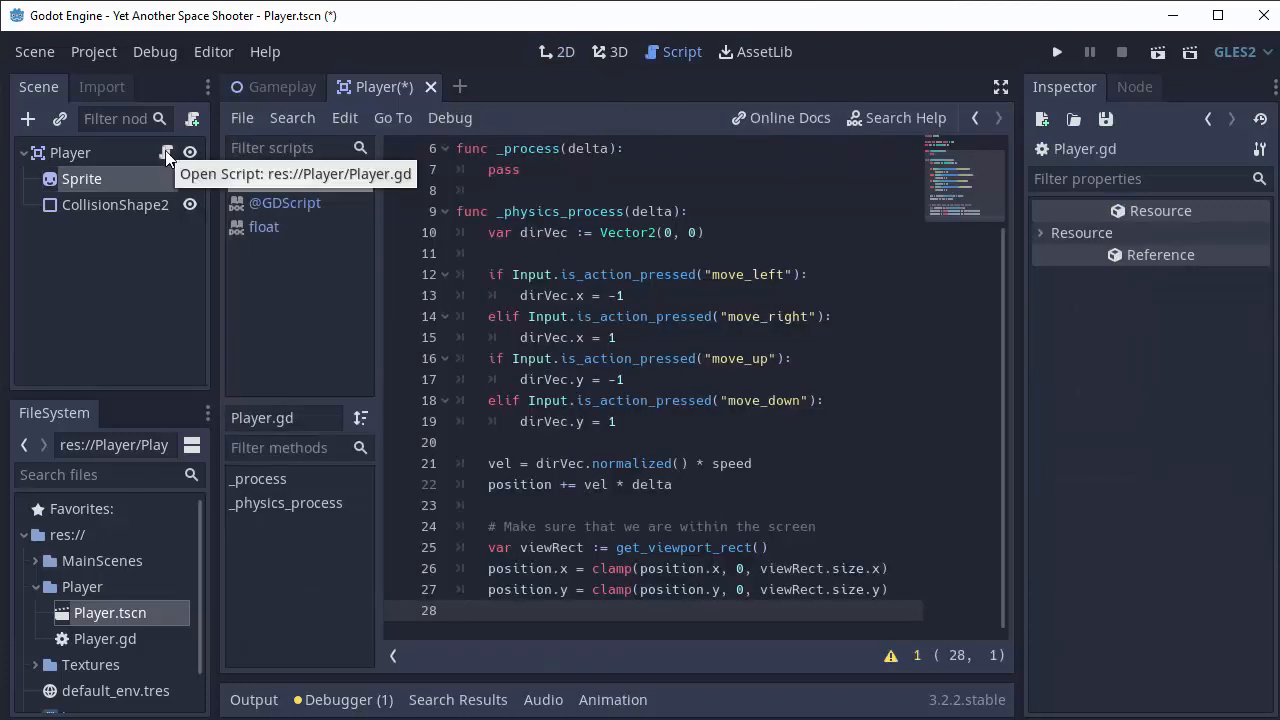
mouse_move(112, 179)
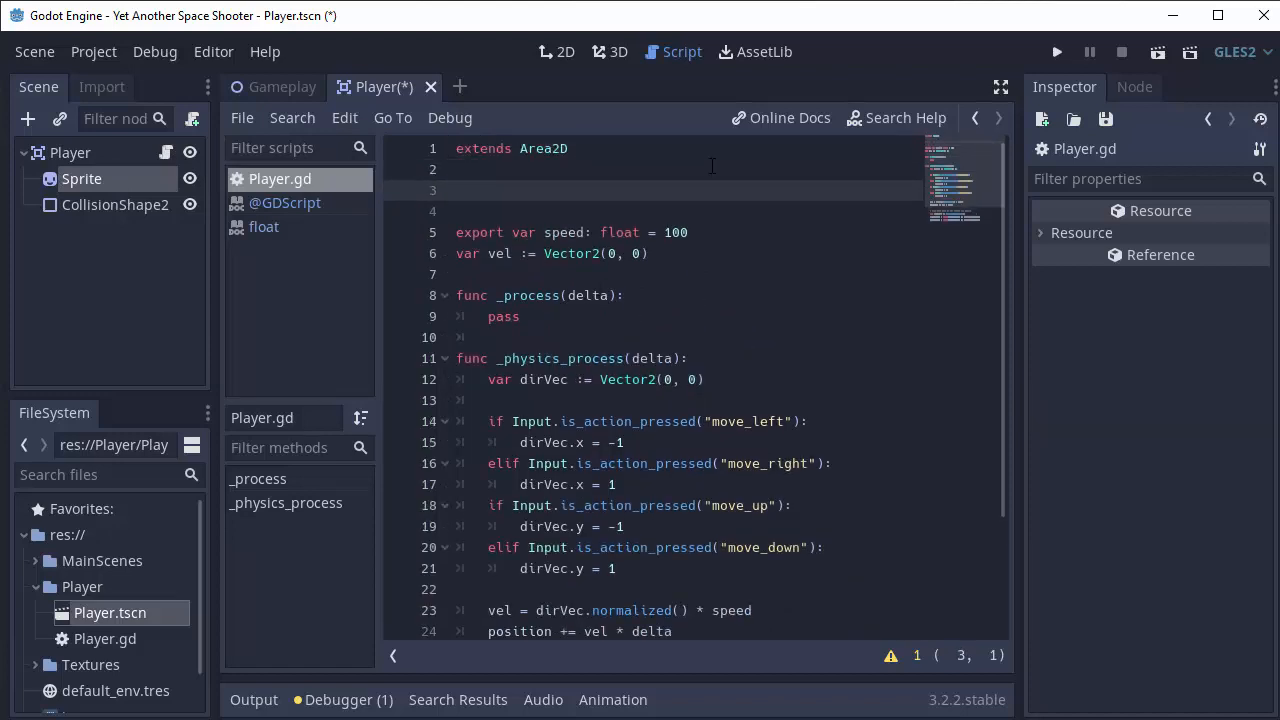
text(onready var)
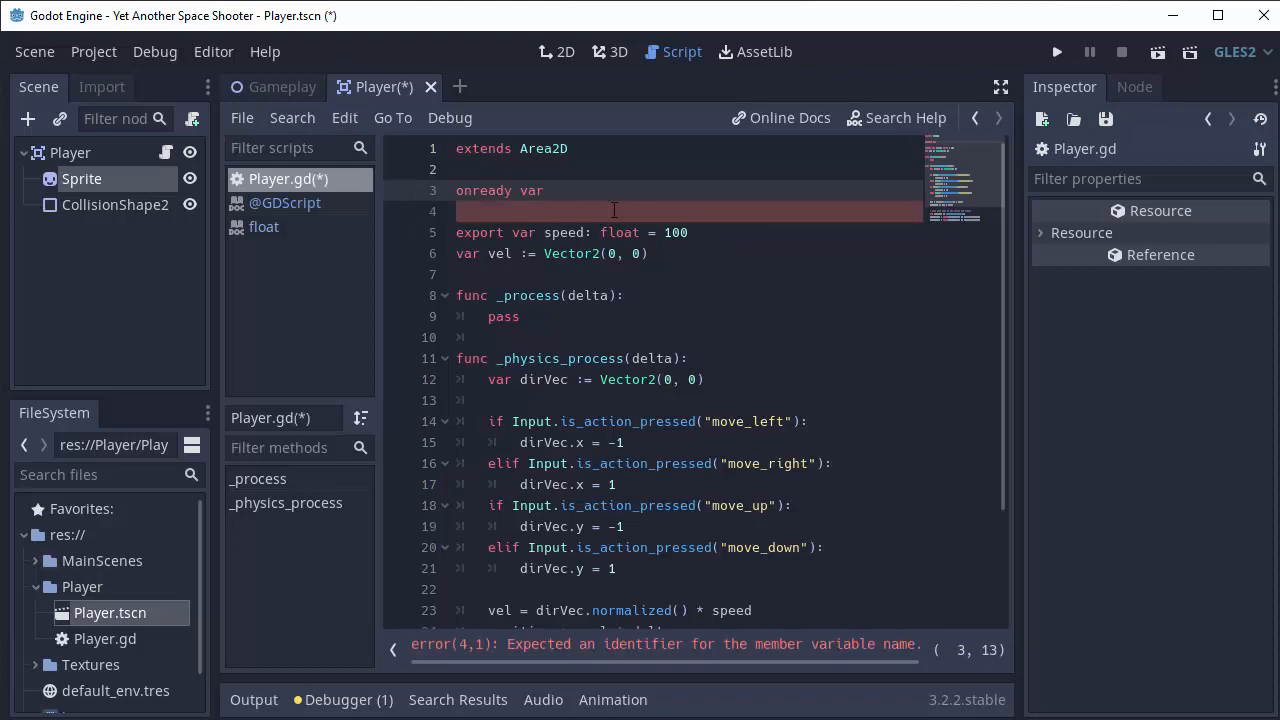
text(sprite)
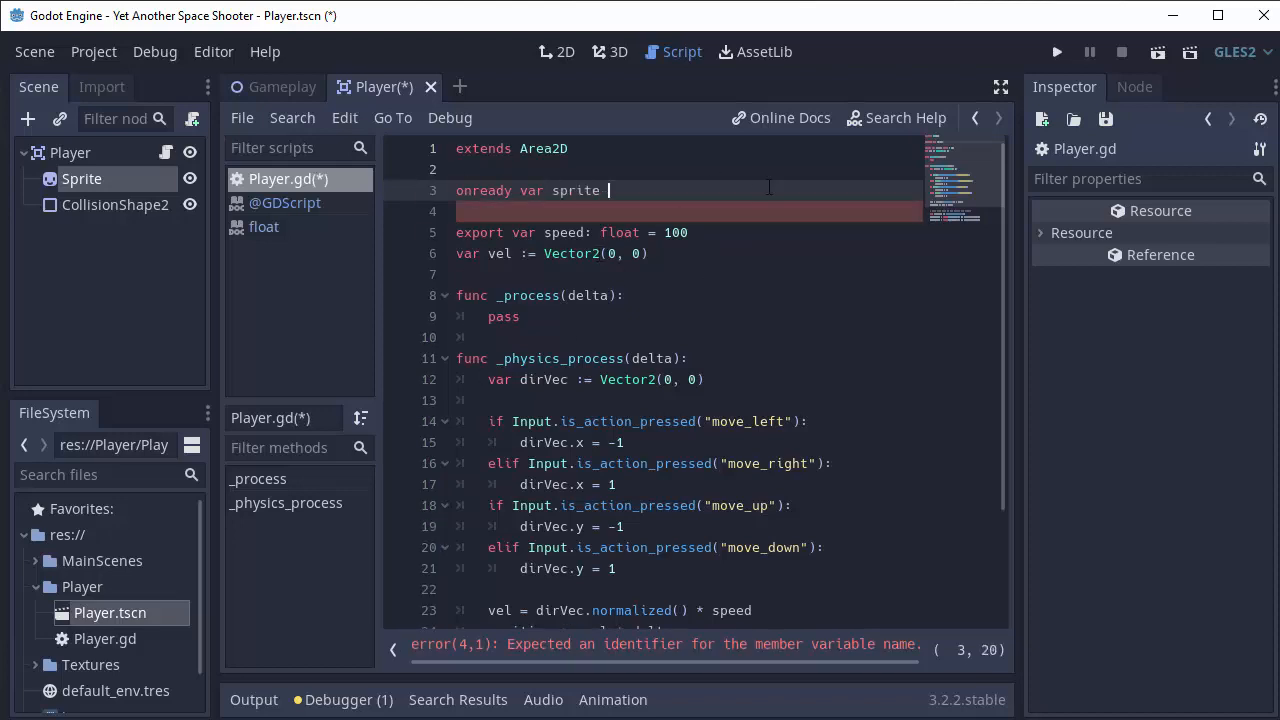
text(:= $Sprite)
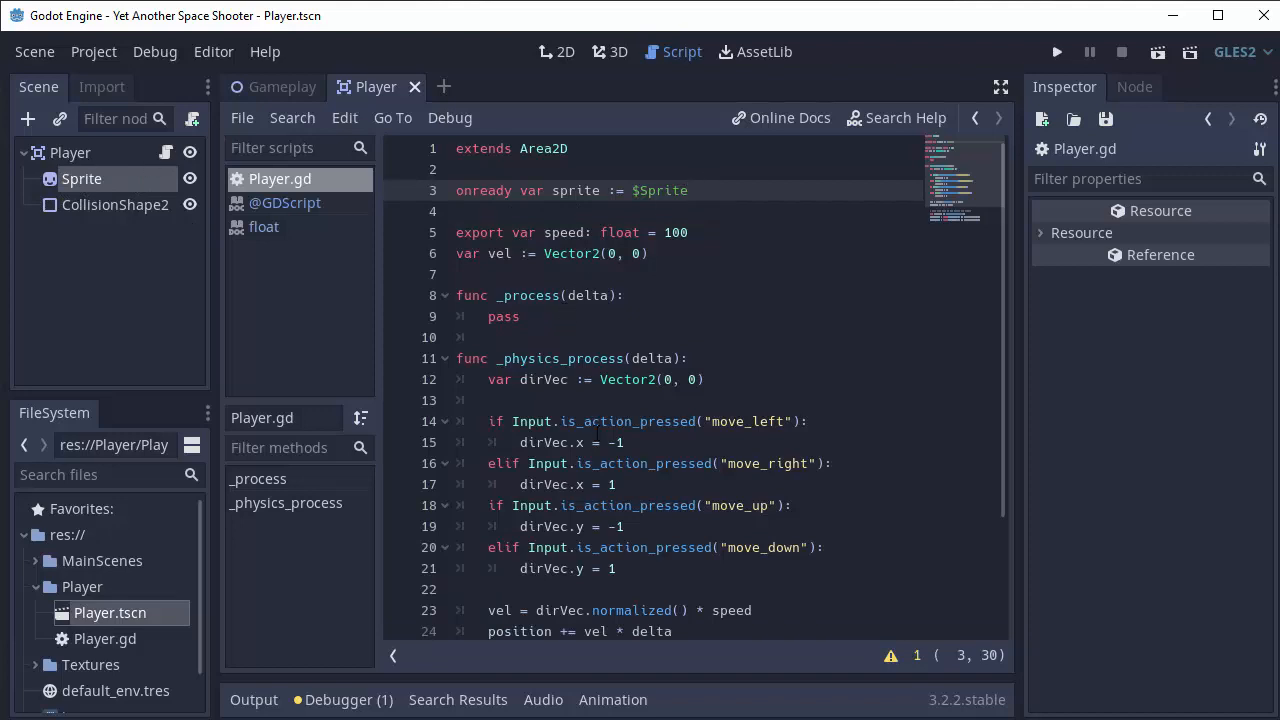
Replace pass with an if branch setting sprite.frame to 0 when vel.x < 0
double_click(503, 316)
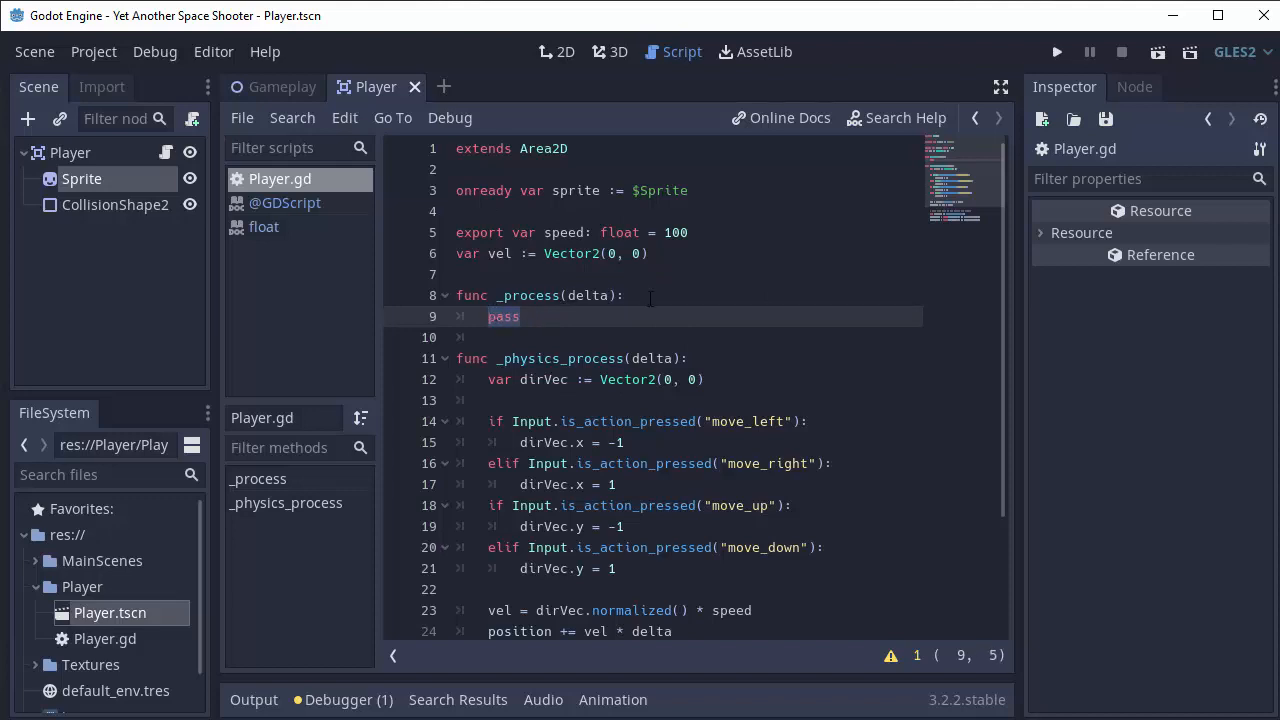
text(if vel.x)
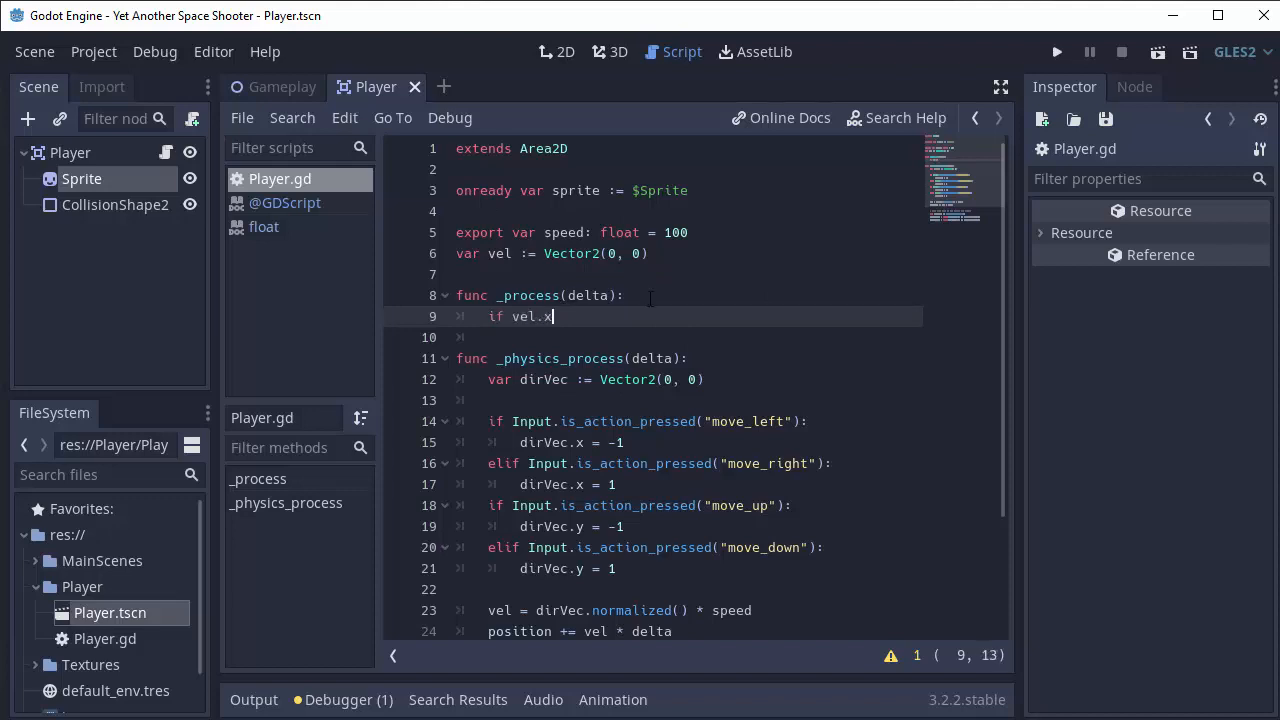
text(< 0:)
text(s)
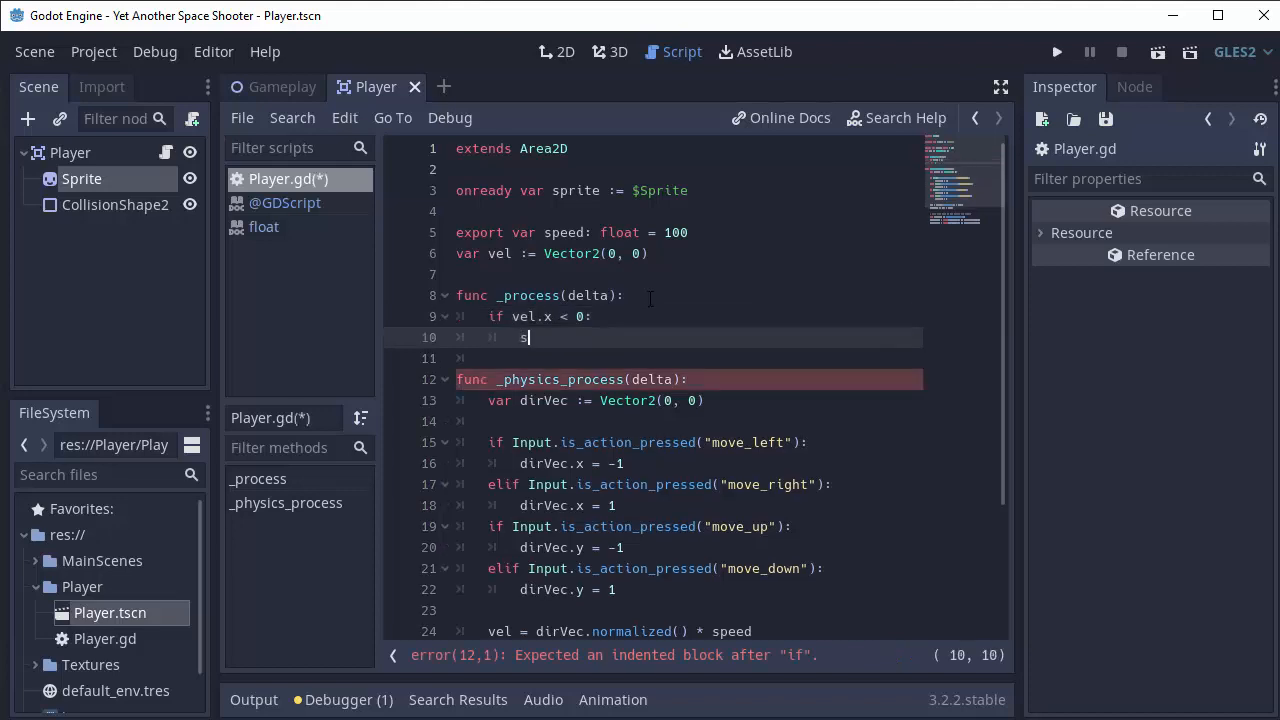
text(prite.frame)
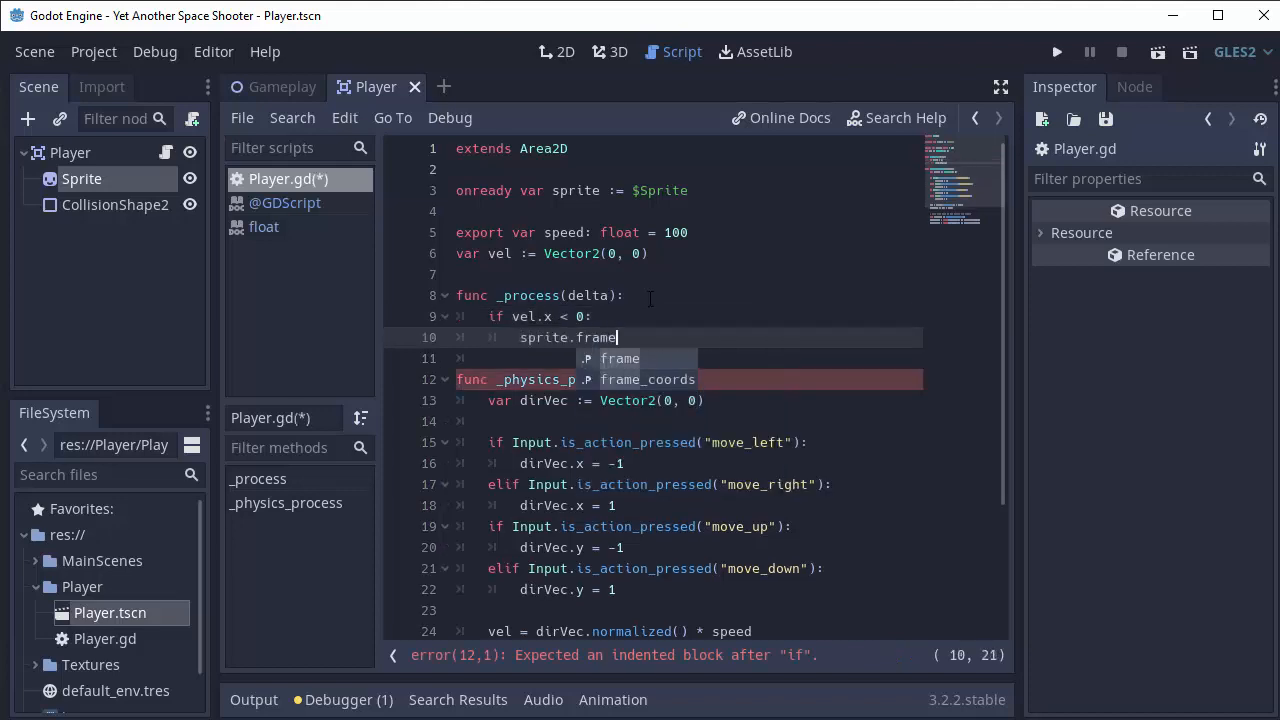
text(= 0)
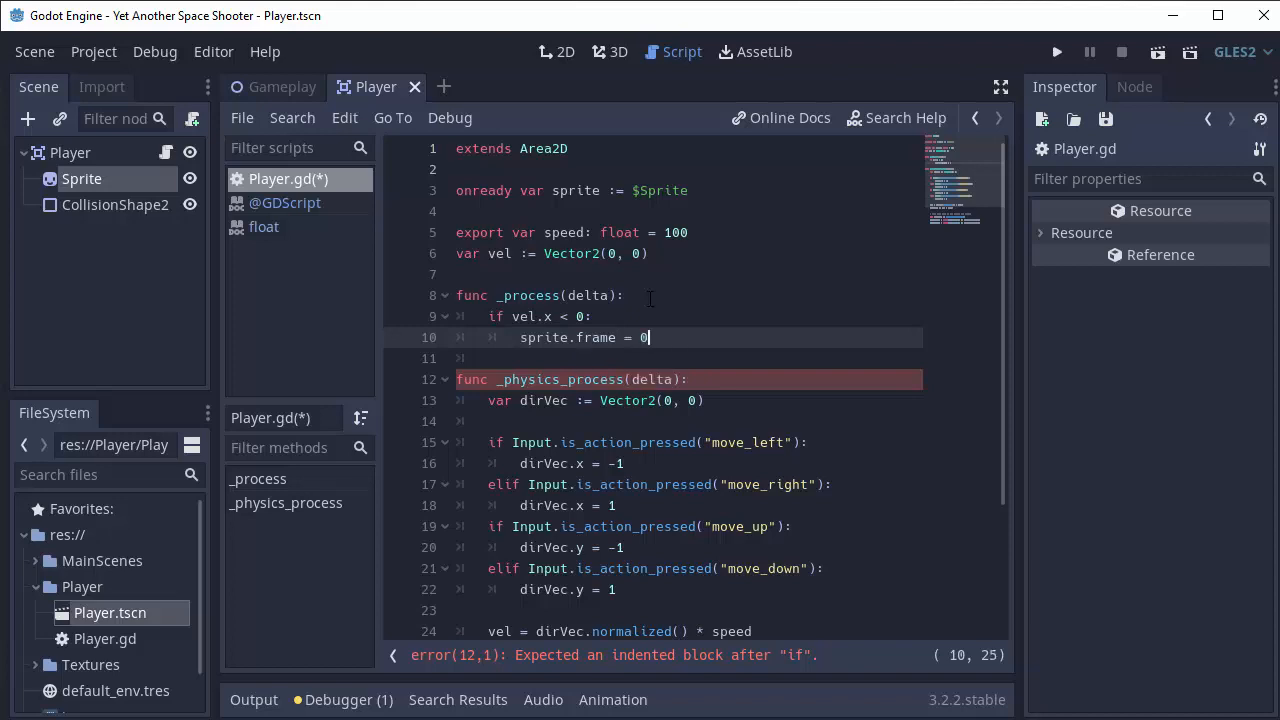
Add elif setting frame 2 and else setting frame 1, then save the script
text(elif vel.x > 0:)
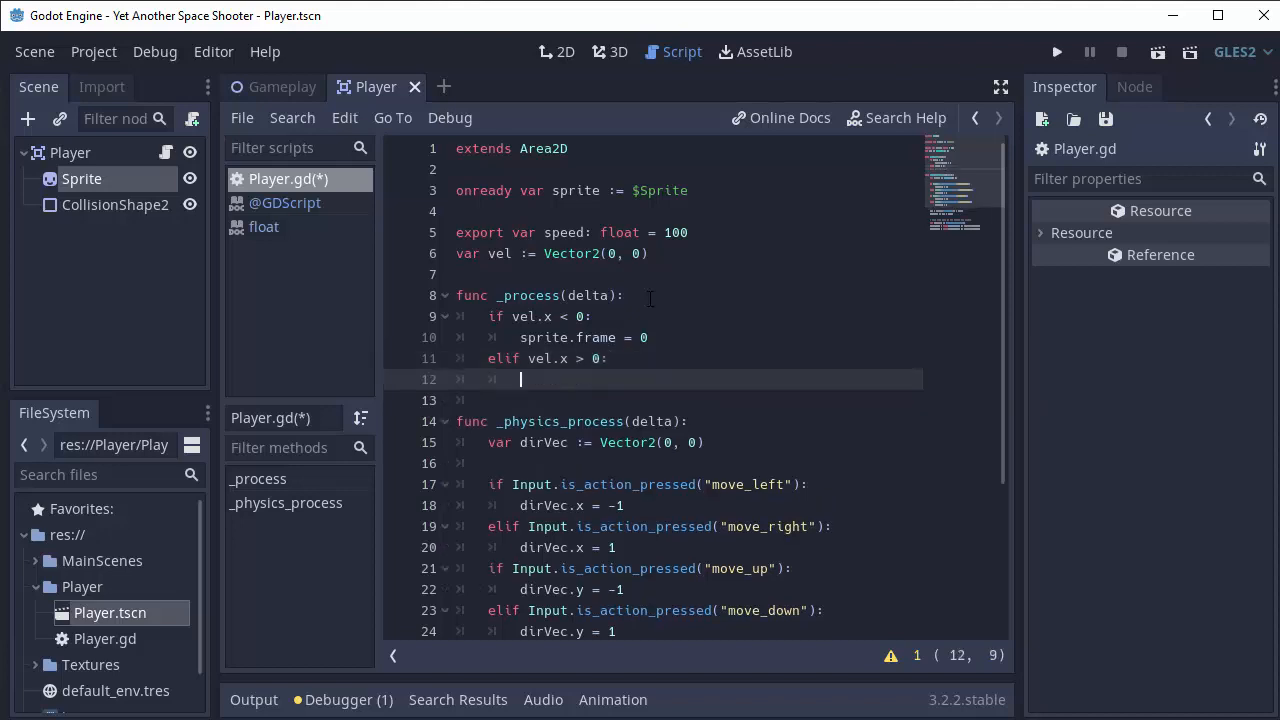
text(sprite.f)
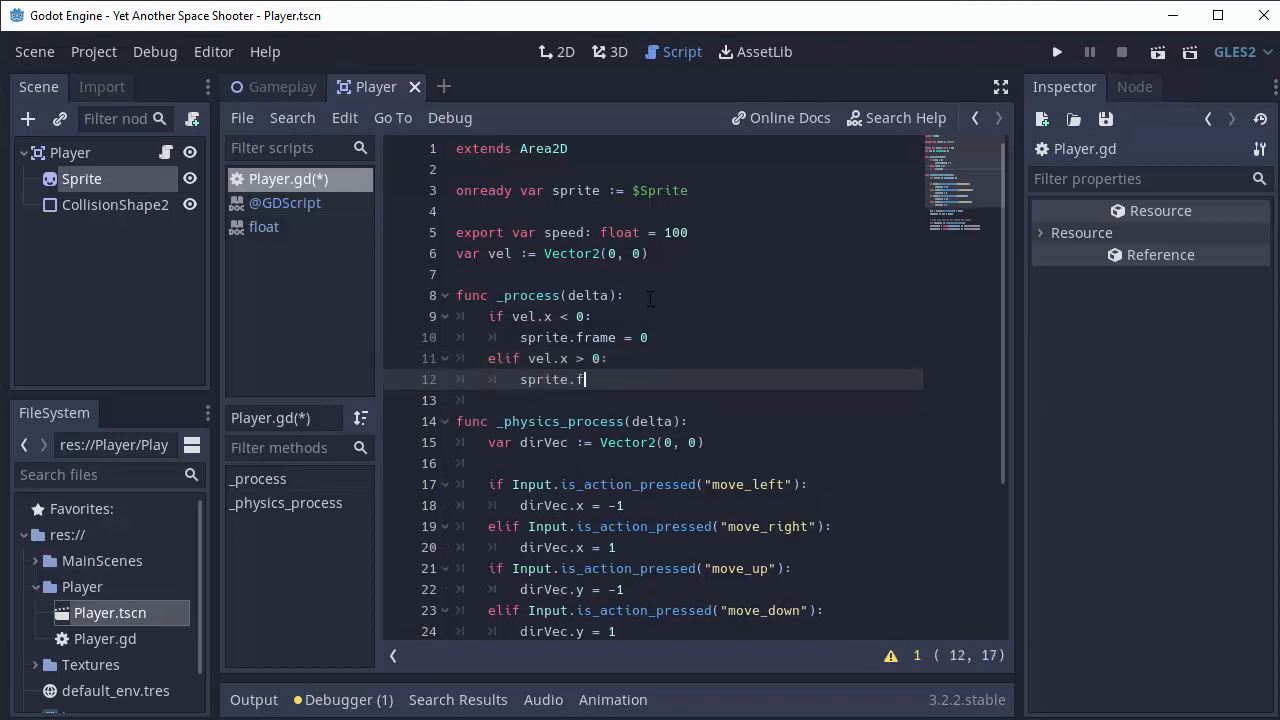
text(rame = 2)
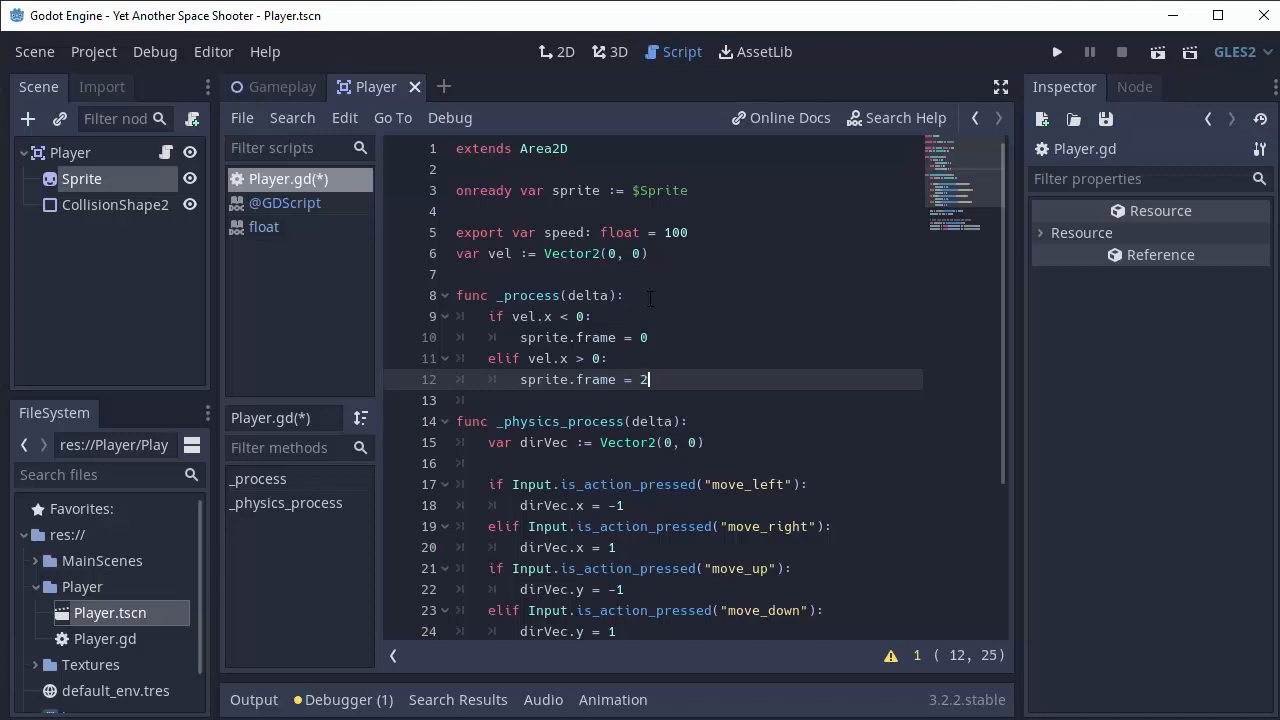
text(else:)
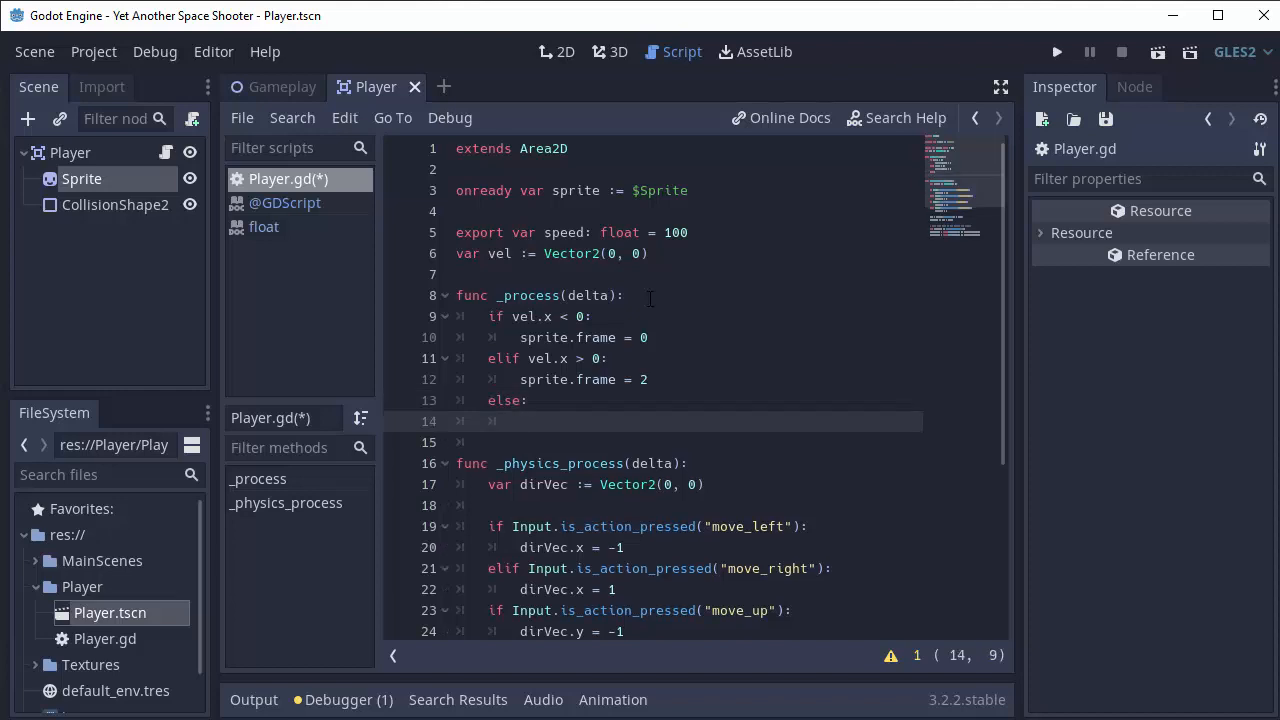
text(sprite.frame = 1)
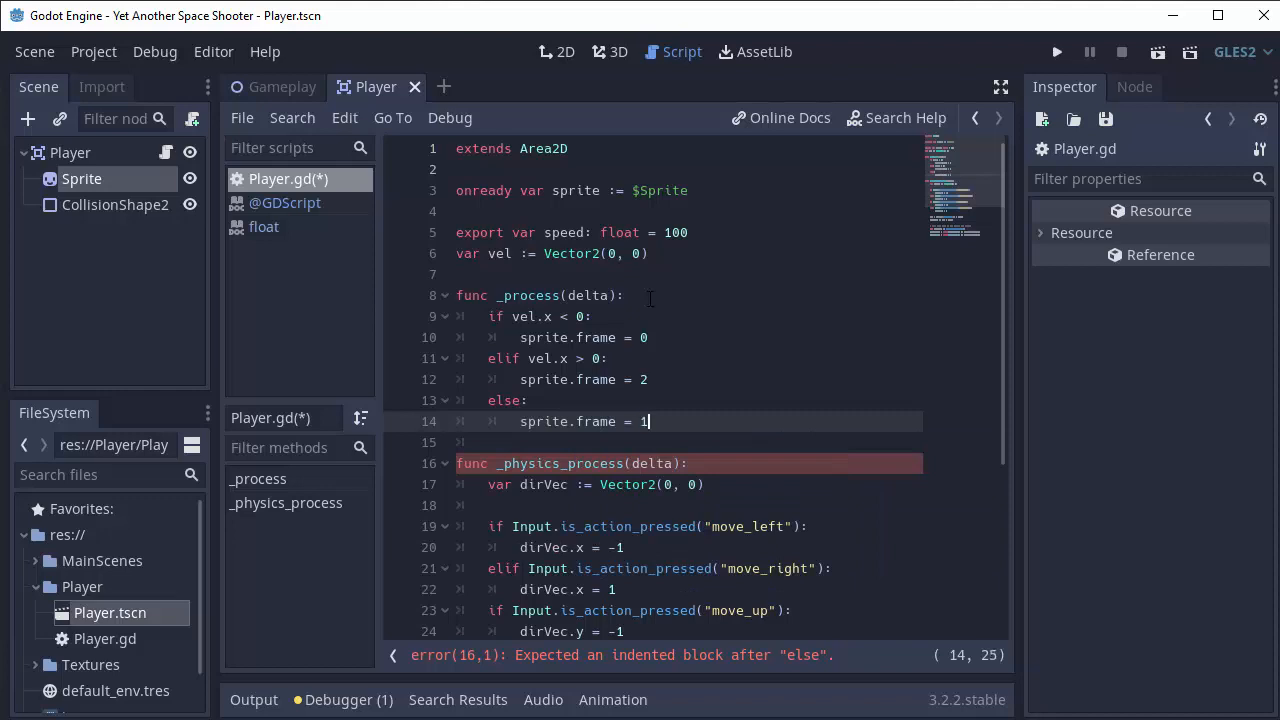
key(ctrl+s)
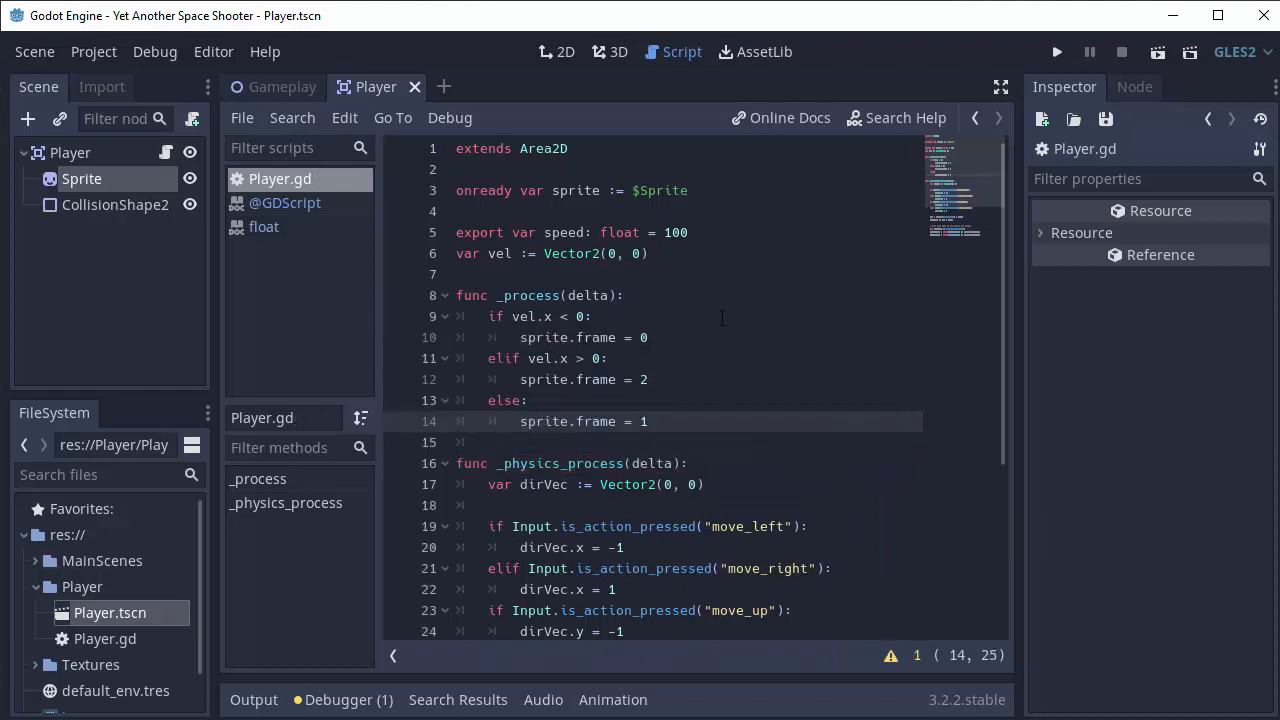
Test-run the game, then delete the Sprite node from the Player scene
click(1056, 51)
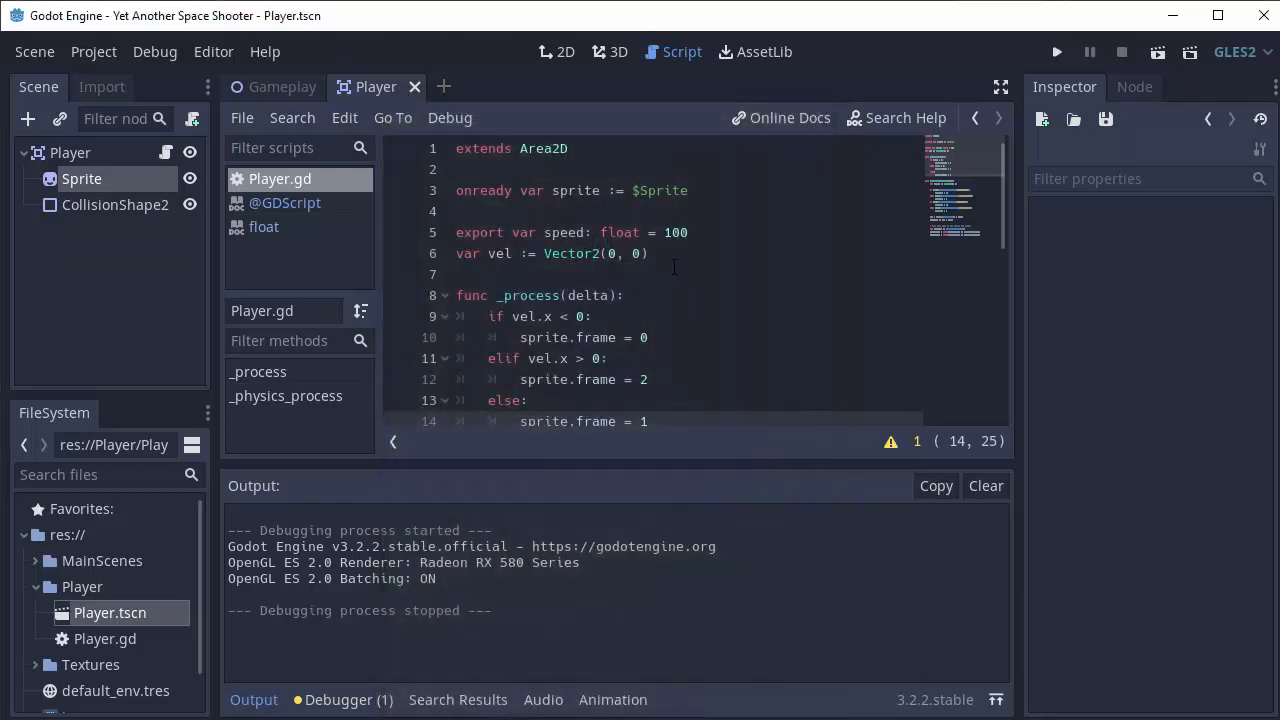
scroll(down, 3)
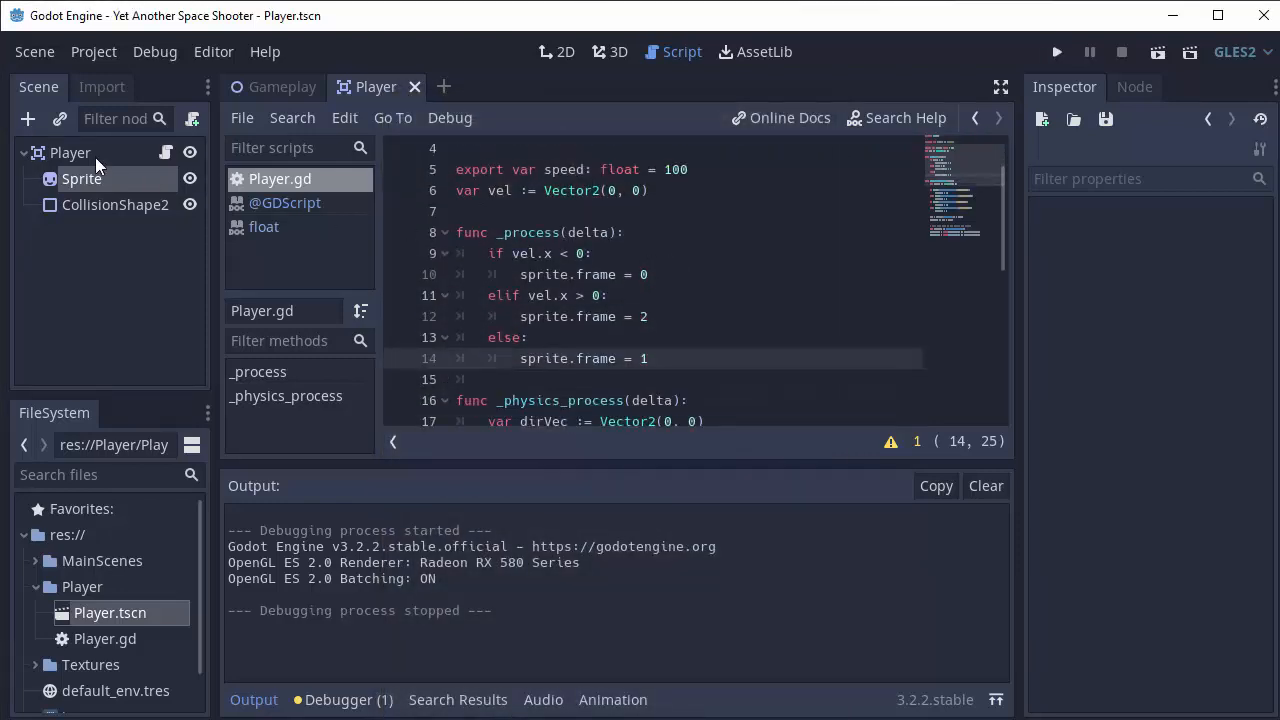
click(556, 51)
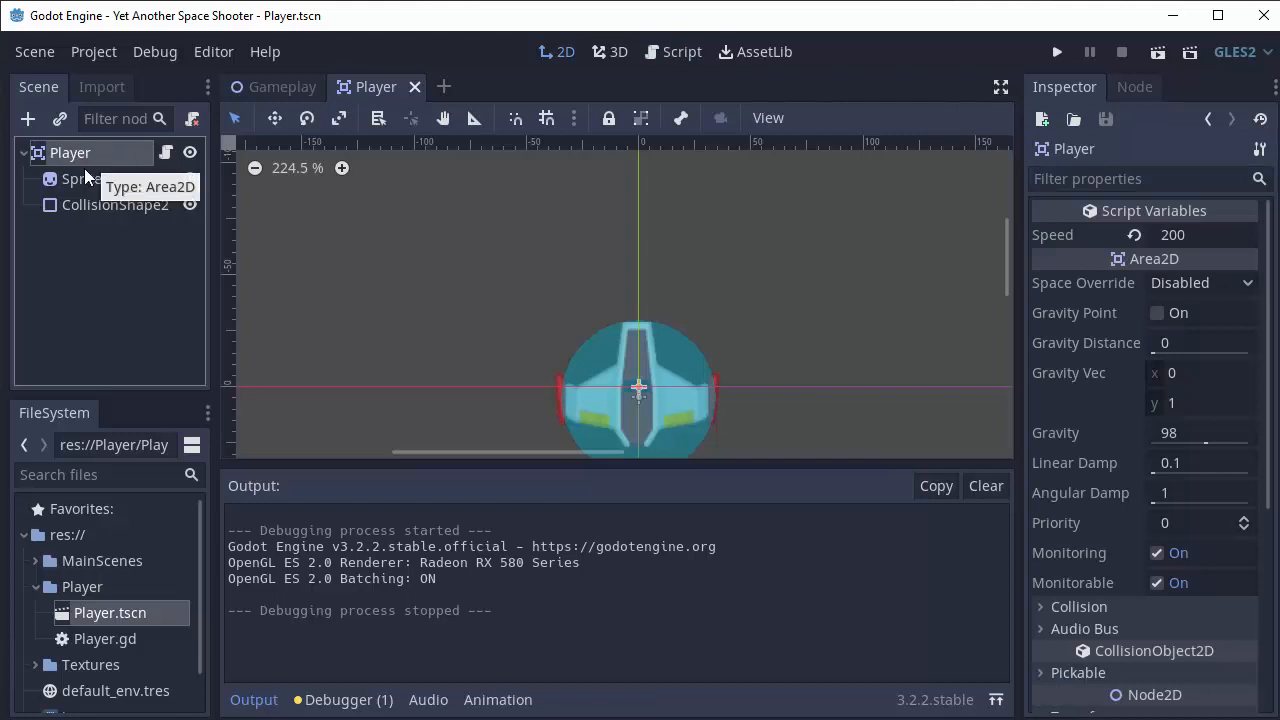
click(82, 178)
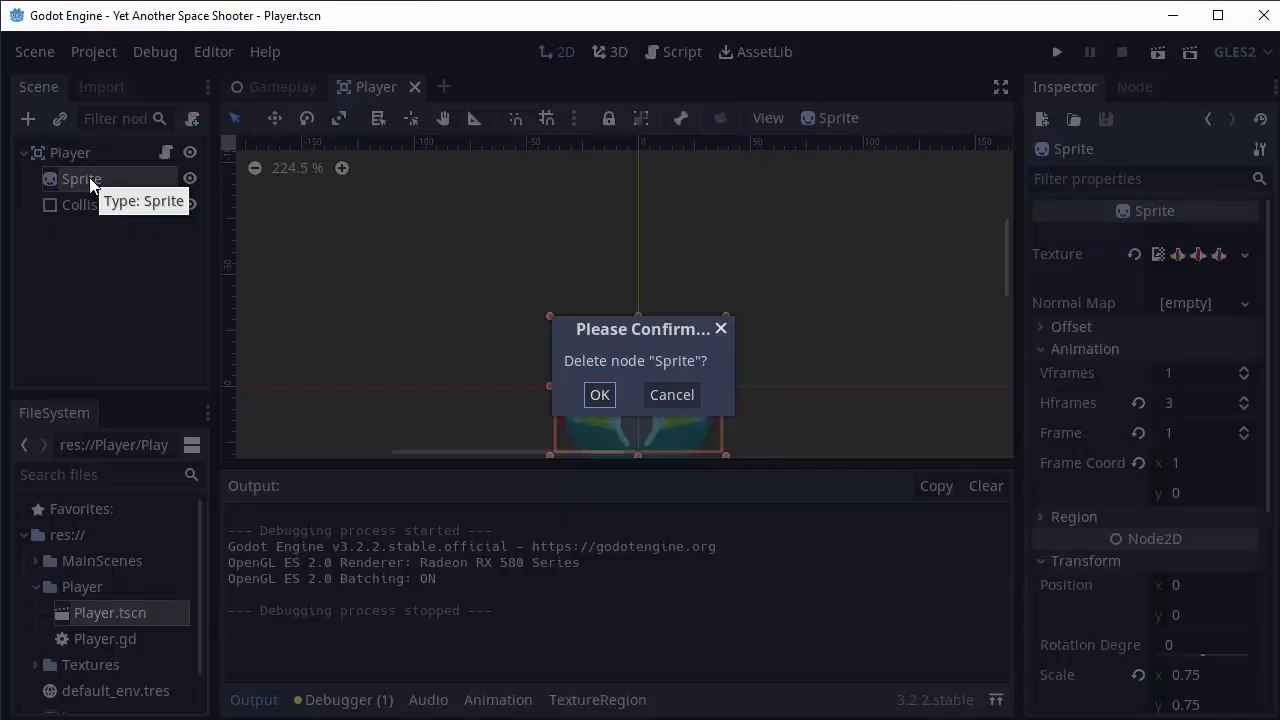
click(599, 394)
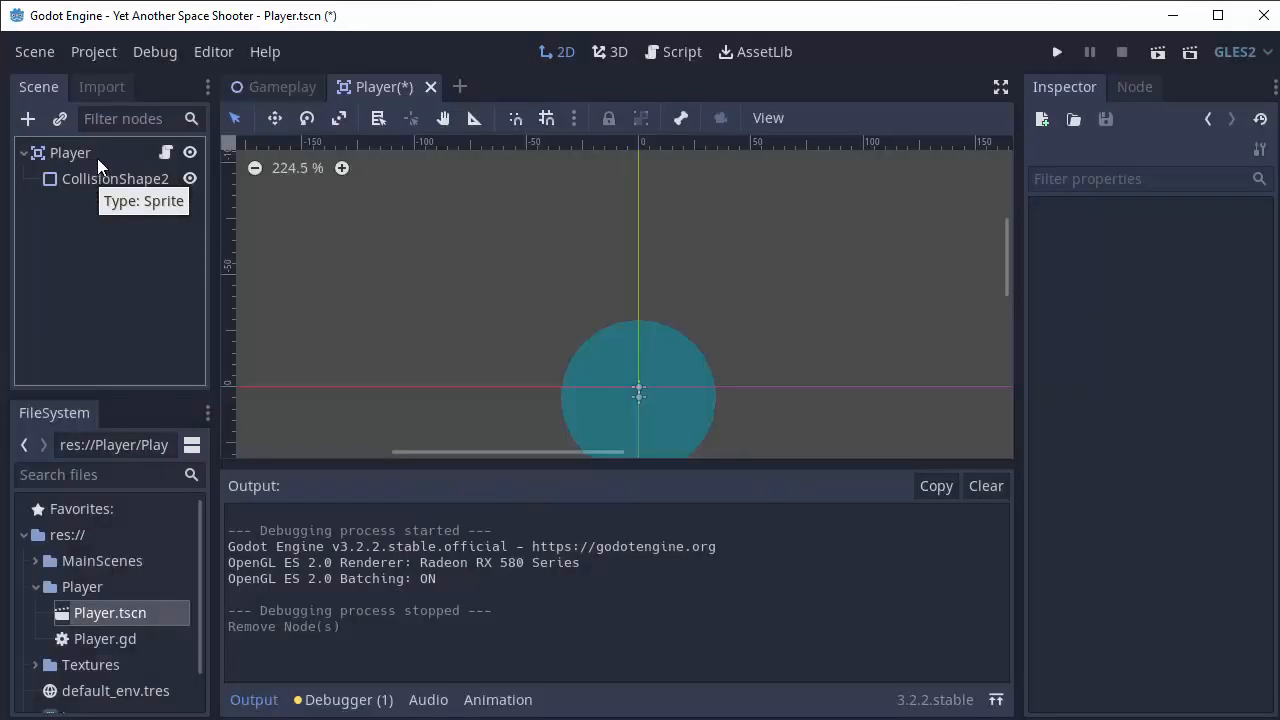
click(70, 152)
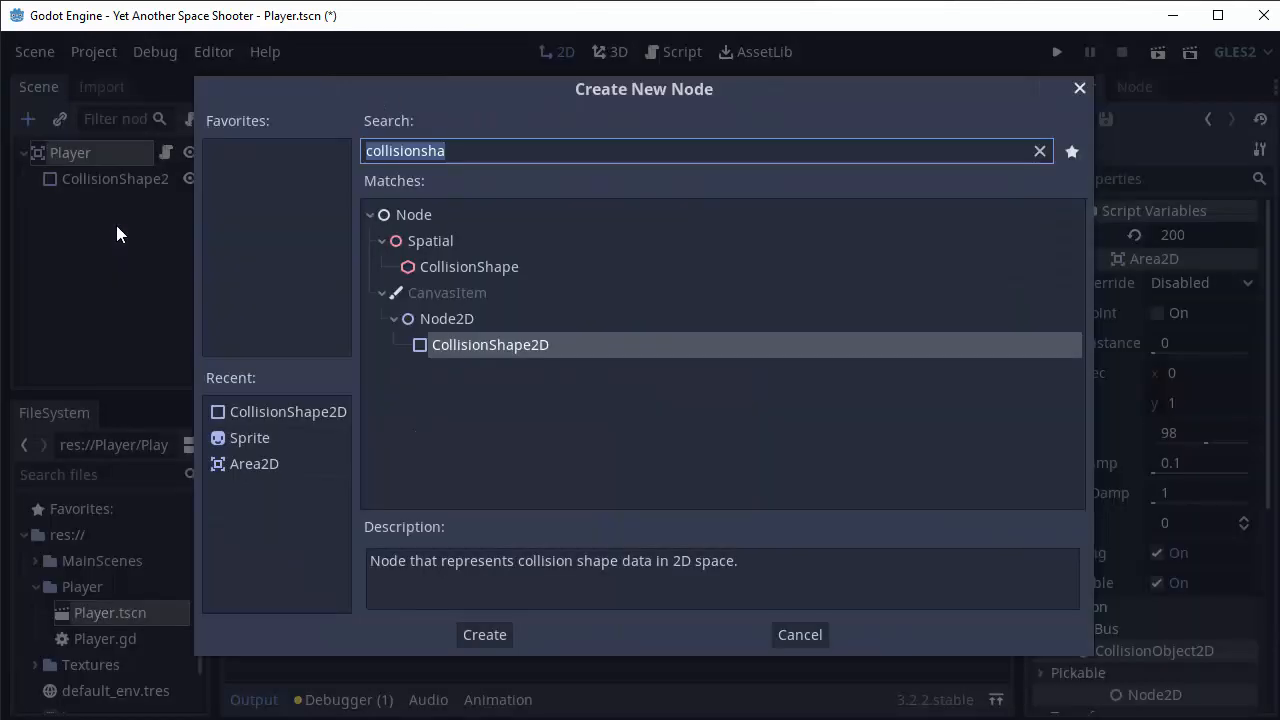
text(animatedsp)
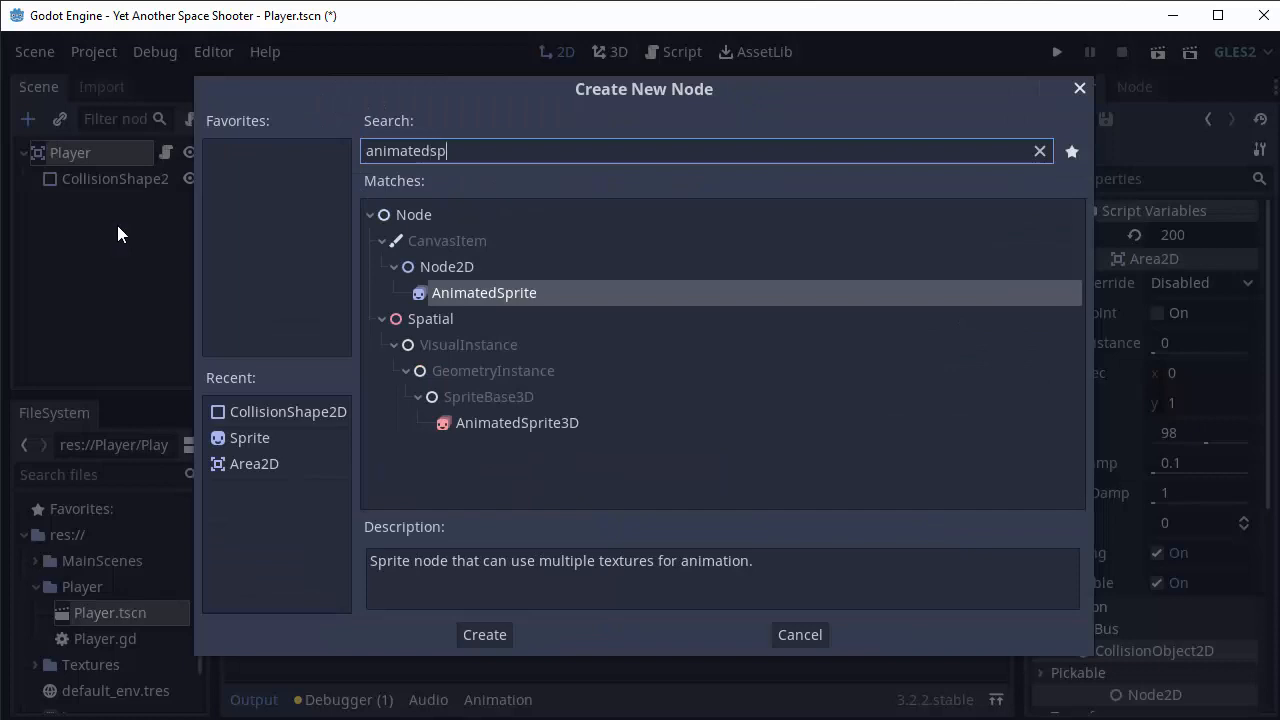
click(484, 634)
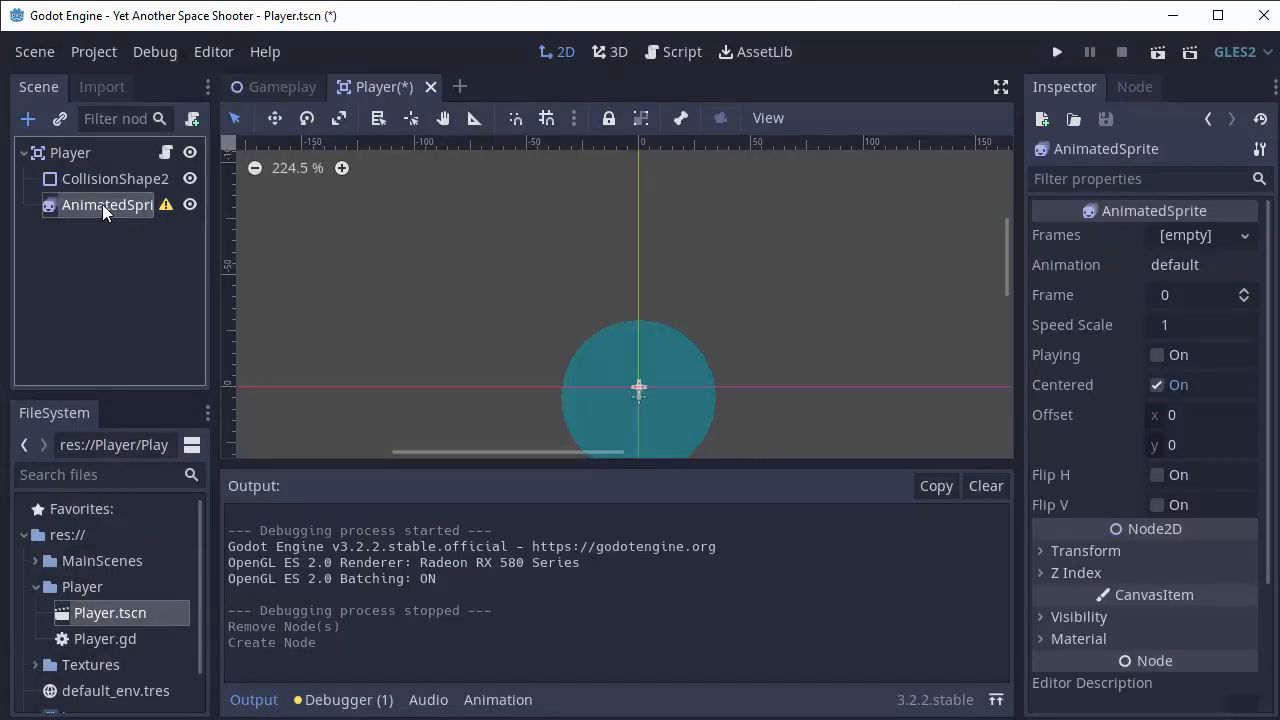
mouse_move(175, 215)
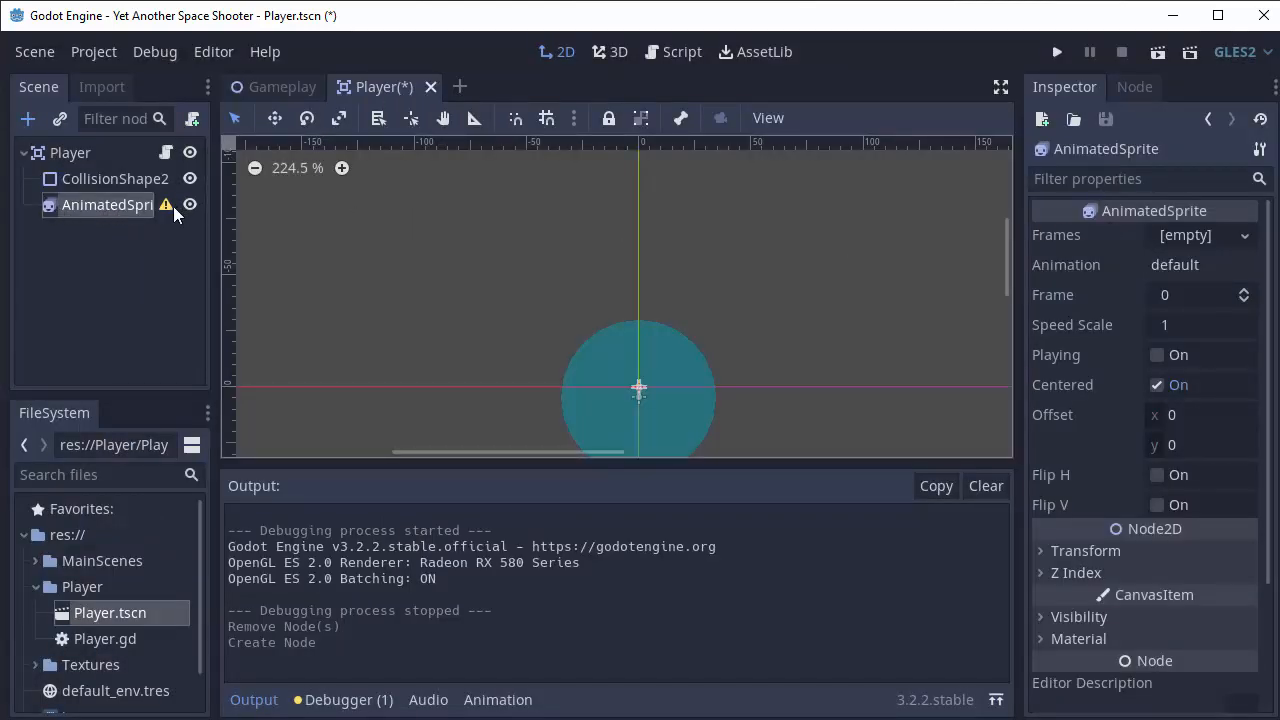
mouse_move(166, 205)
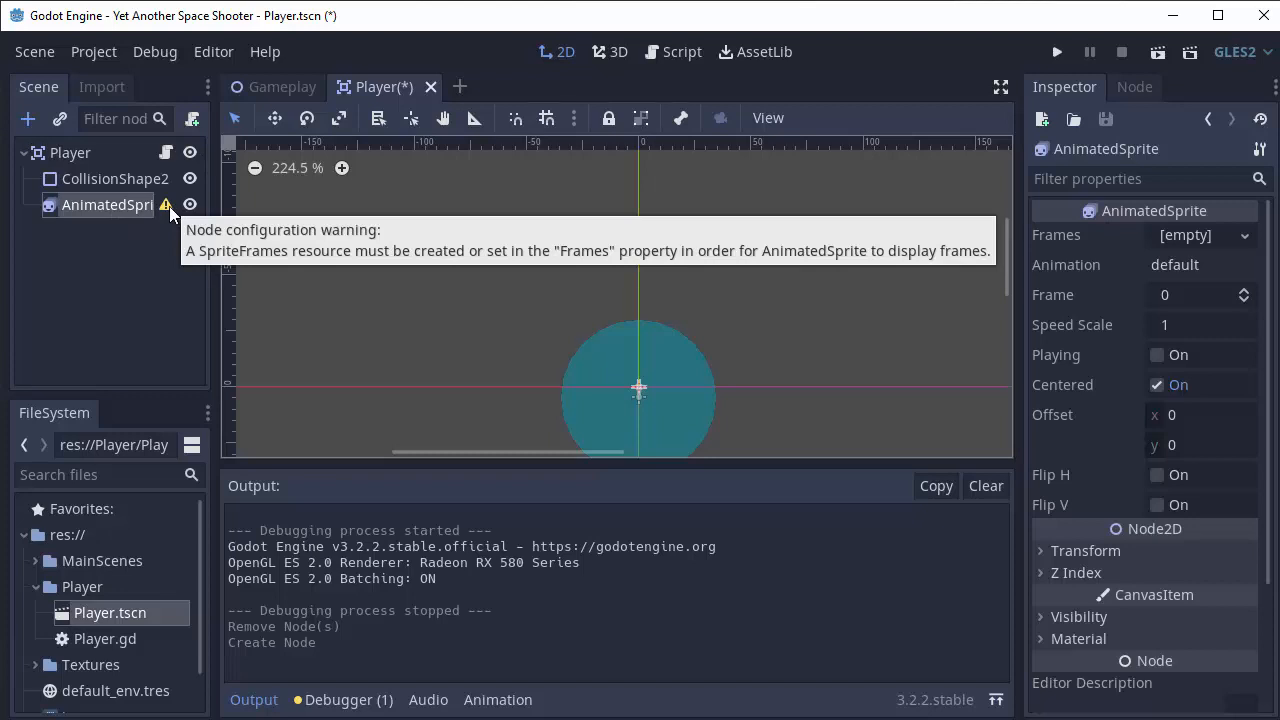
mouse_move(985, 260)
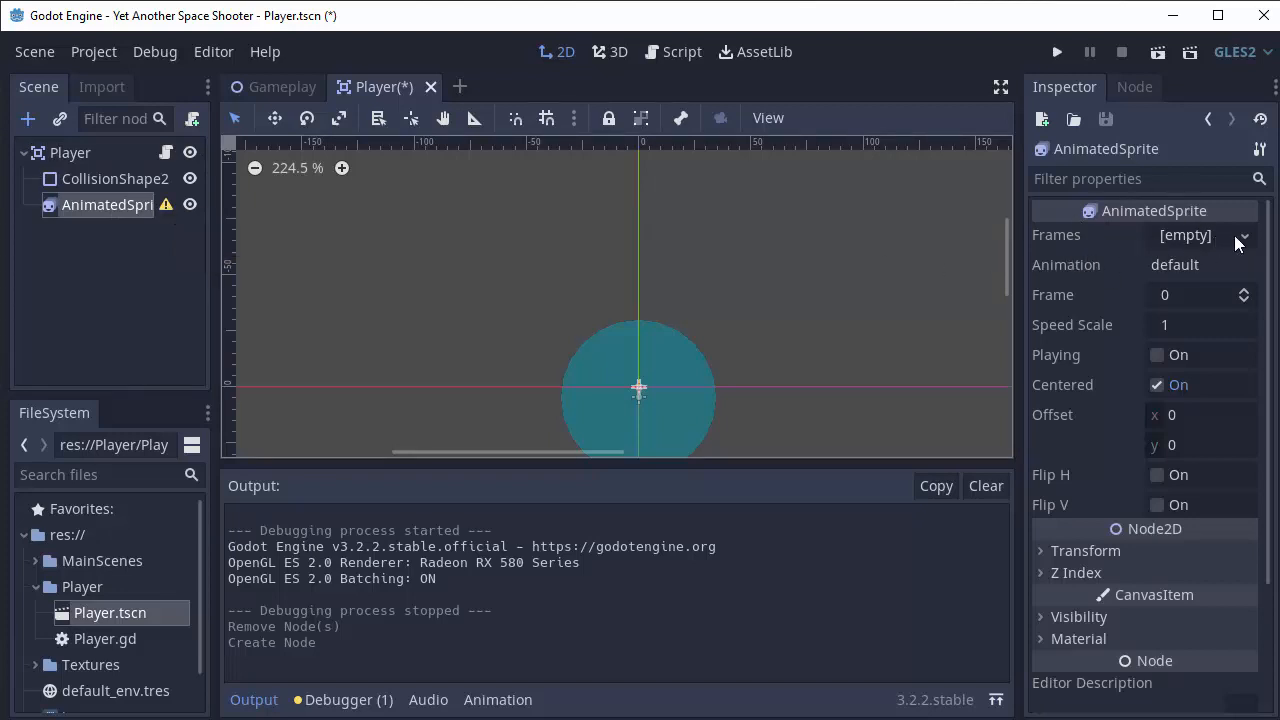
Give Frames a new SpriteFrames resource and rename the default animation to Straight
click(1243, 234)
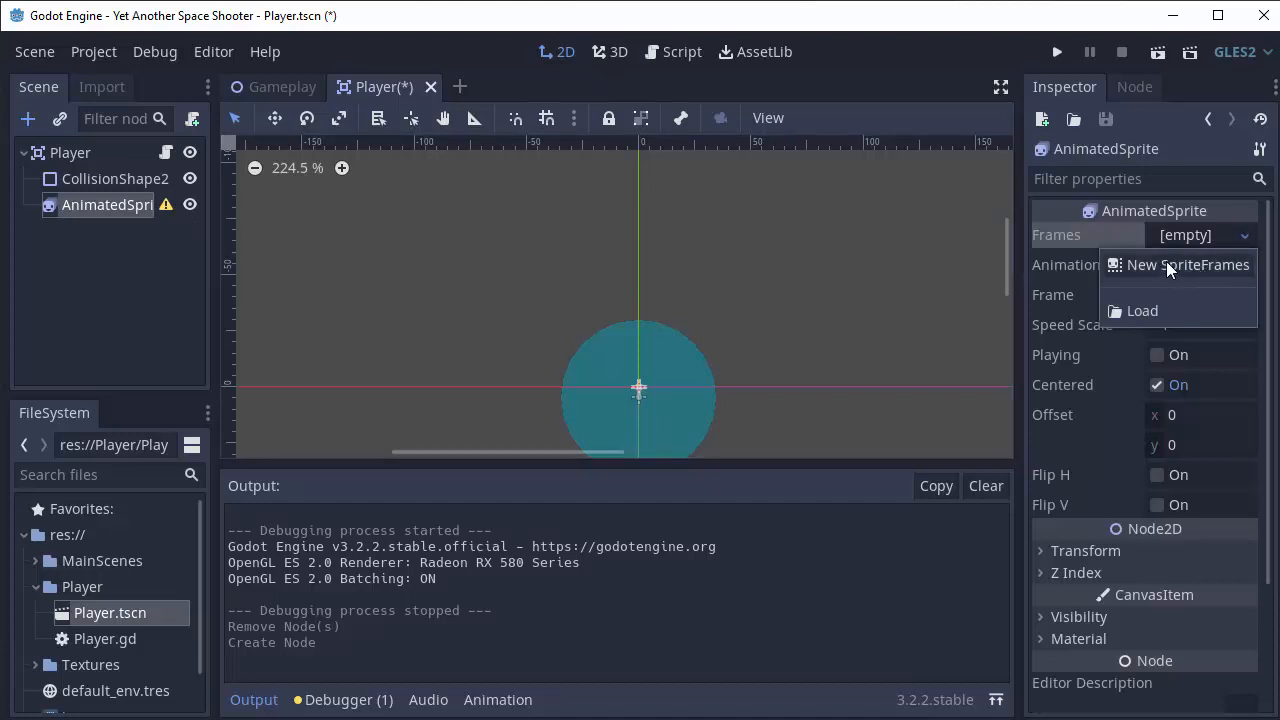
click(1187, 265)
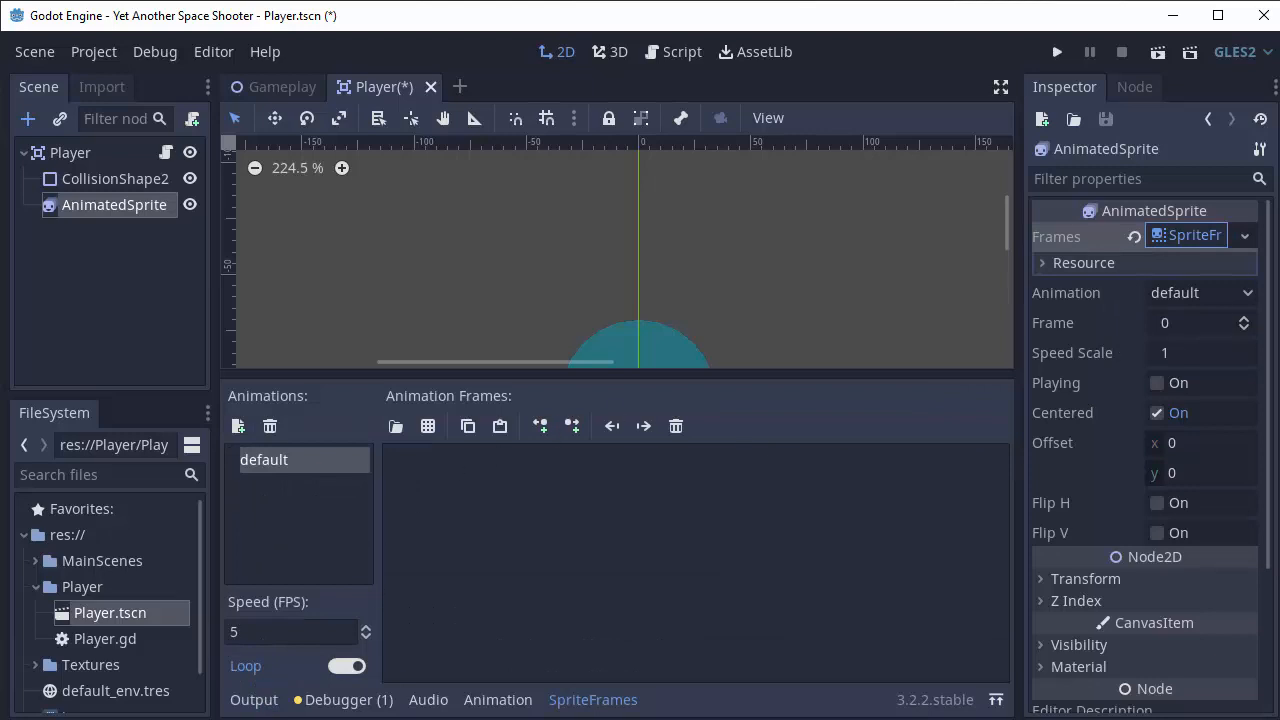
click(593, 699)
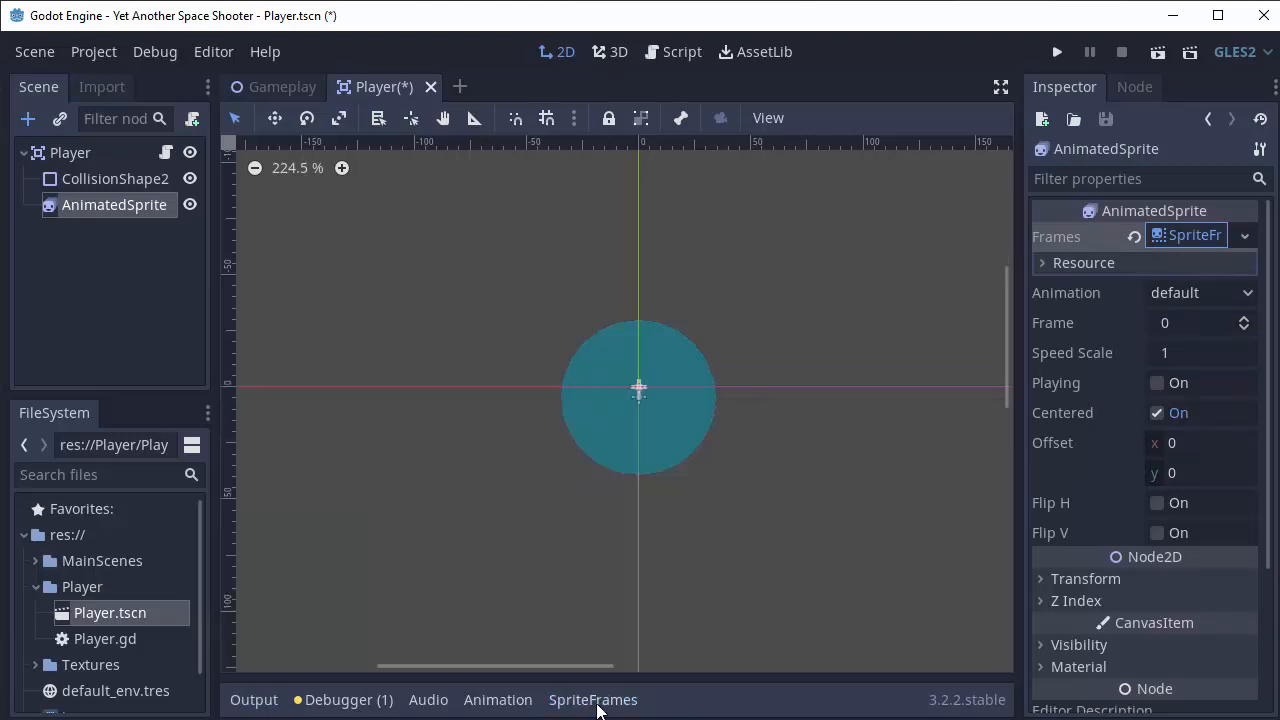
click(593, 699)
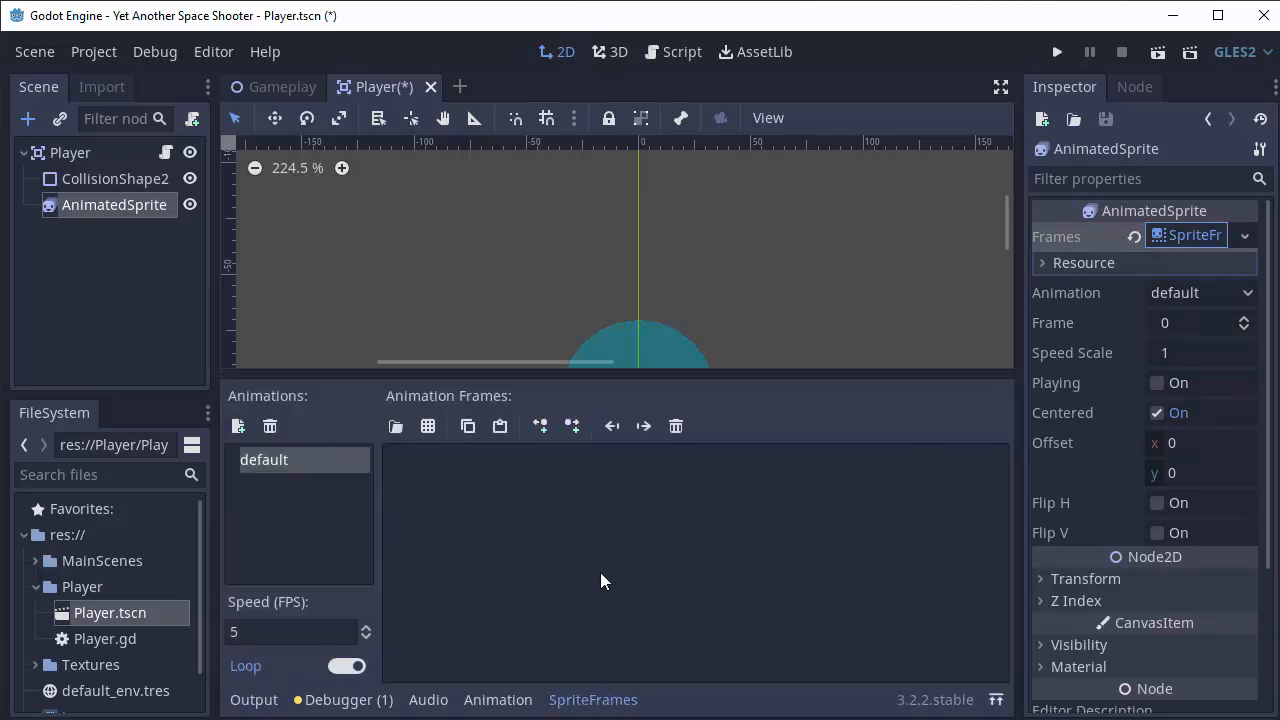
mouse_move(547, 509)
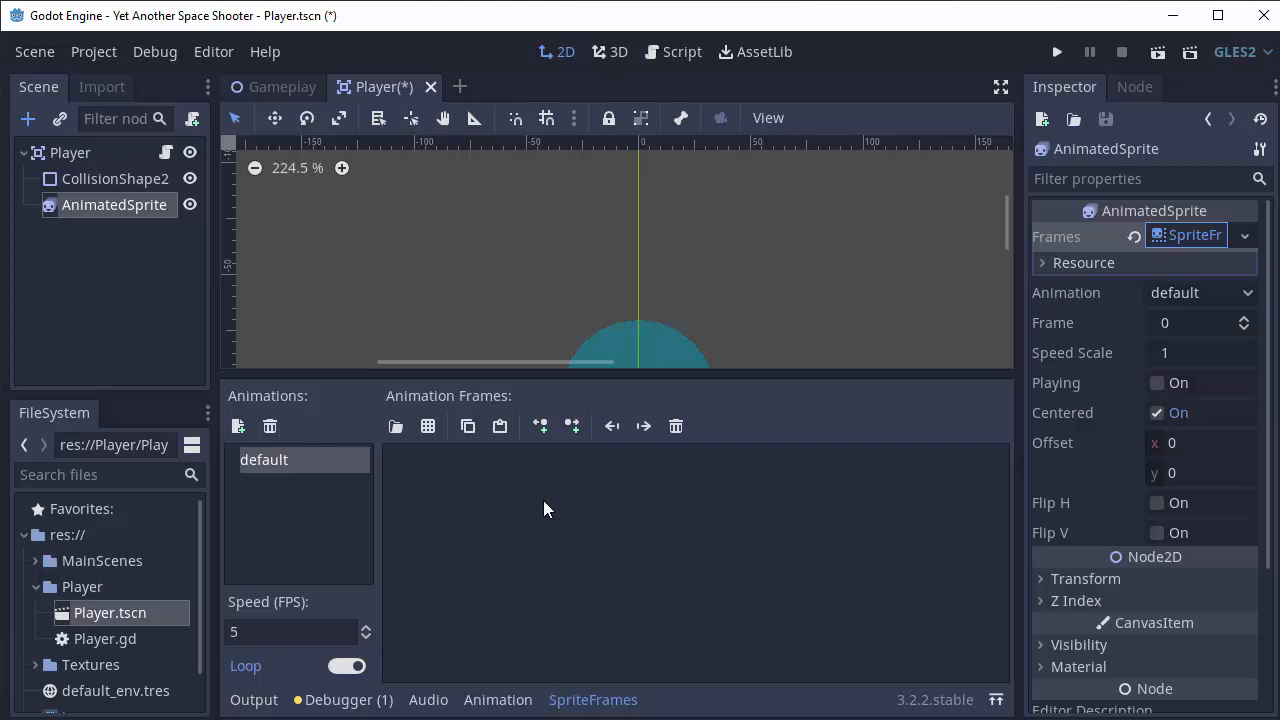
mouse_move(373, 488)
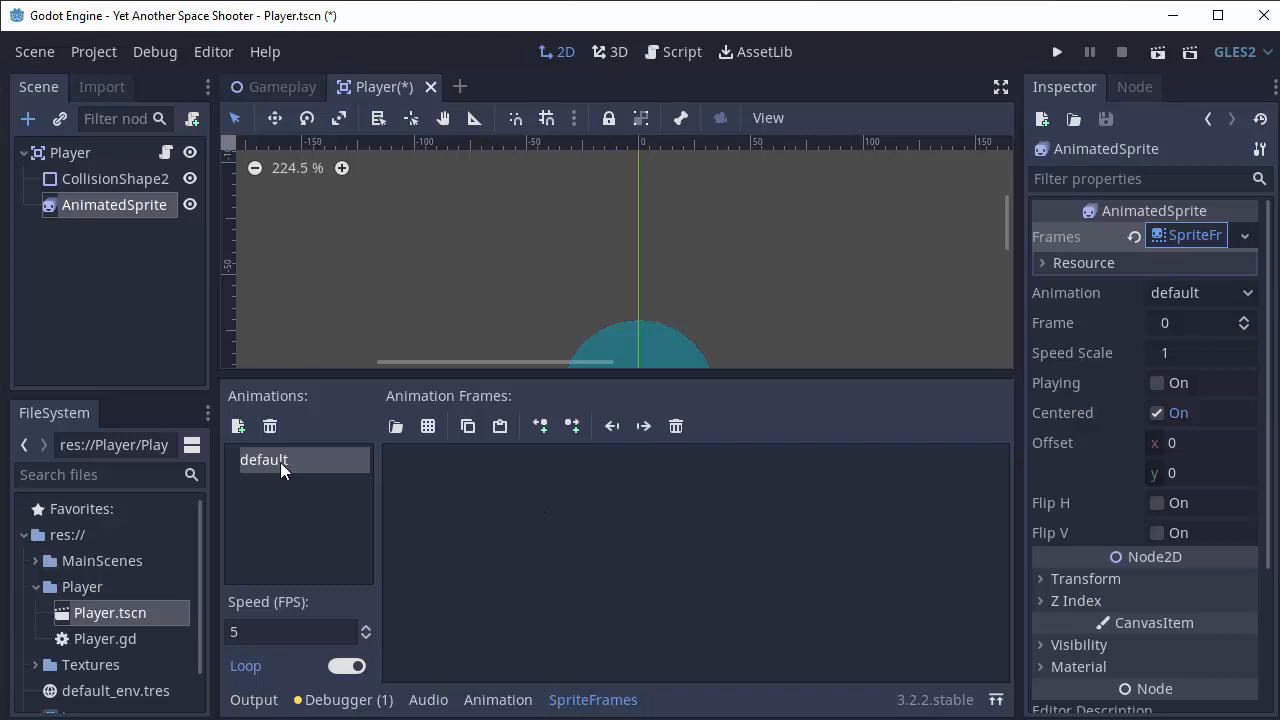
text(Straight)
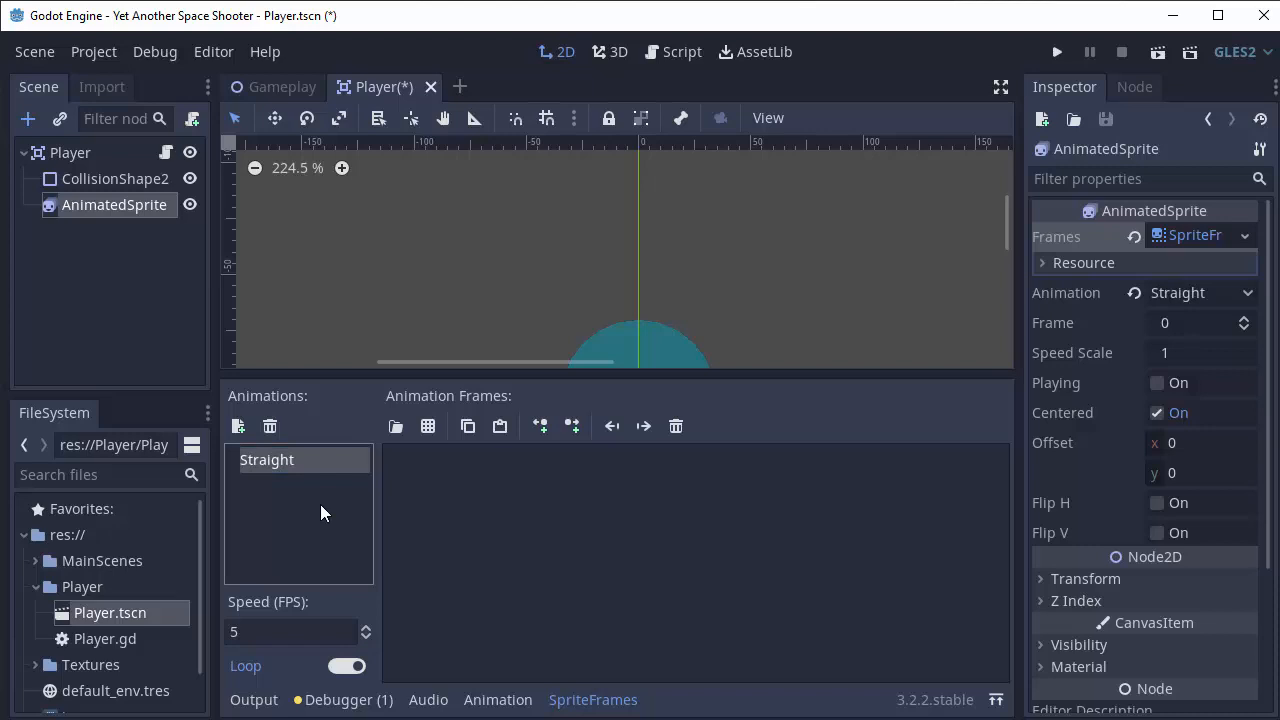
mouse_move(490, 531)
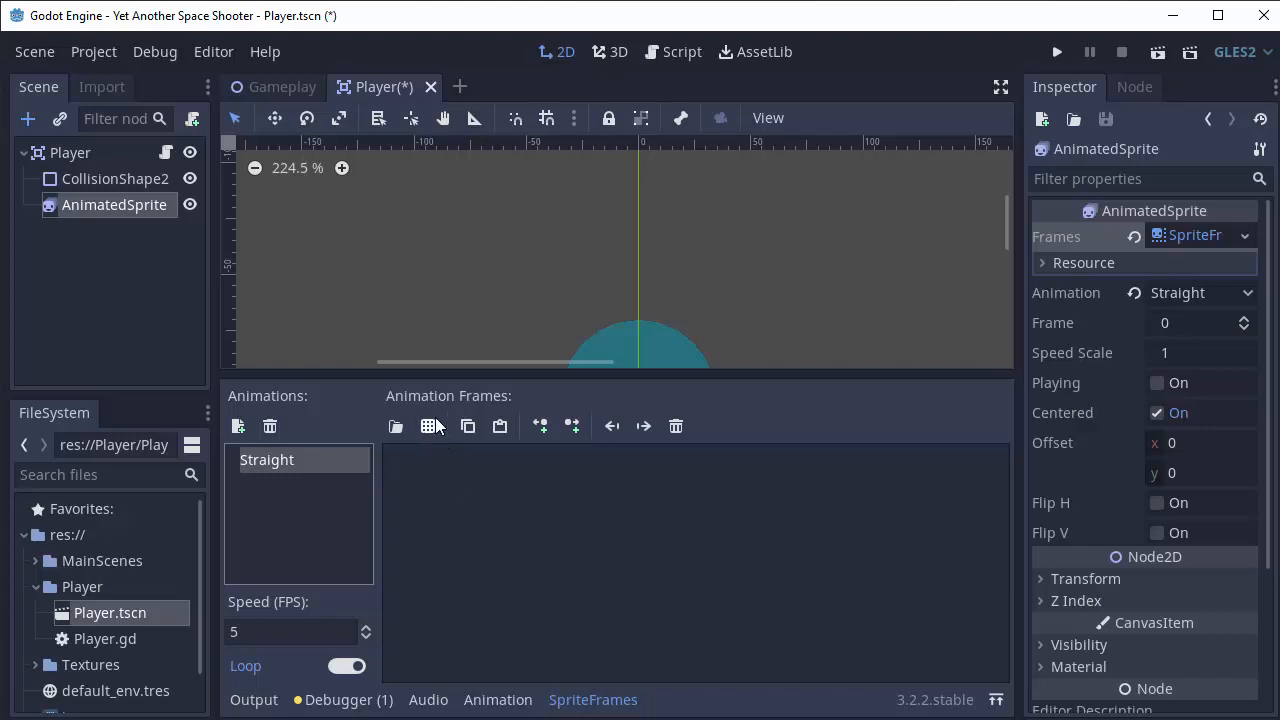
Slice Textures/player_sheet.png into 3x1 frames and add the middle ship to Straight
click(431, 426)
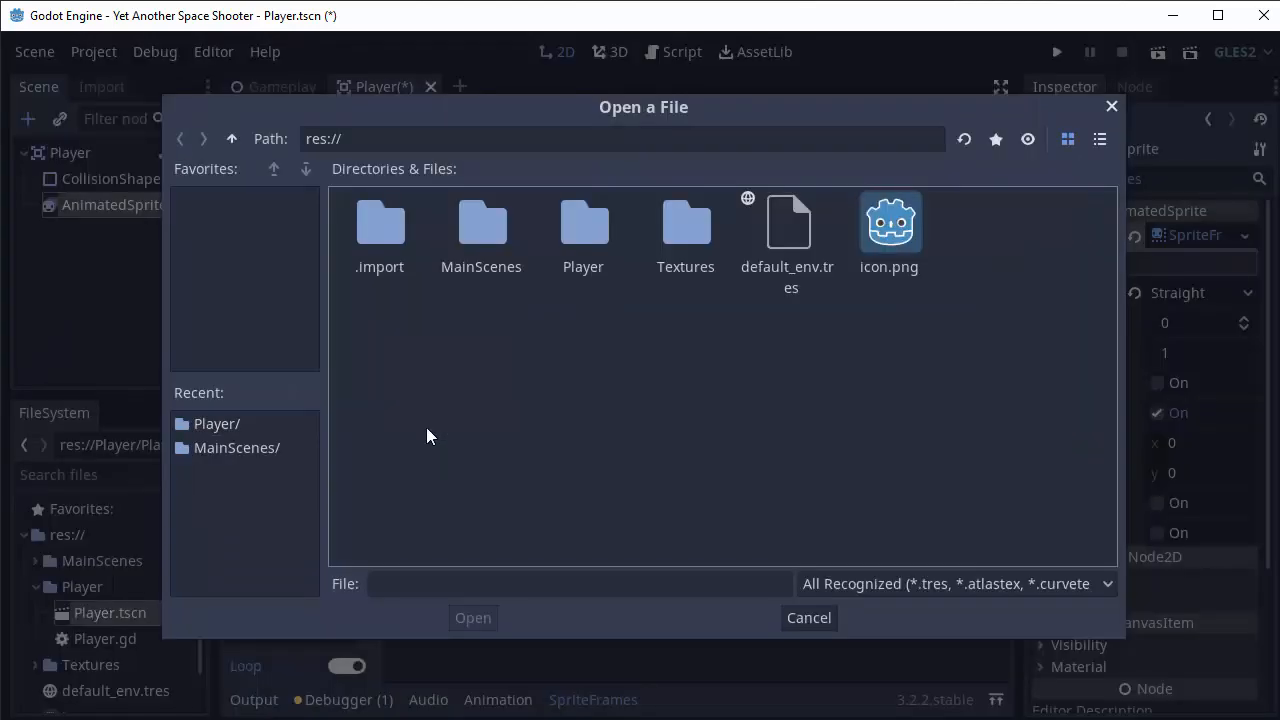
double_click(685, 235)
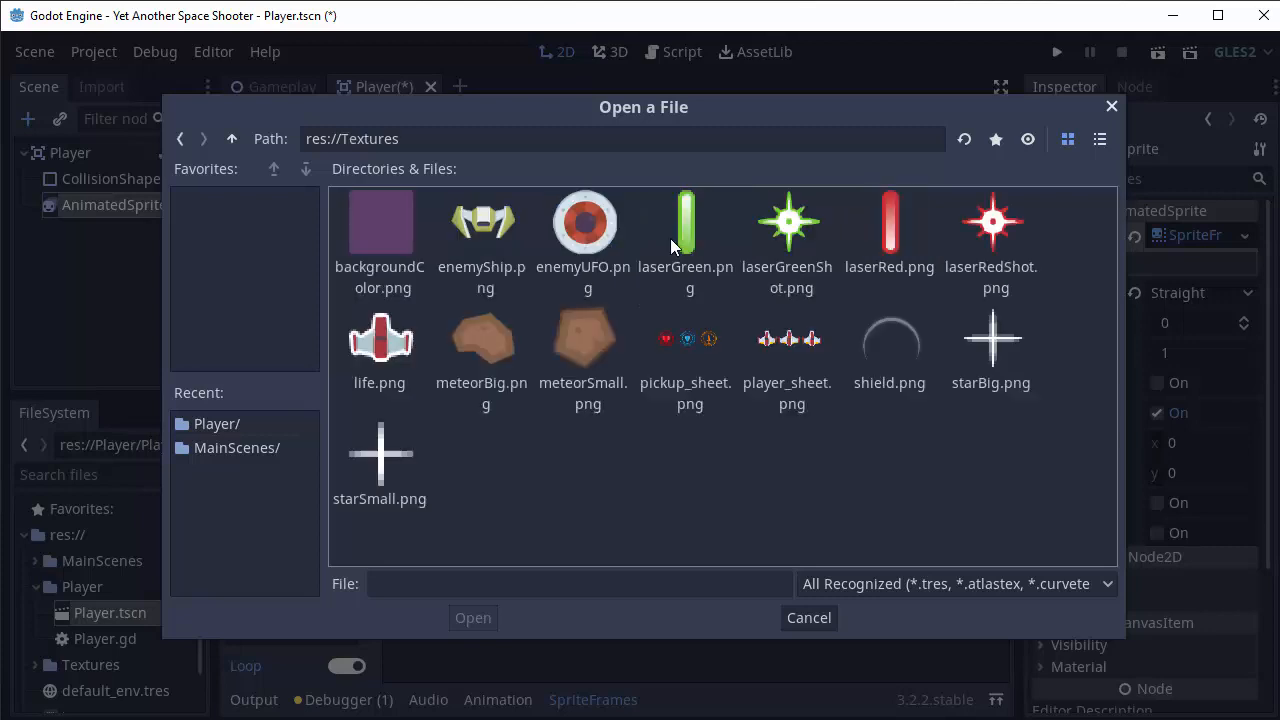
click(789, 350)
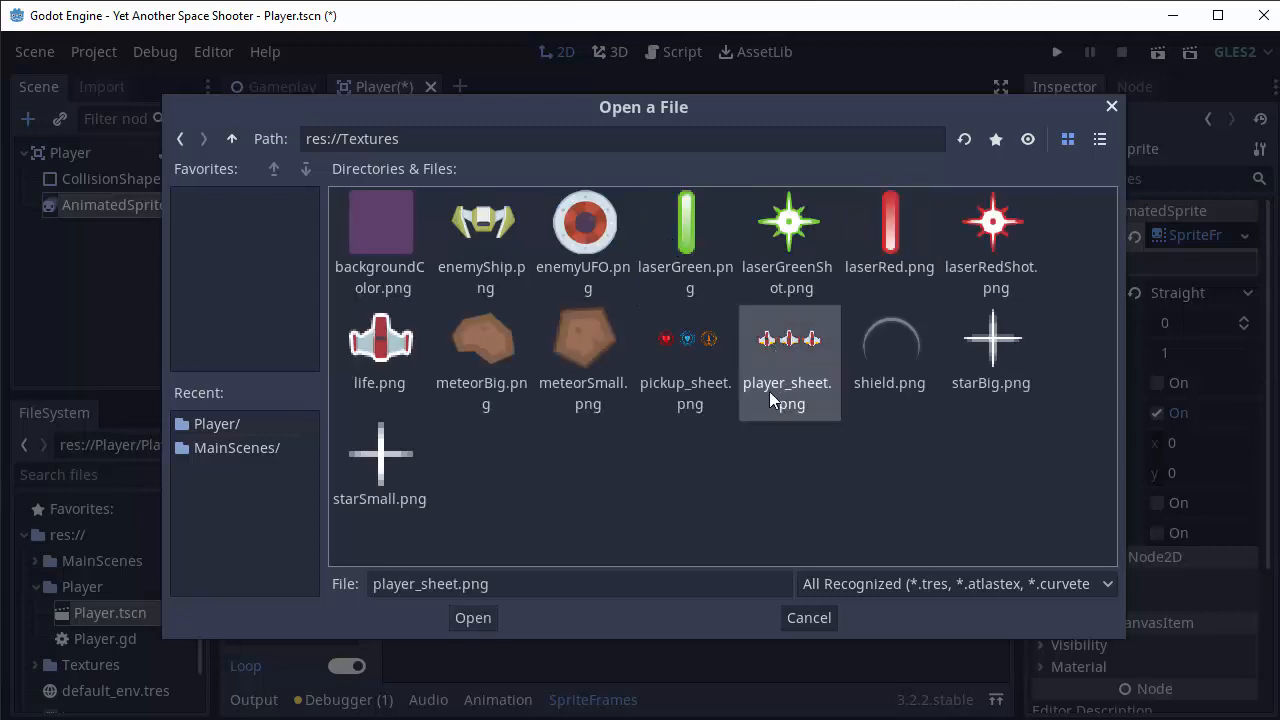
click(472, 617)
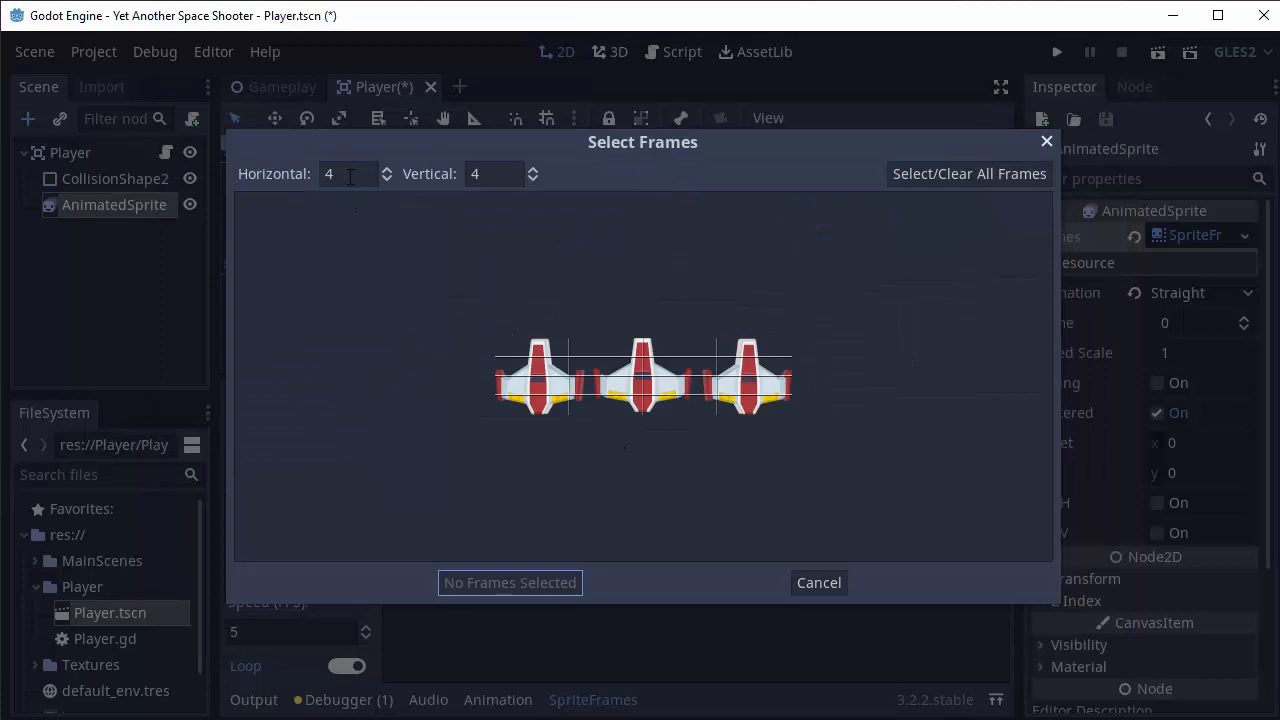
click(348, 173)
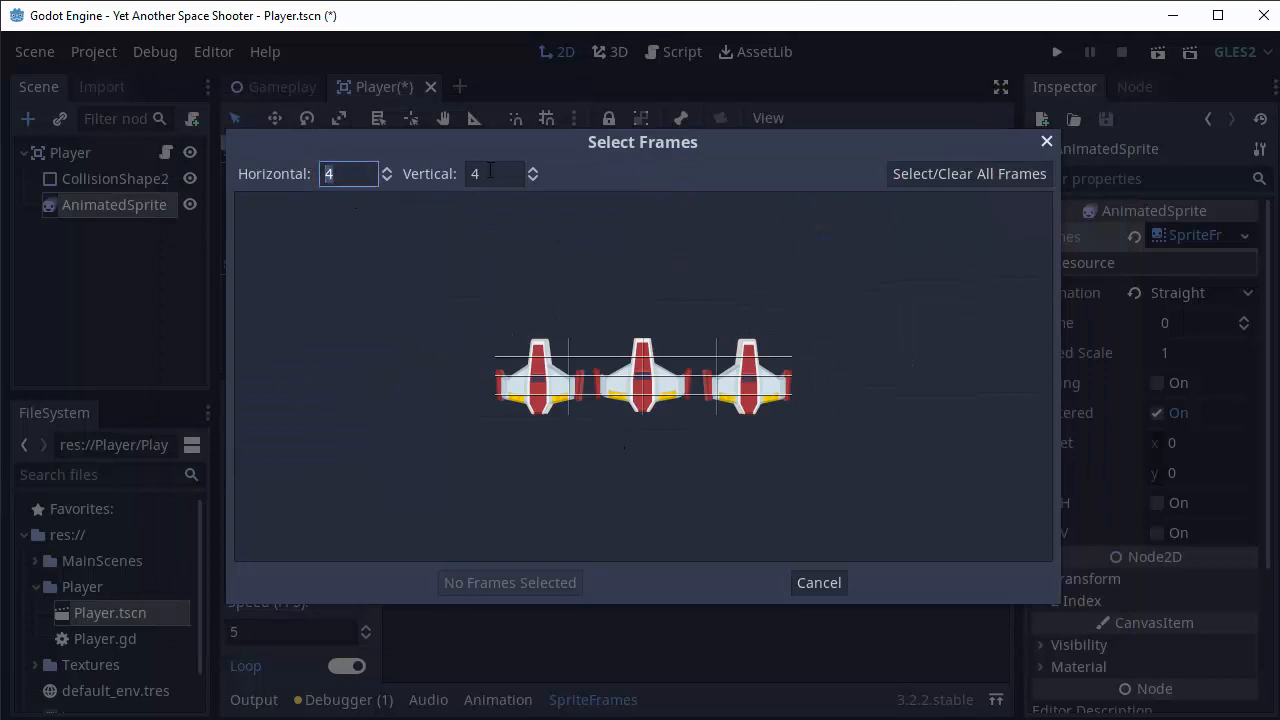
click(494, 173)
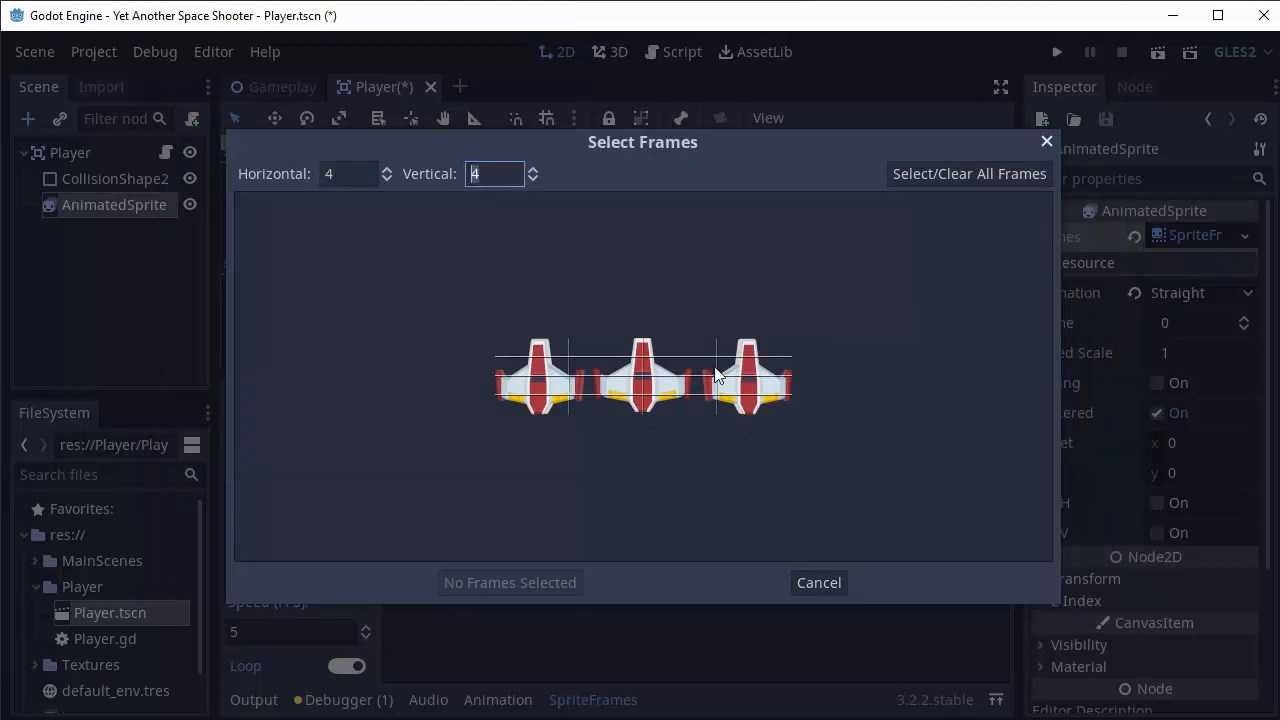
text(1)
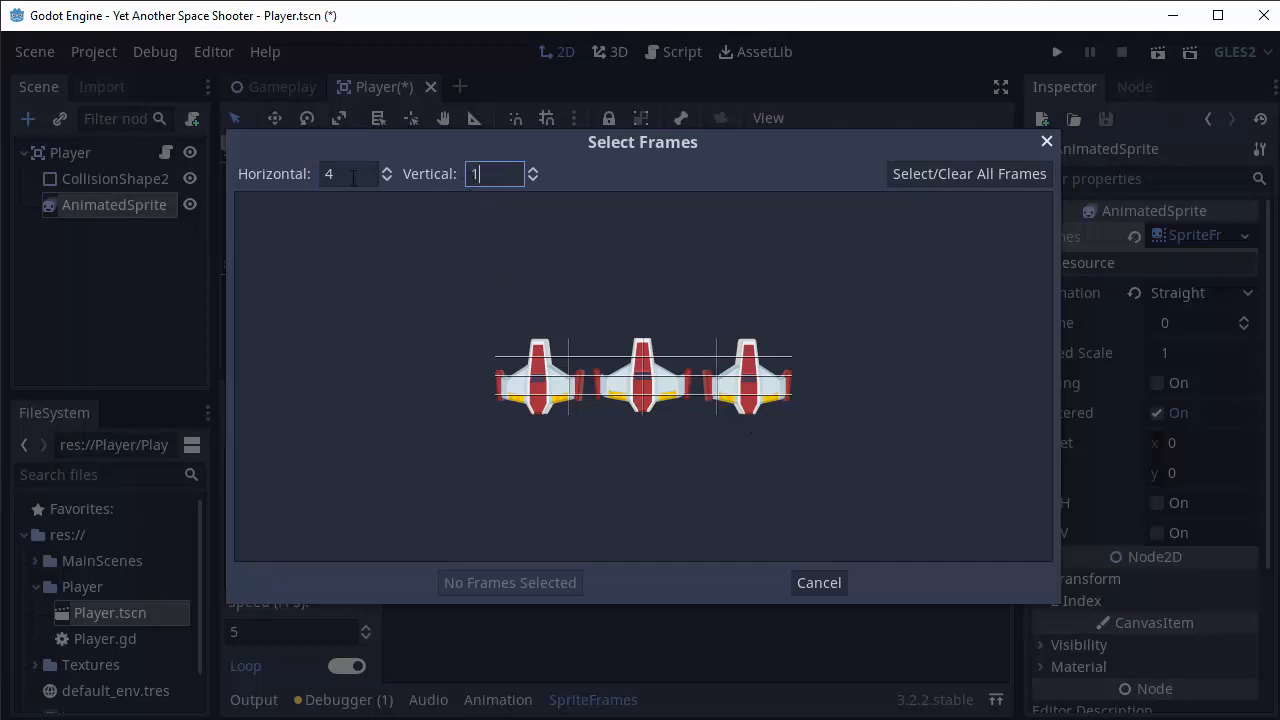
text(3)
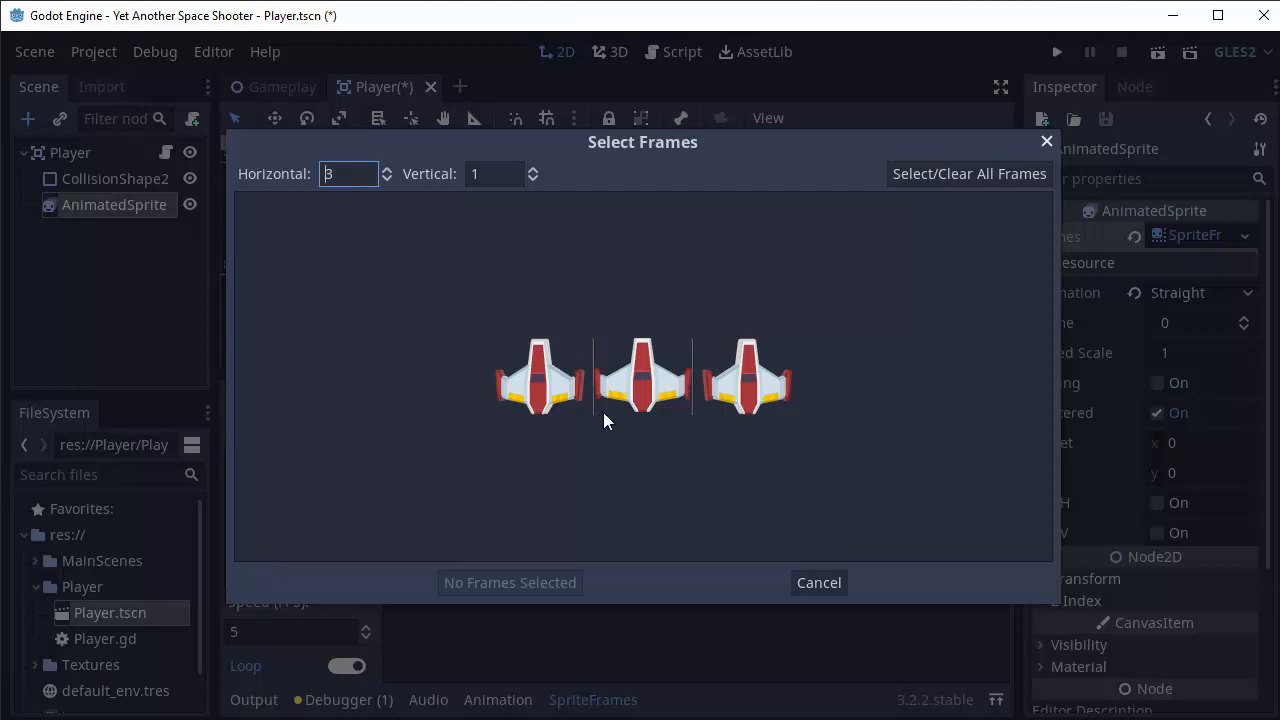
mouse_move(505, 383)
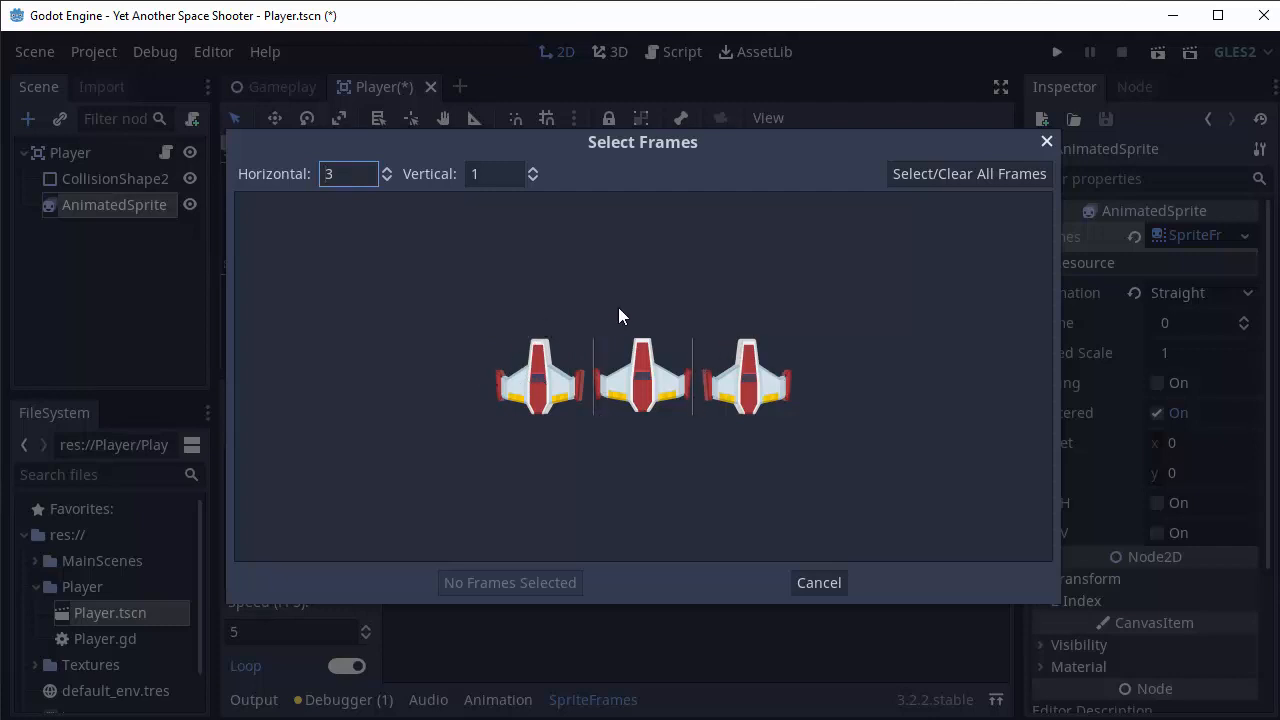
click(642, 377)
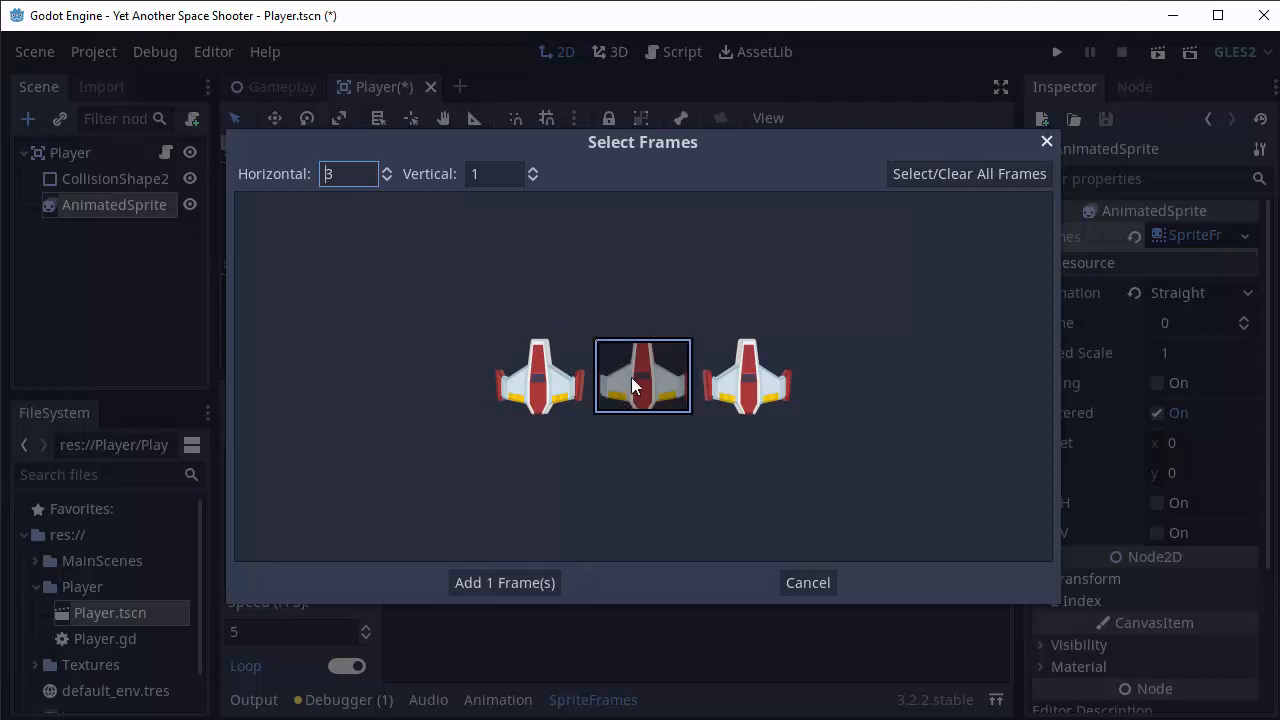
mouse_move(558, 414)
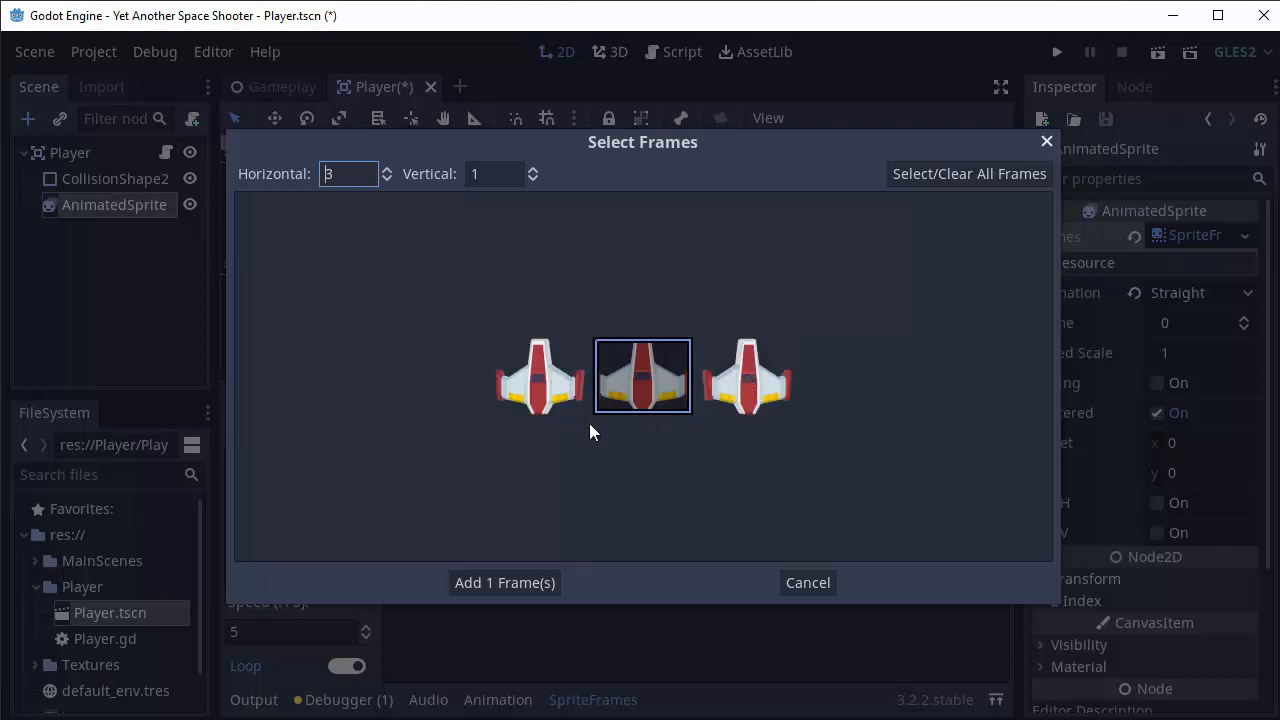
click(504, 582)
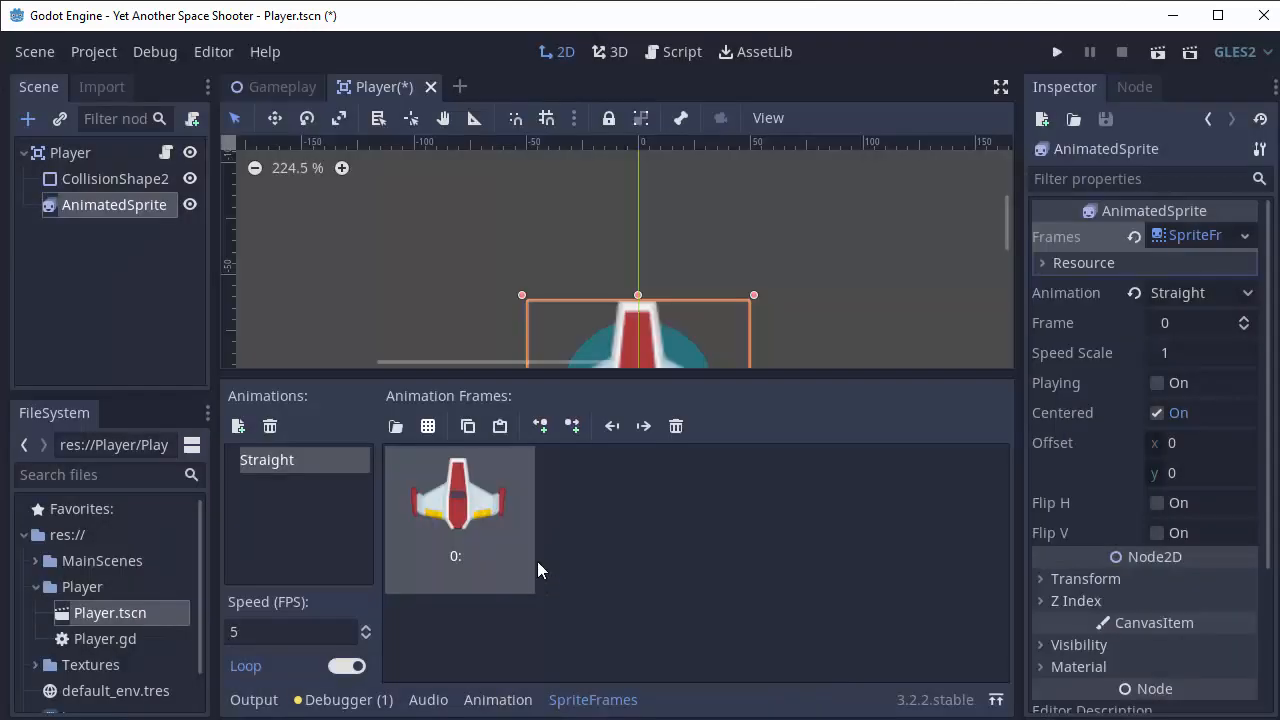
mouse_move(238, 426)
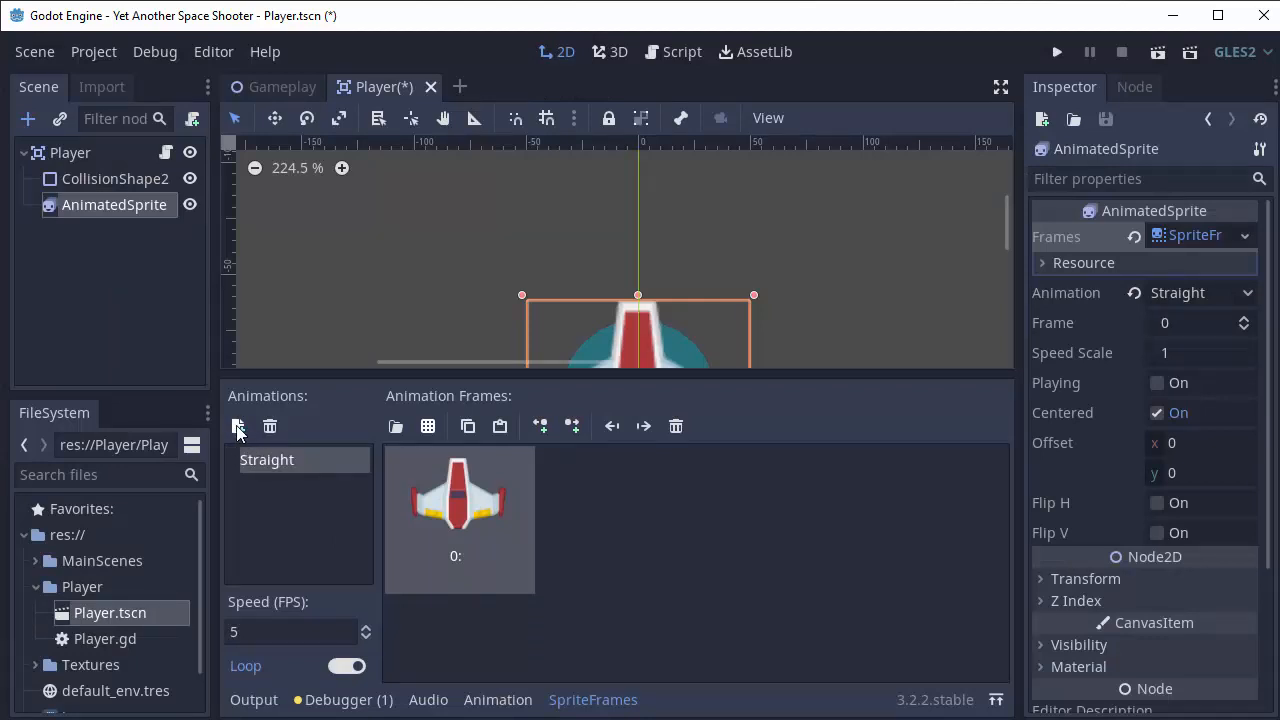
Create a Left animation holding the leftmost ship frame from player_sheet.png
click(238, 426)
text(Left)
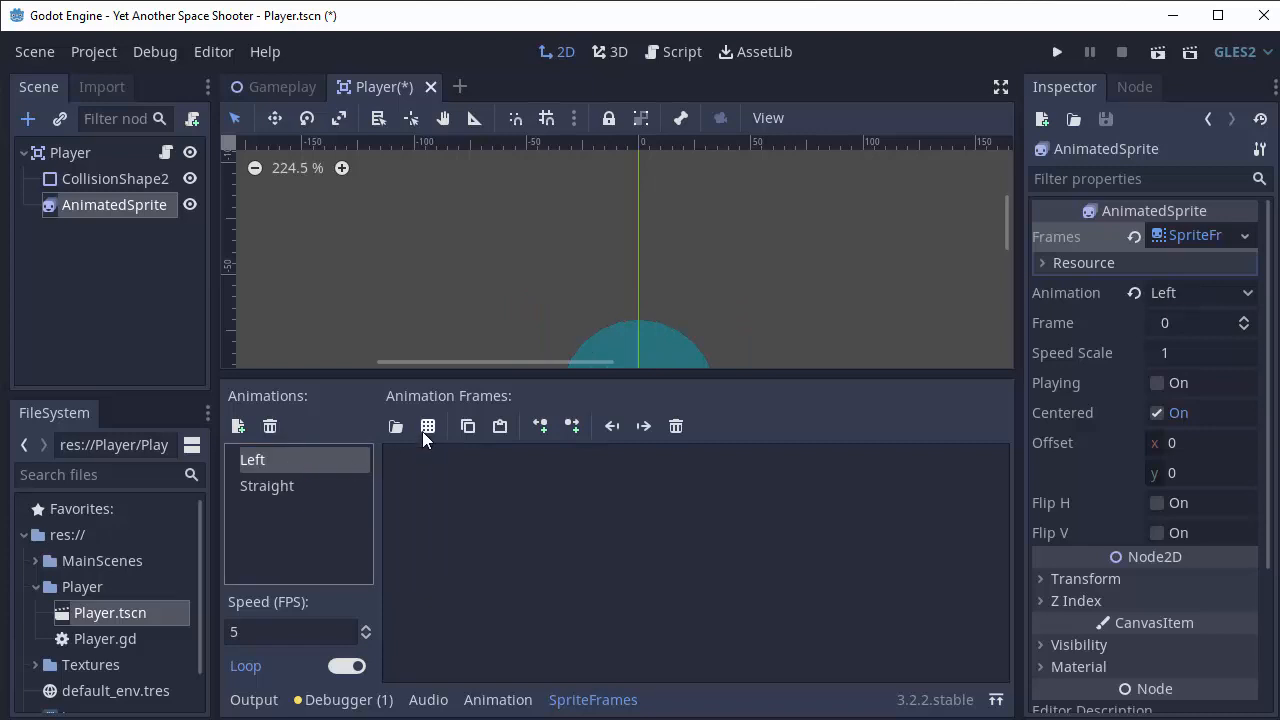
click(394, 426)
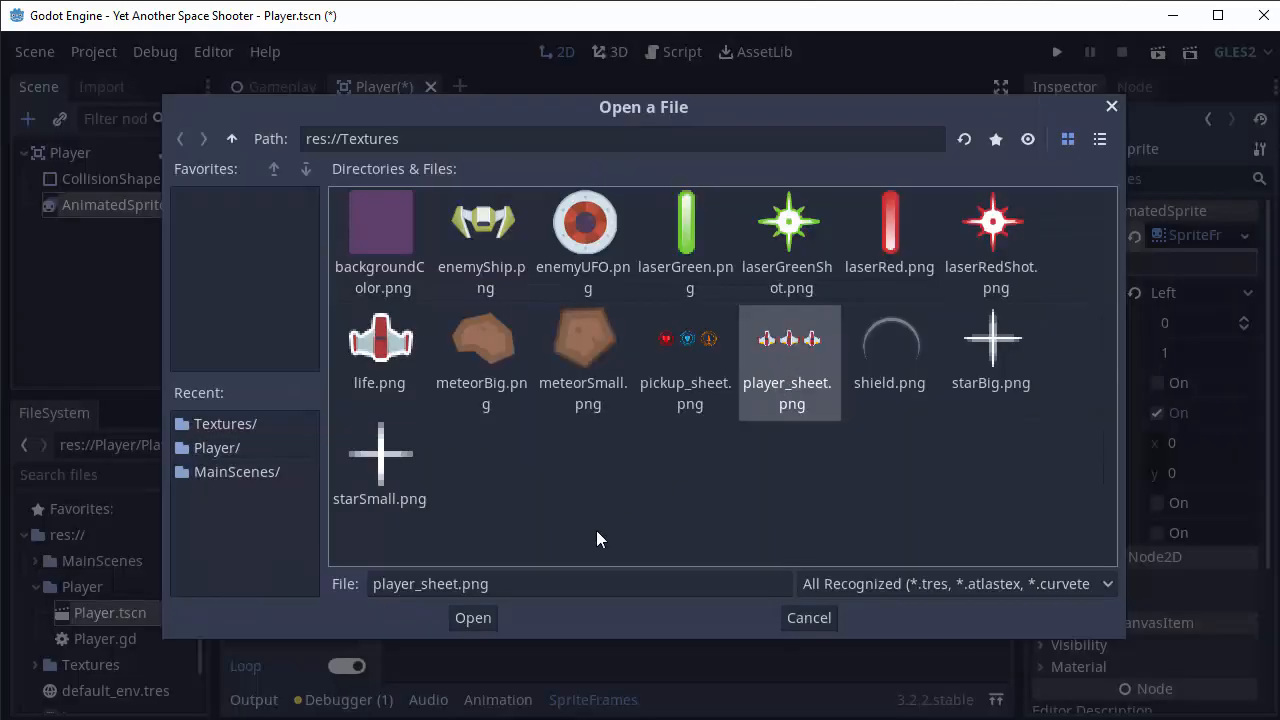
click(472, 617)
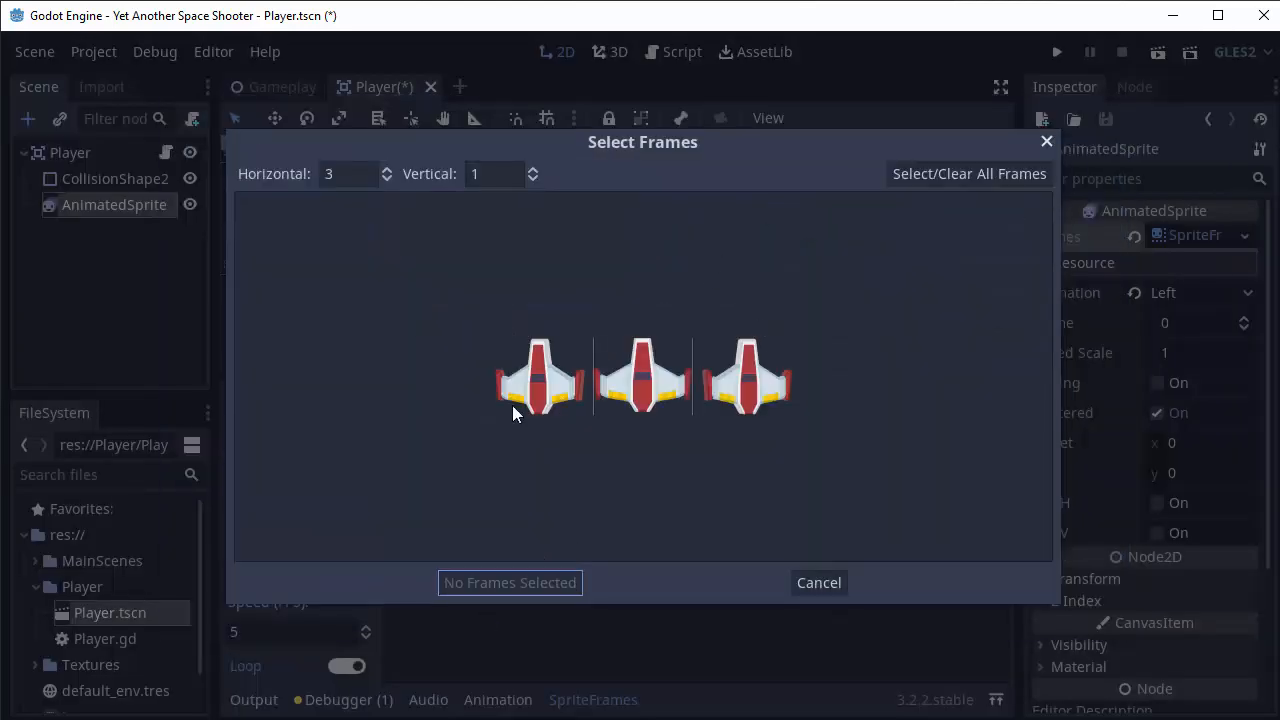
click(543, 377)
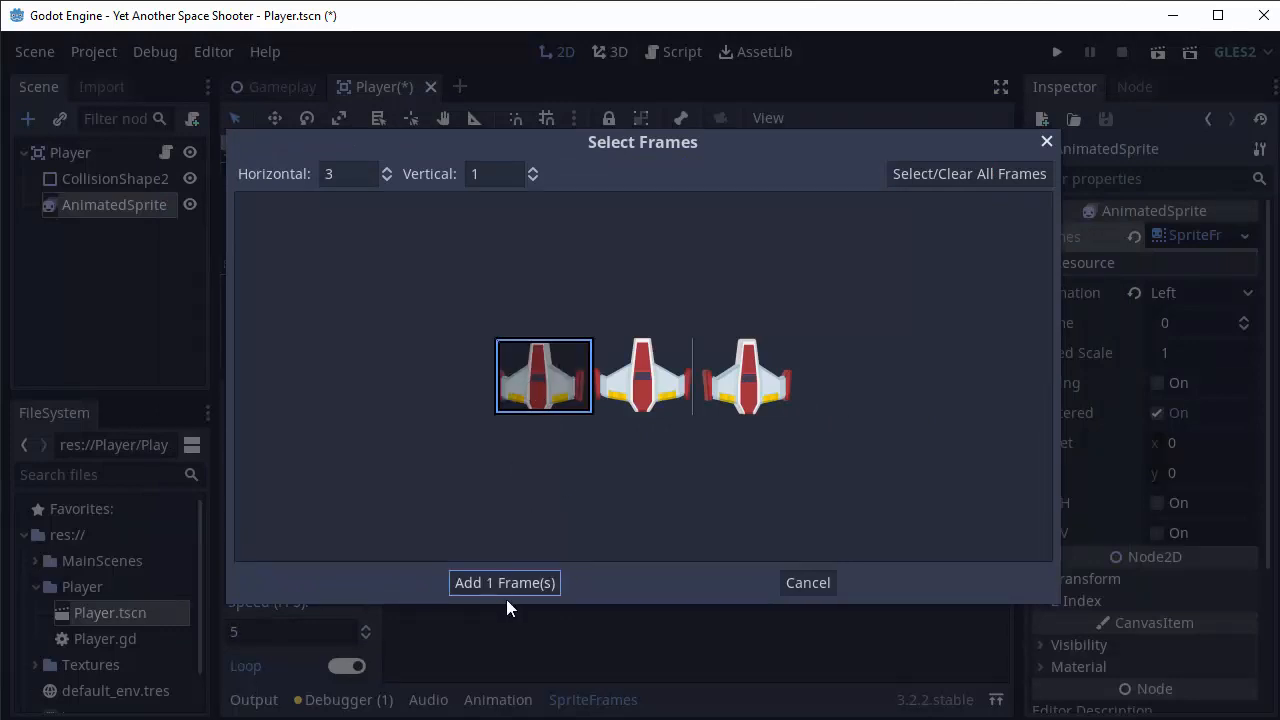
click(504, 582)
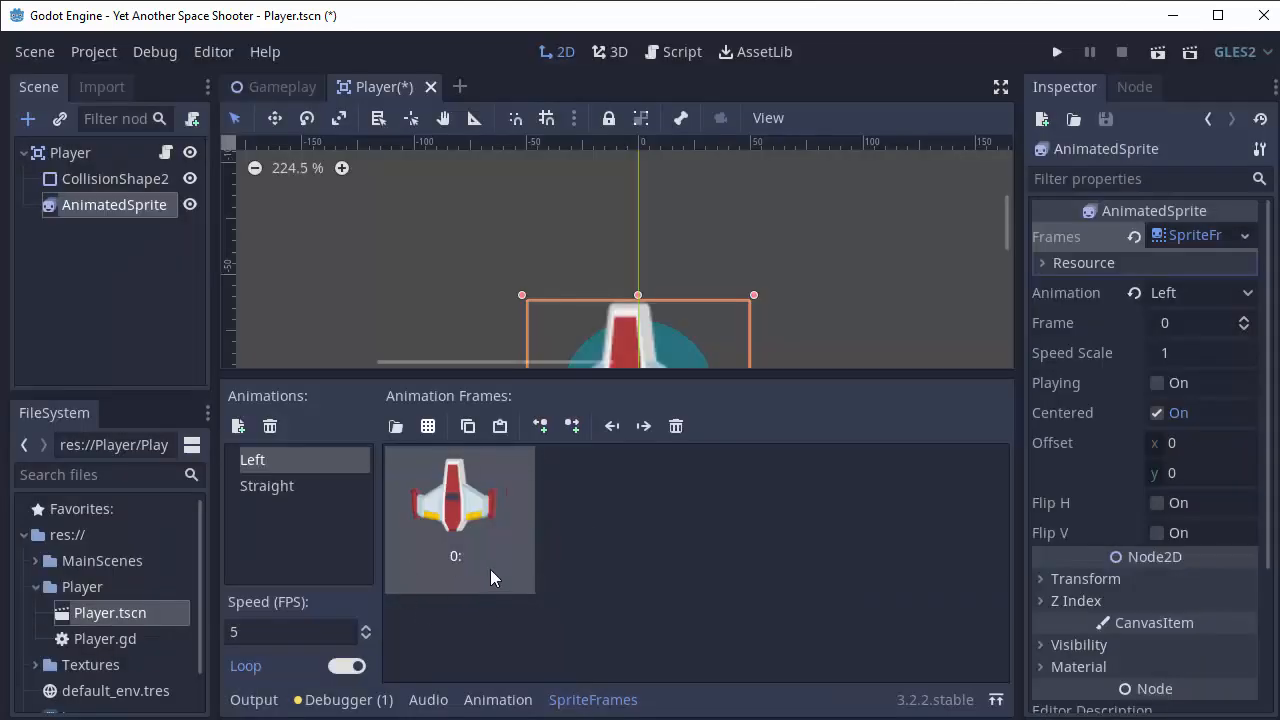
click(238, 426)
text(Rigt)
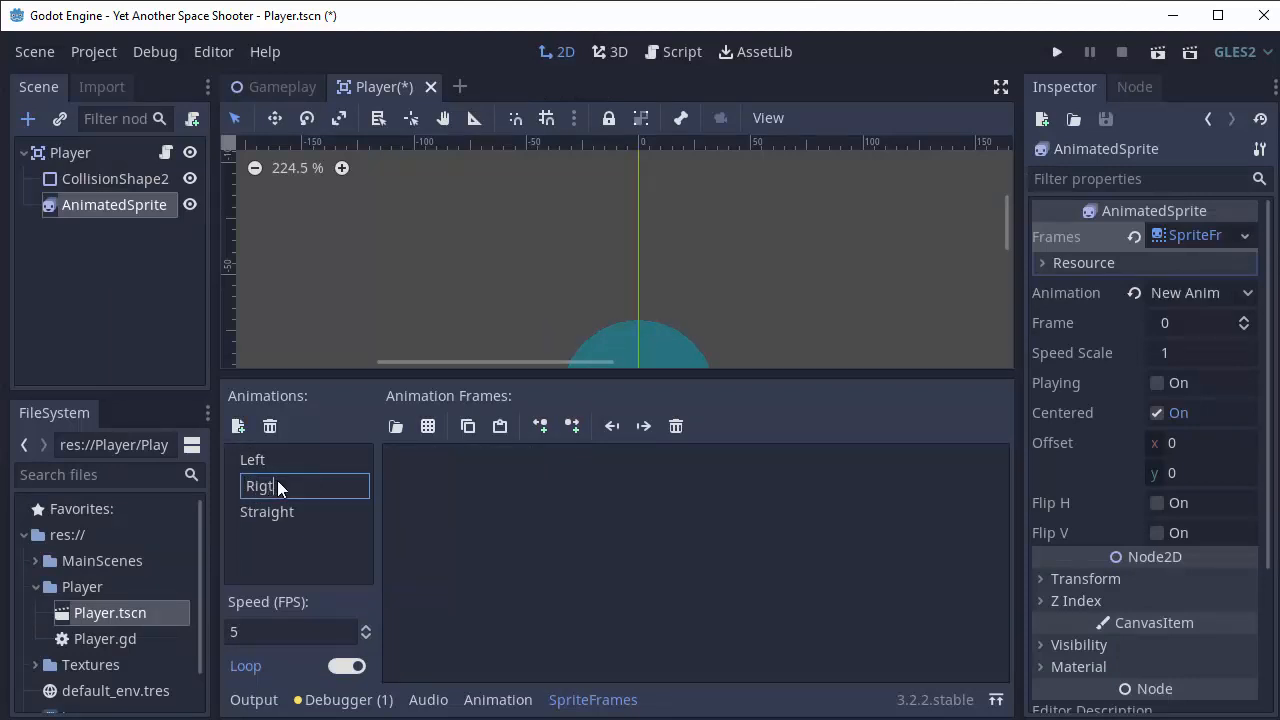
Add the rightmost ship frame from player_sheet.png to the Right animation
click(258, 485)
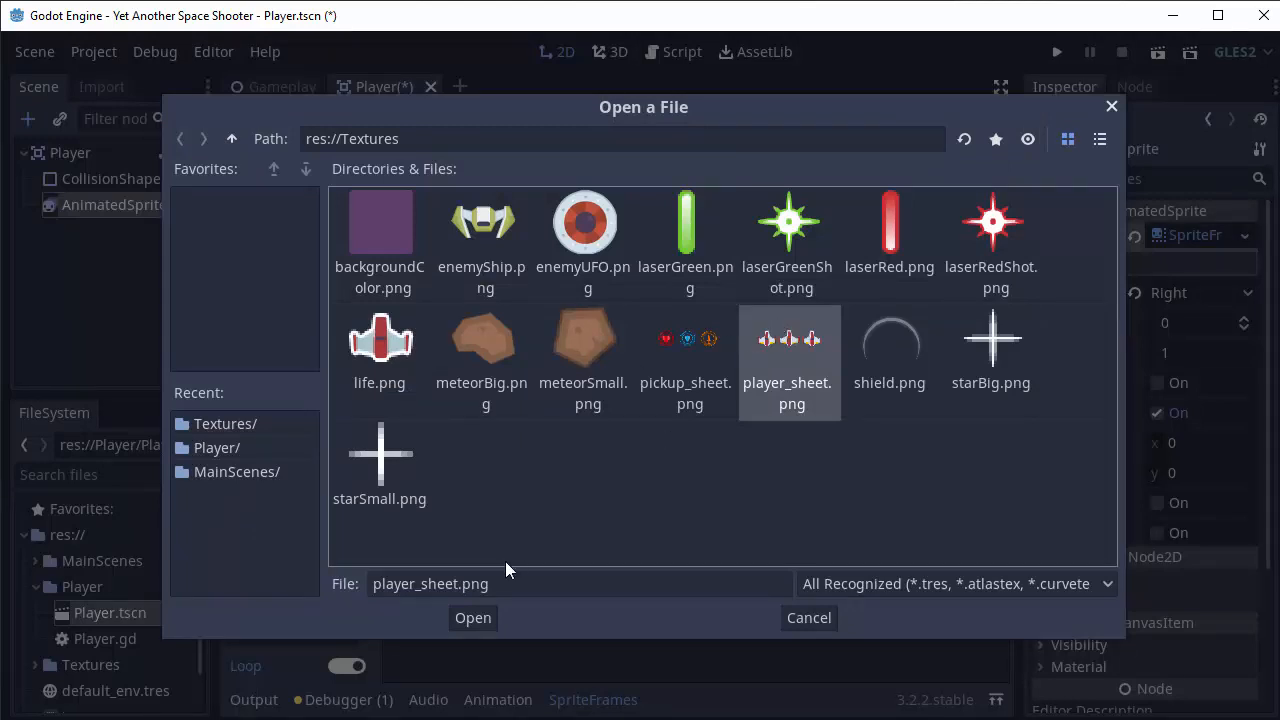
click(472, 617)
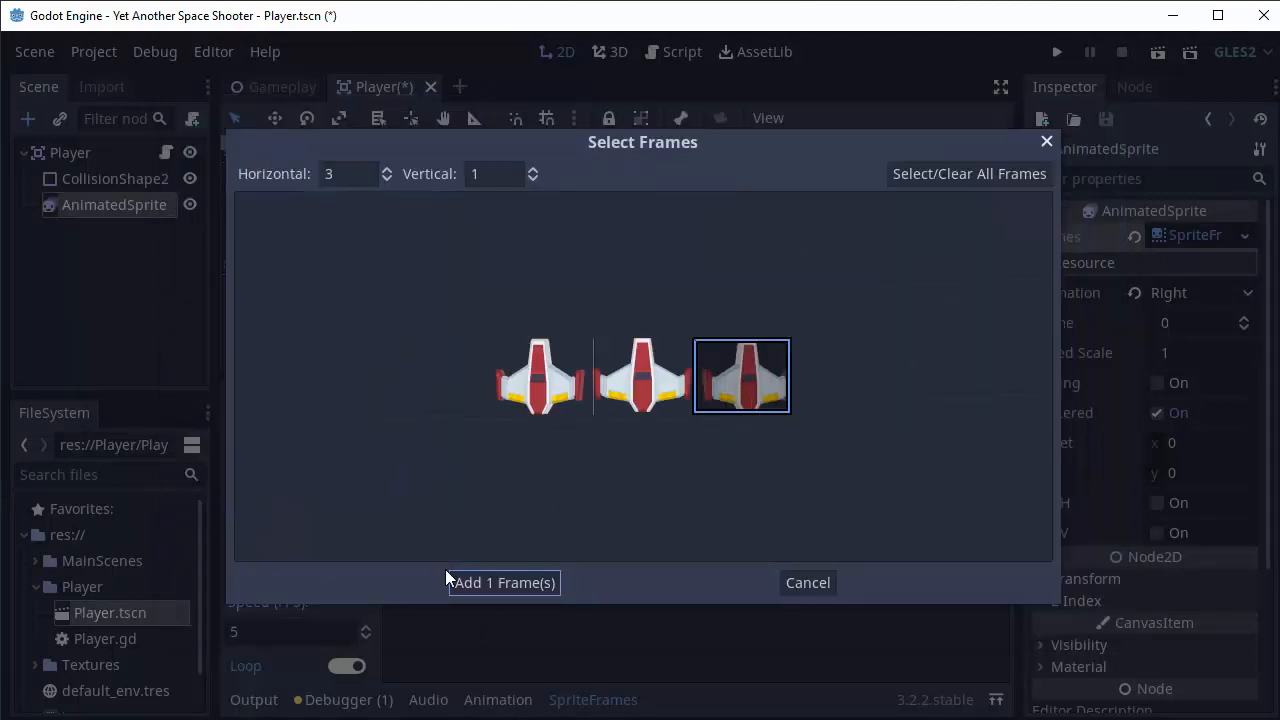
click(503, 582)
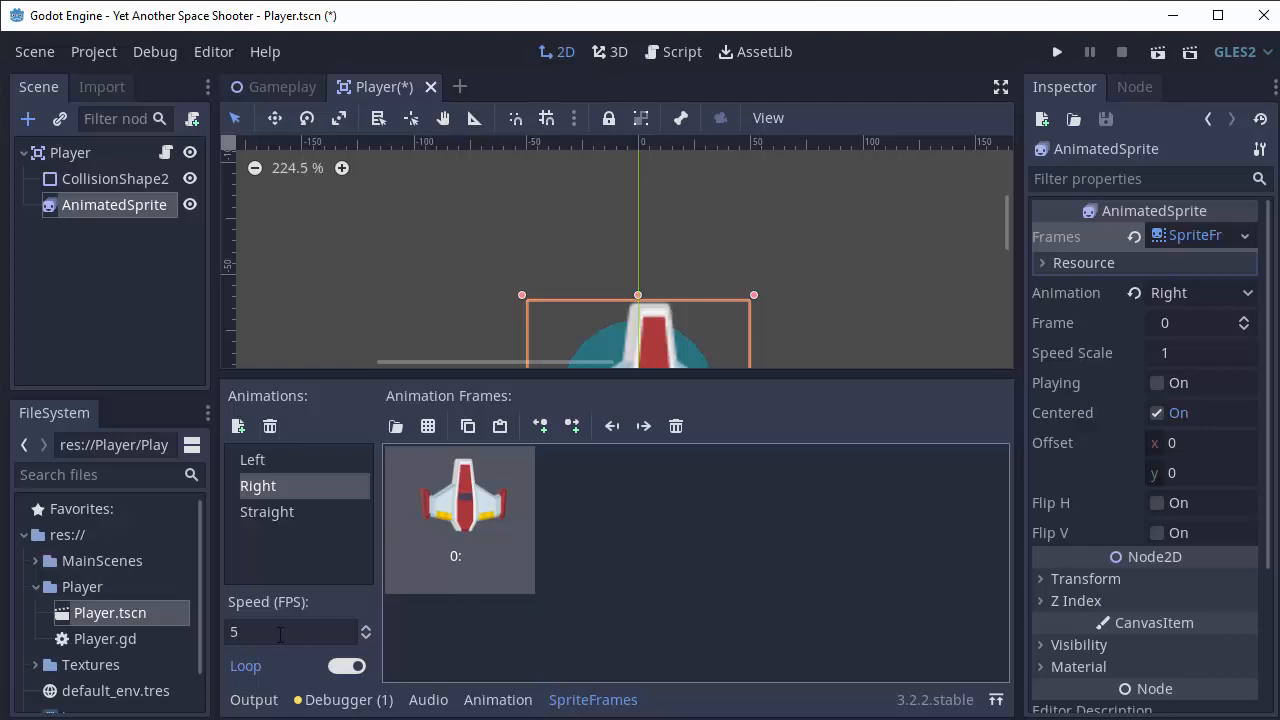
click(290, 631)
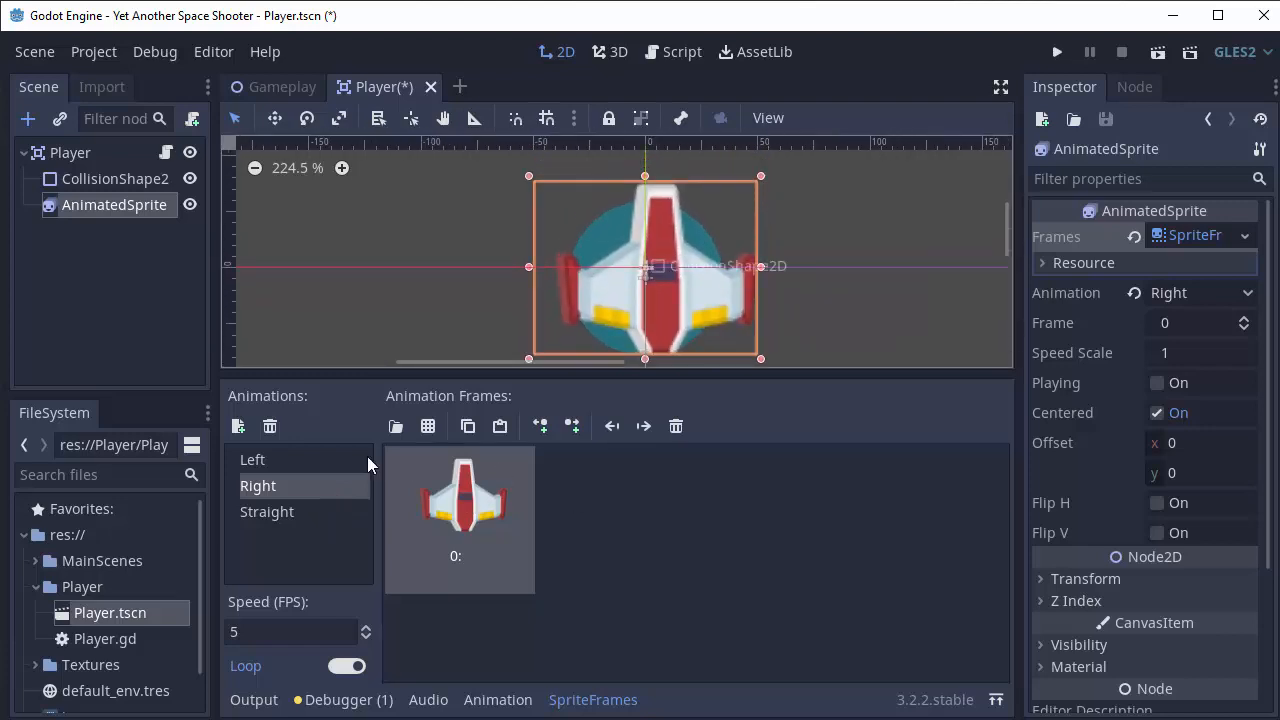
Set the AnimatedSprite's scale to 0.75 and its Animation property to Straight
click(267, 511)
text(0)
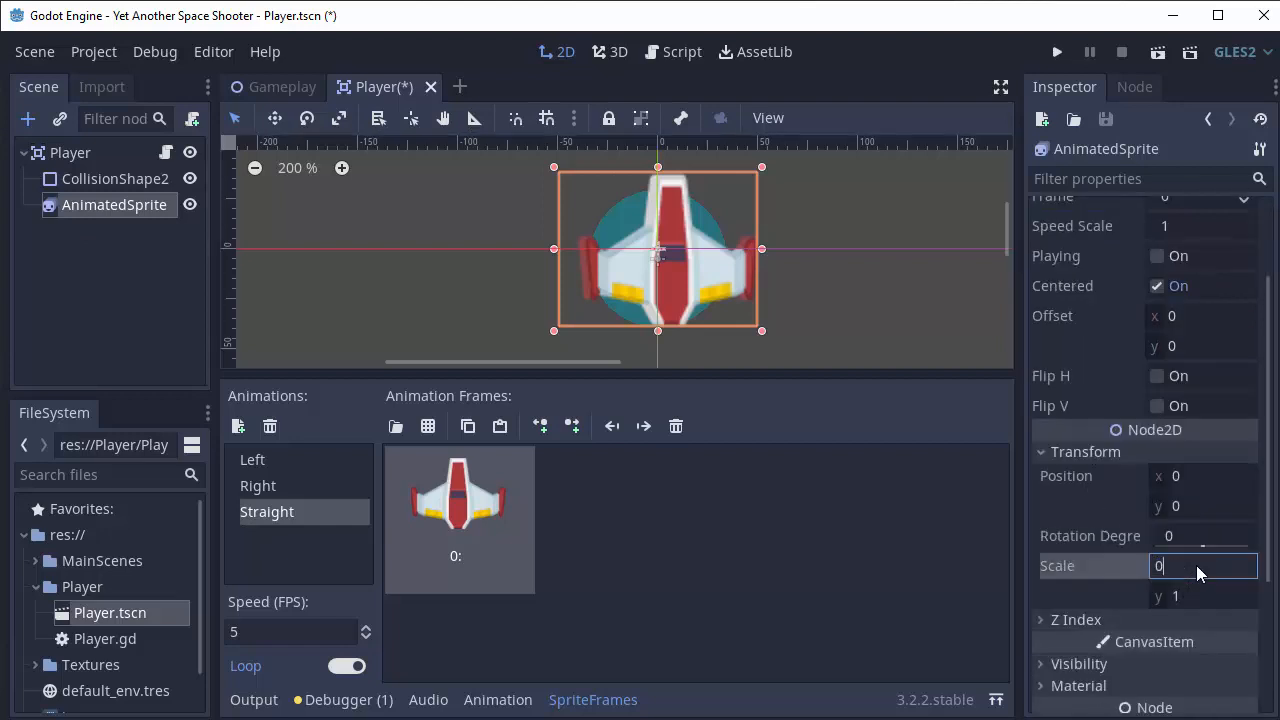
text(.75)
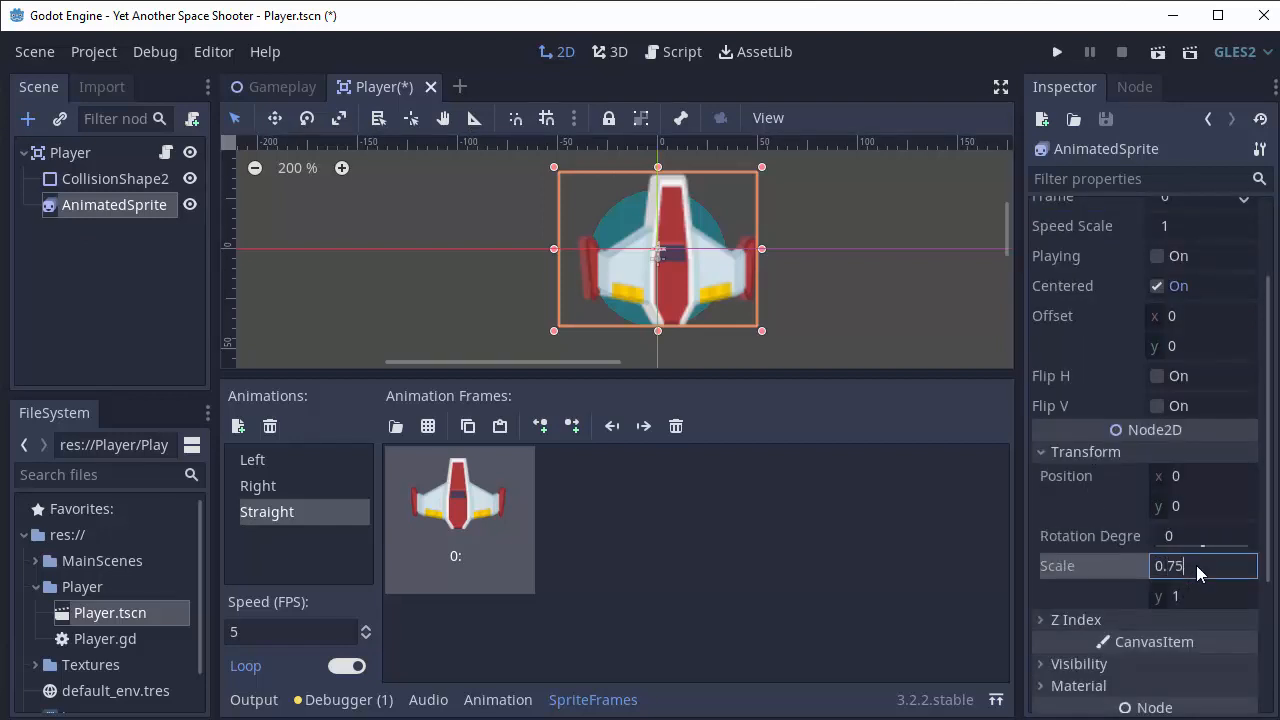
key(Tab)
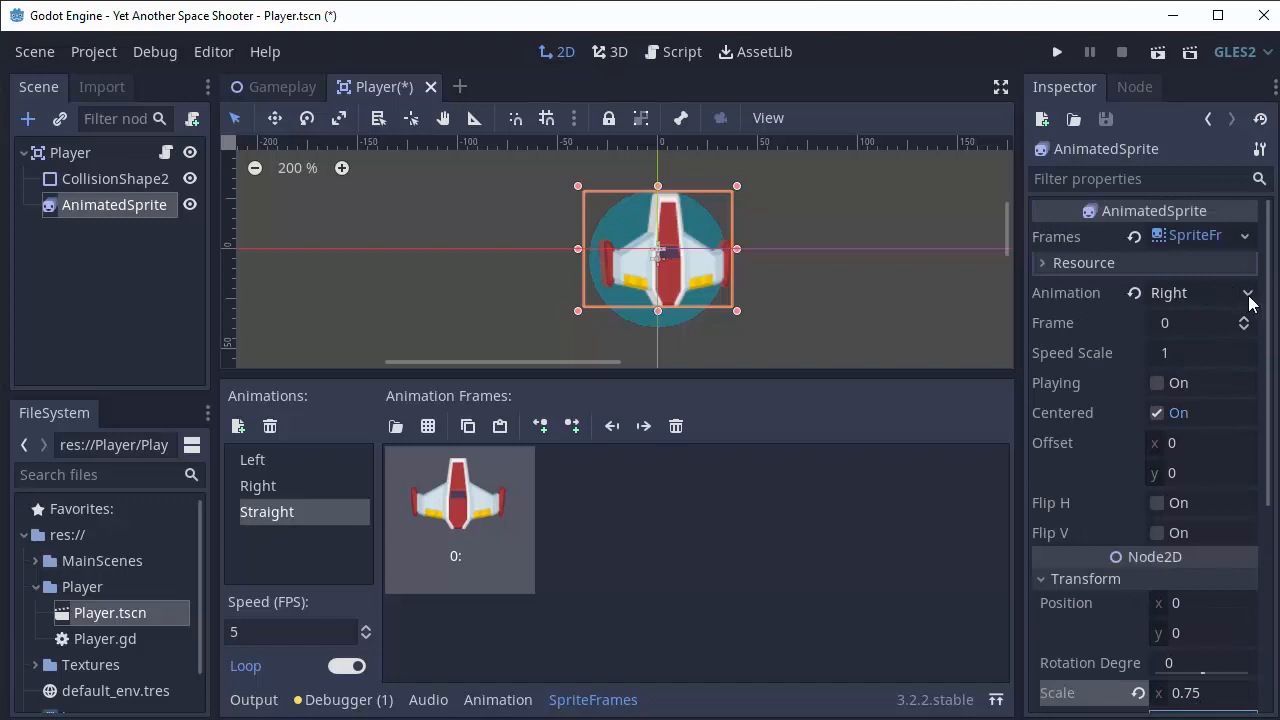
click(1200, 292)
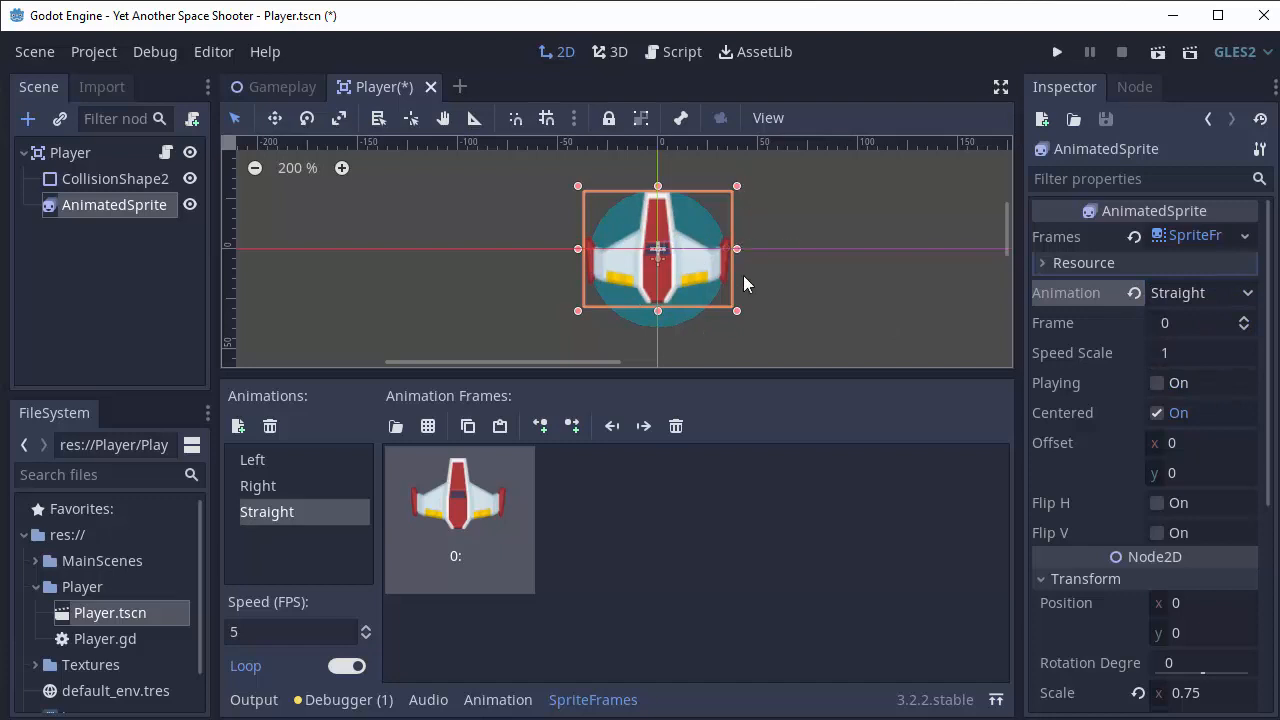
mouse_move(118, 257)
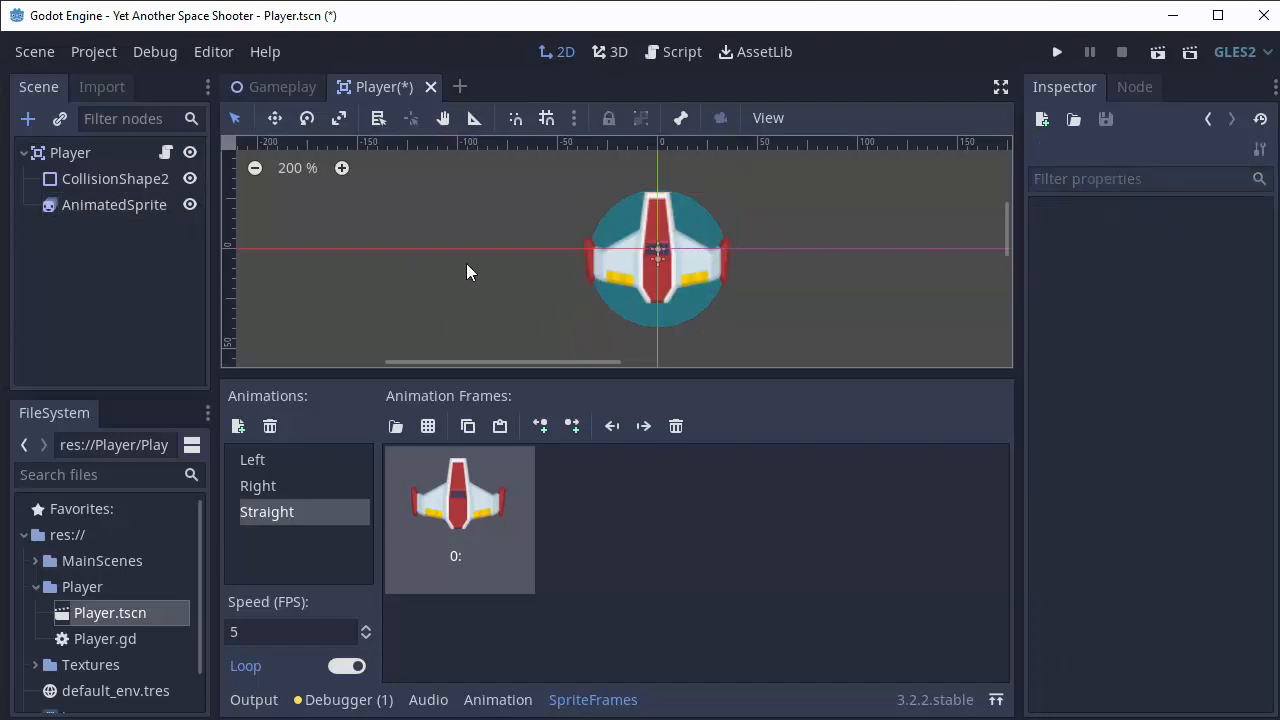
Change Player.gd line 3 to 'onready var animatedSprite := $AnimatedSprite'
click(165, 152)
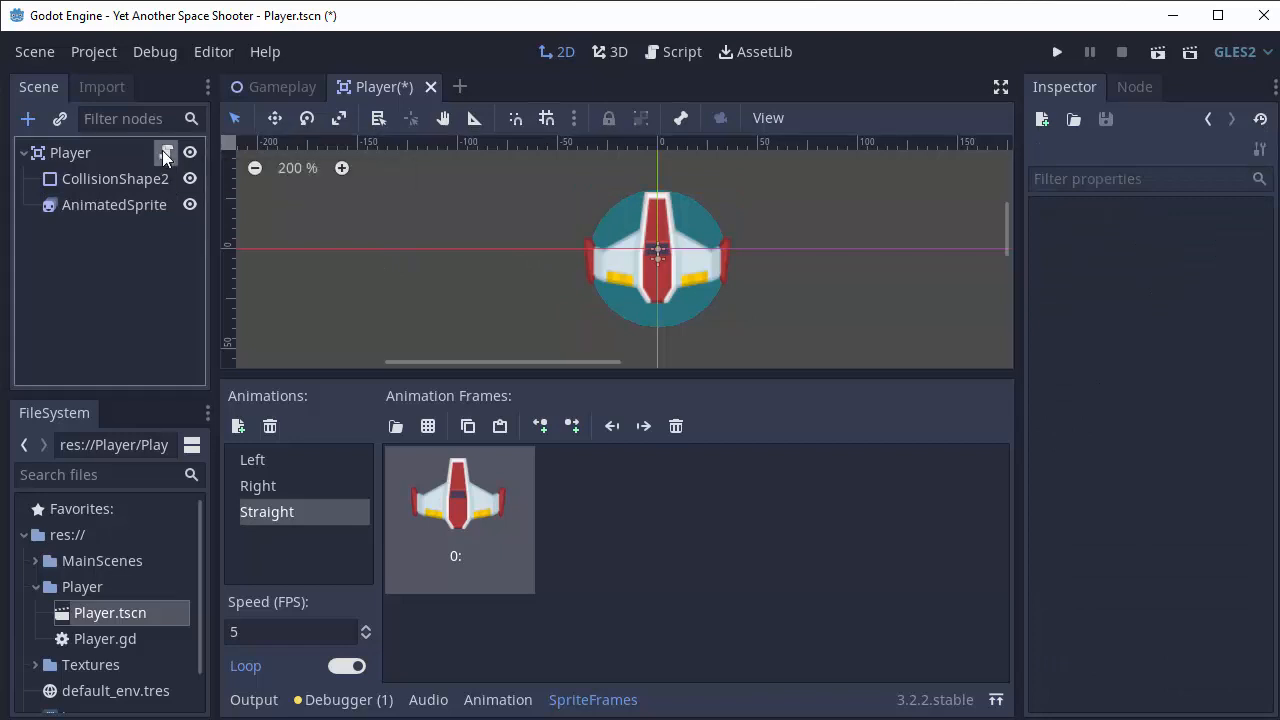
click(681, 51)
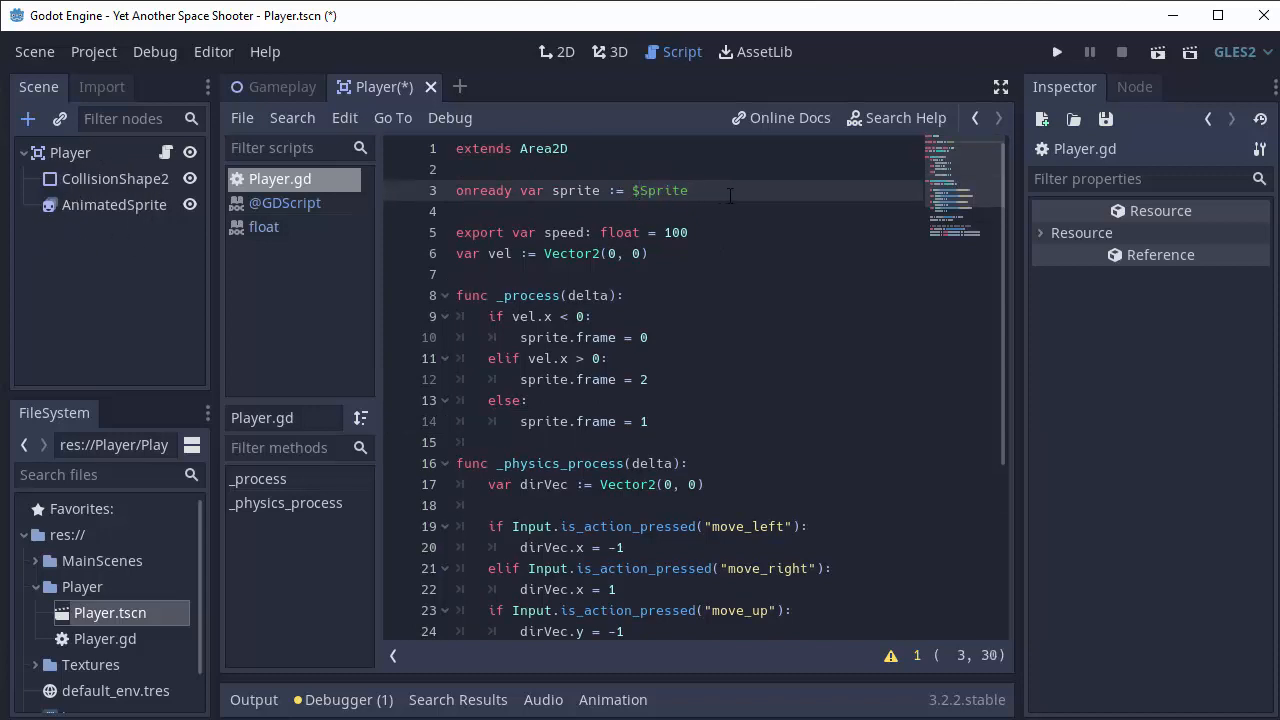
double_click(575, 190)
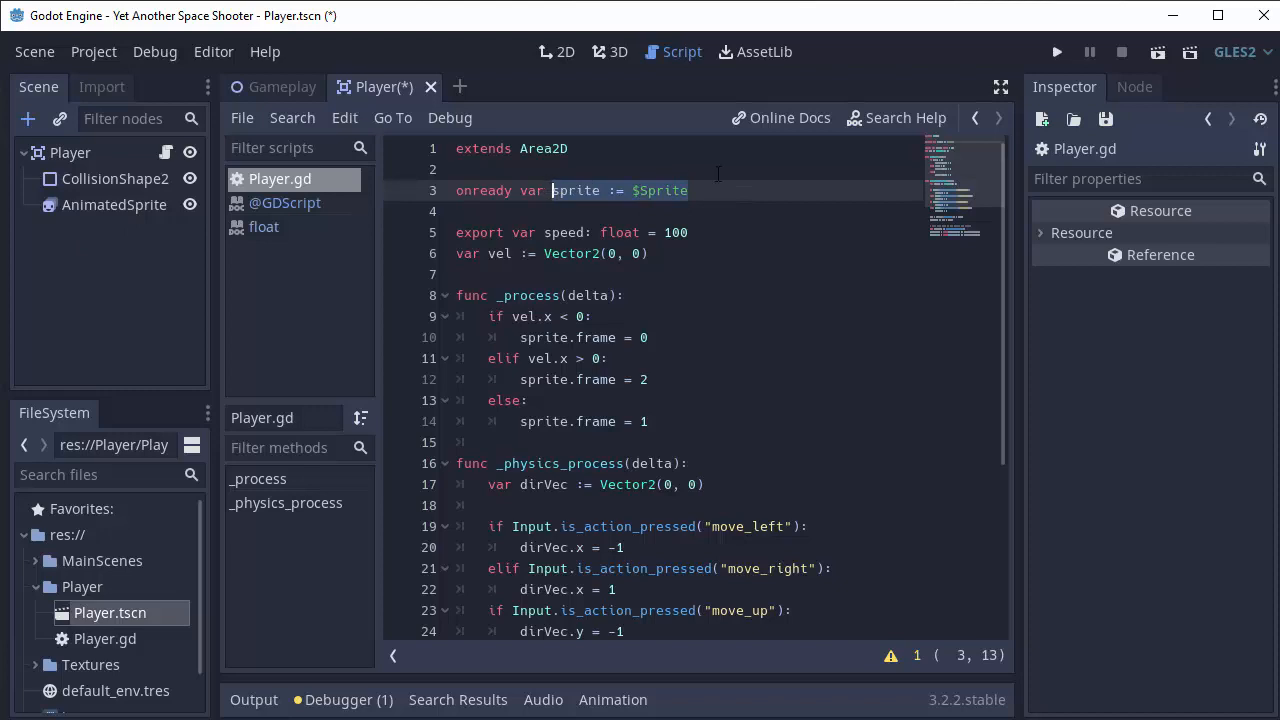
text(animated)
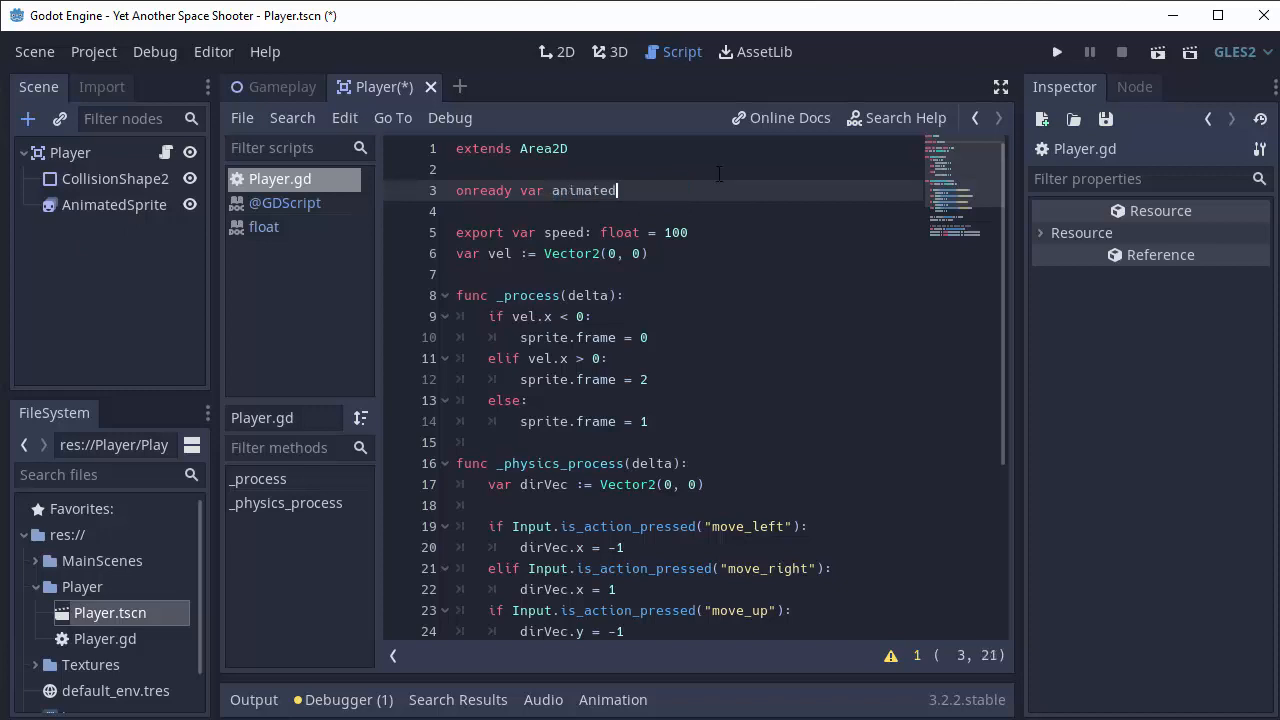
text(Sprite := $)
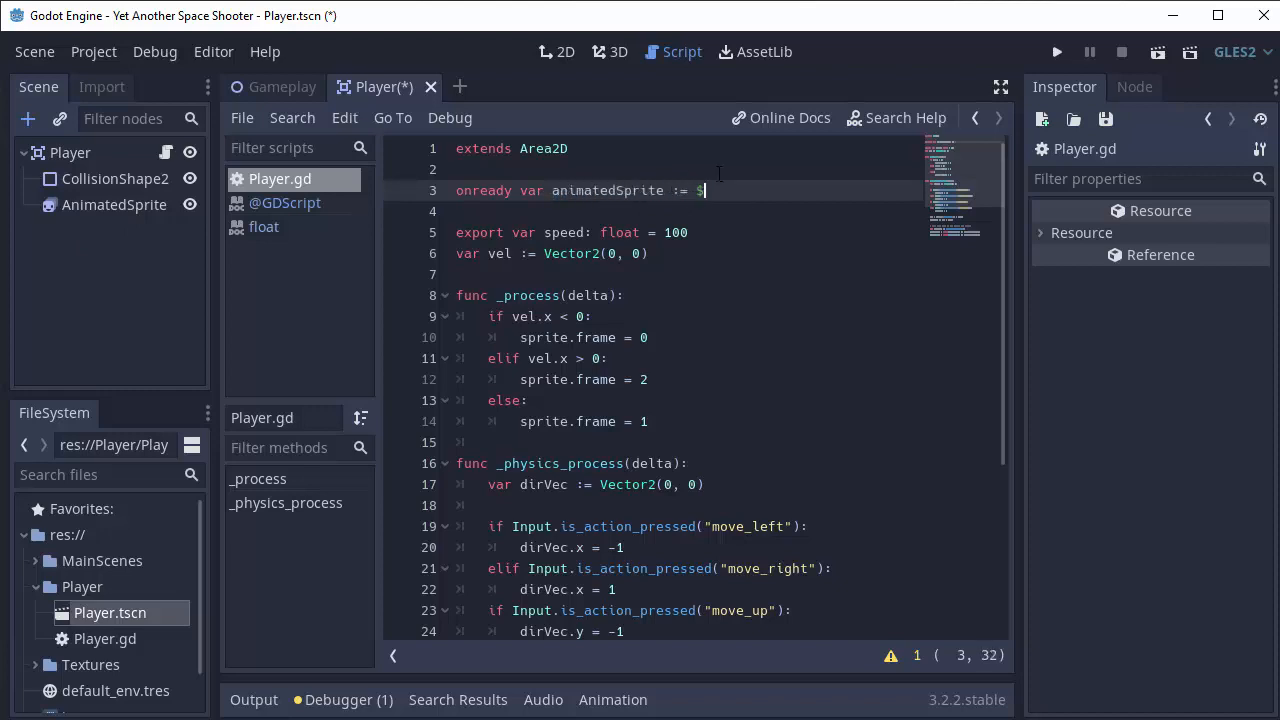
text(AnimatedSprite)
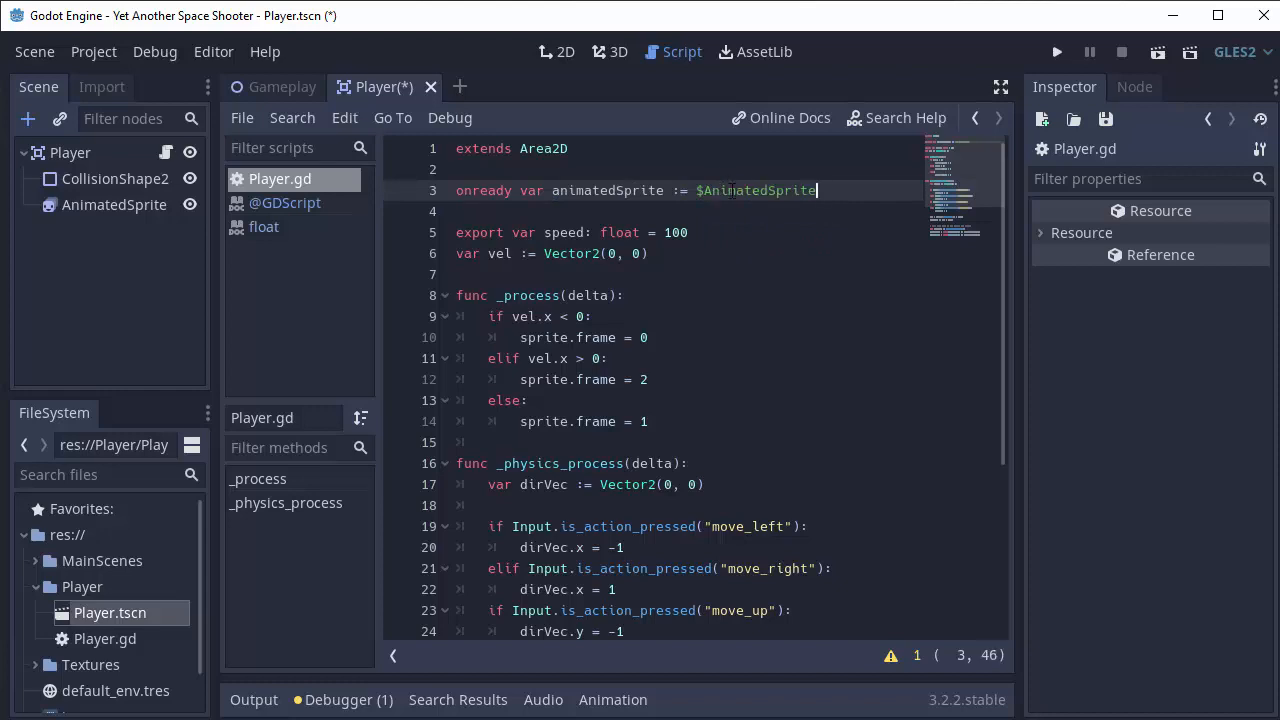
click(114, 204)
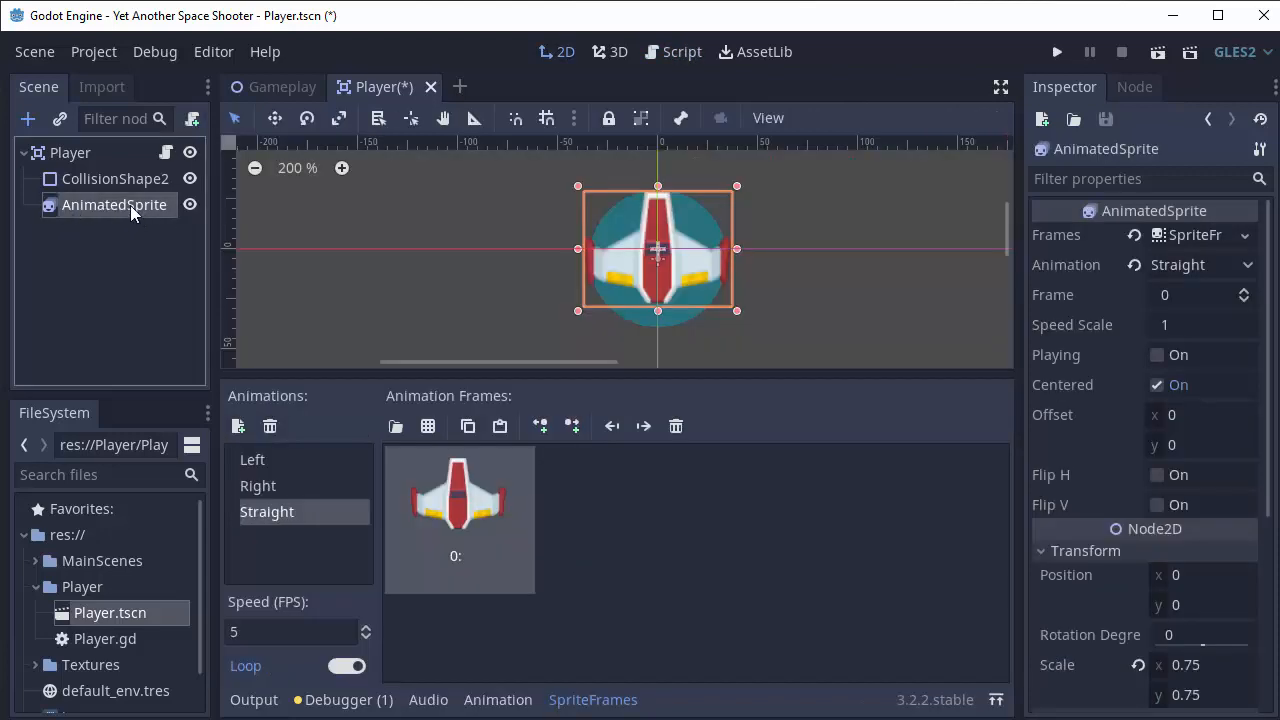
click(673, 51)
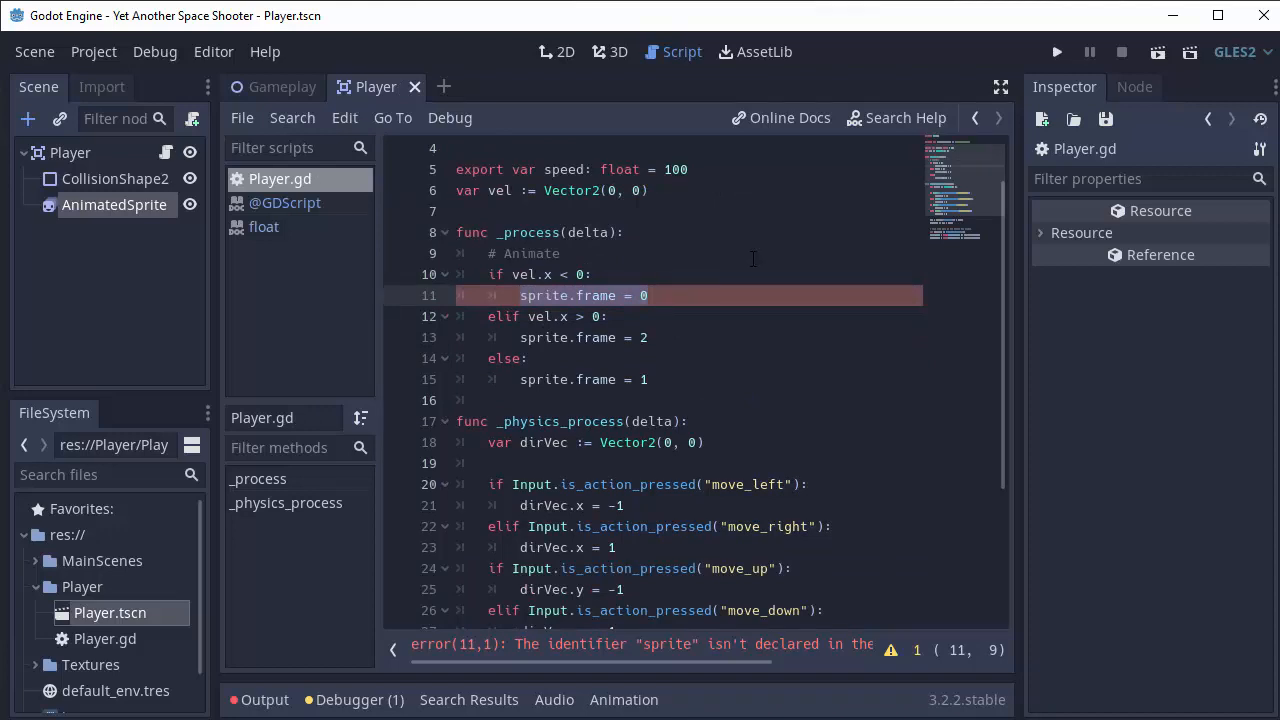
mouse_move(563, 305)
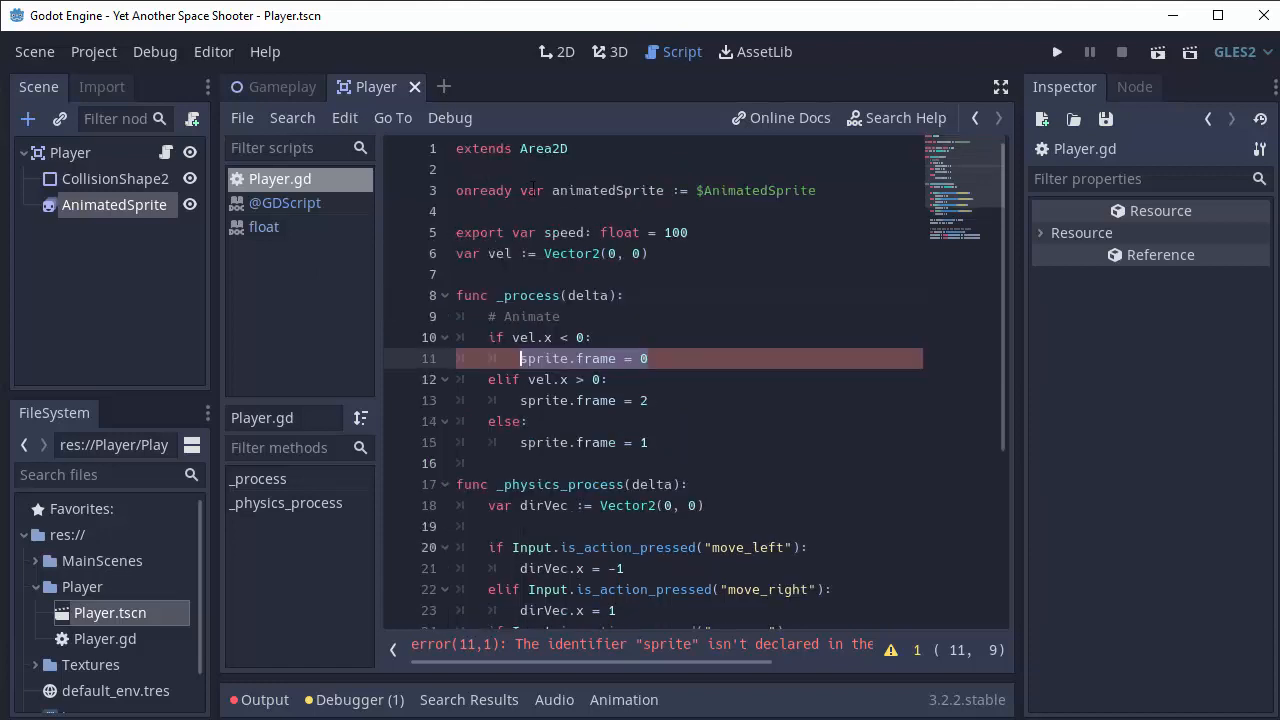
In _process, replace the left-movement sprite.frame line with animatedSprite.play("Left")
text(animatedSprite)
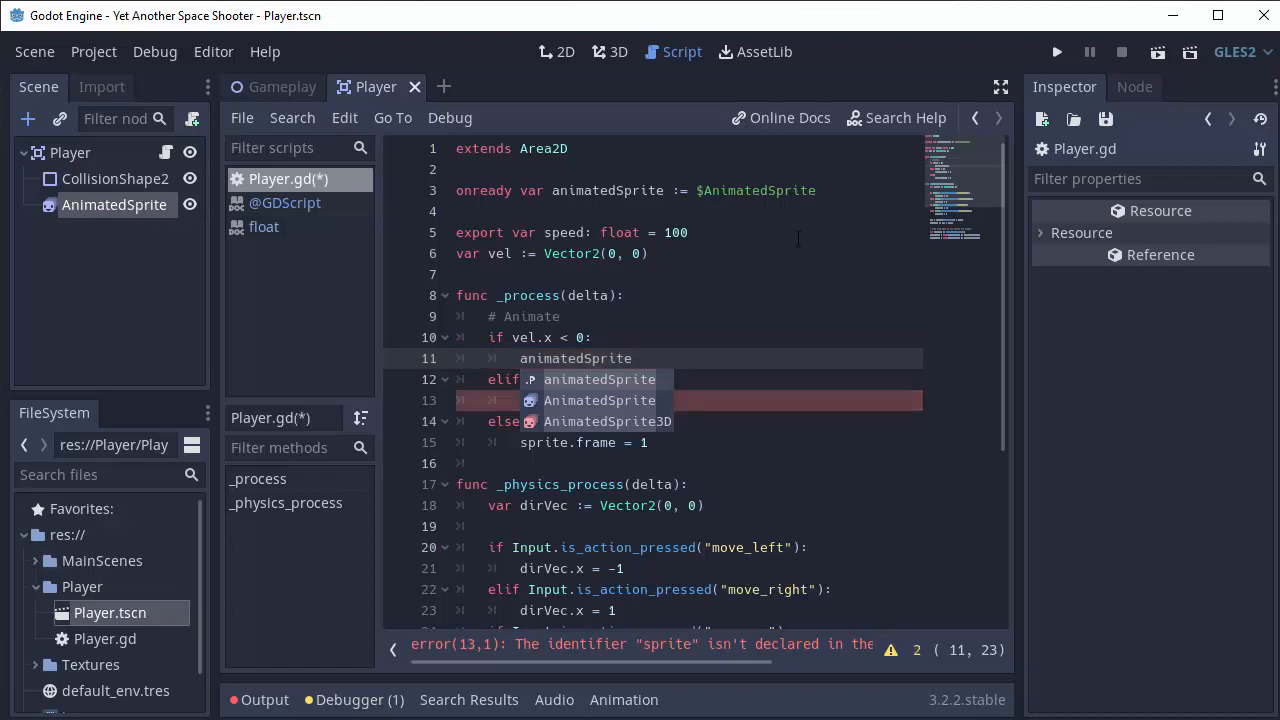
text(.play()
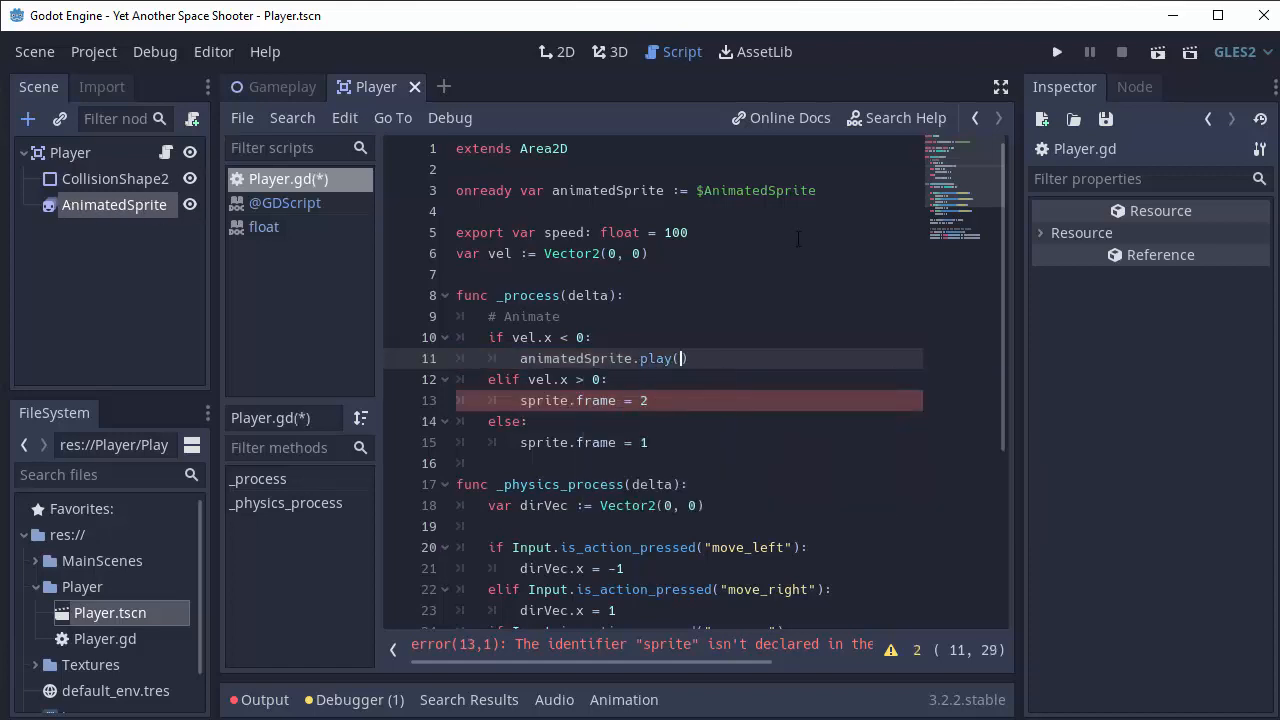
text("")
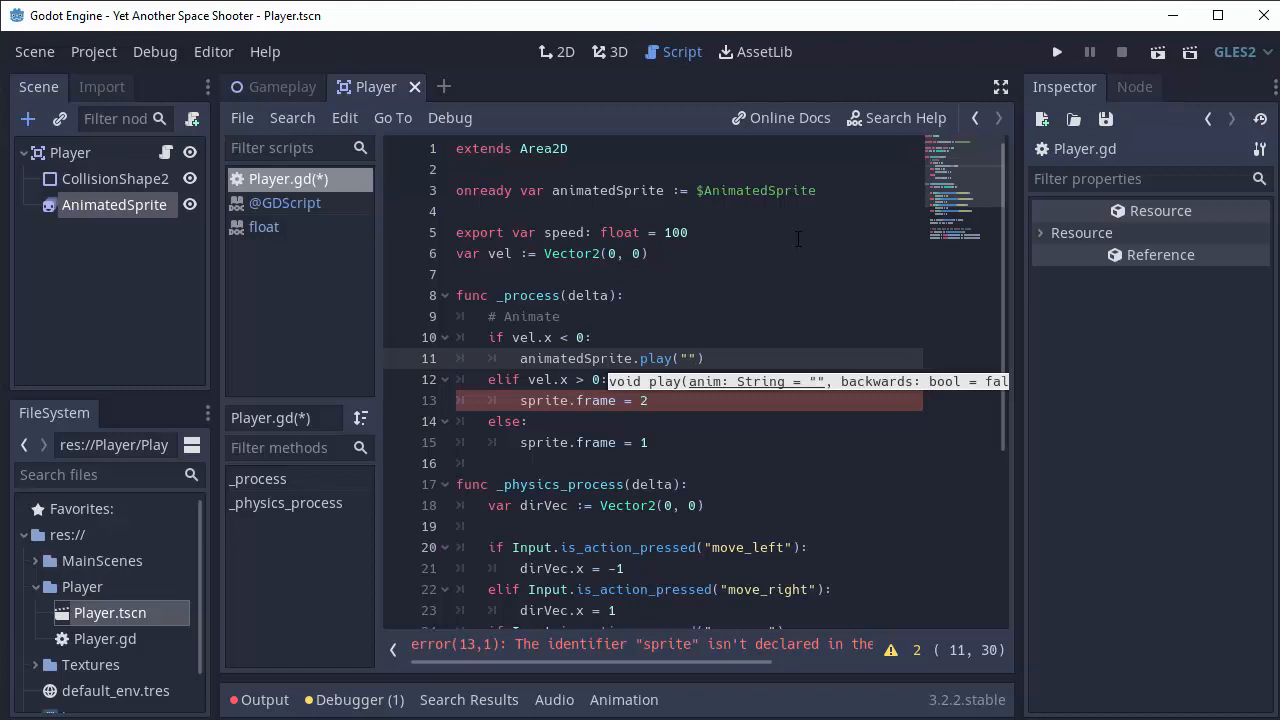
text(Left)
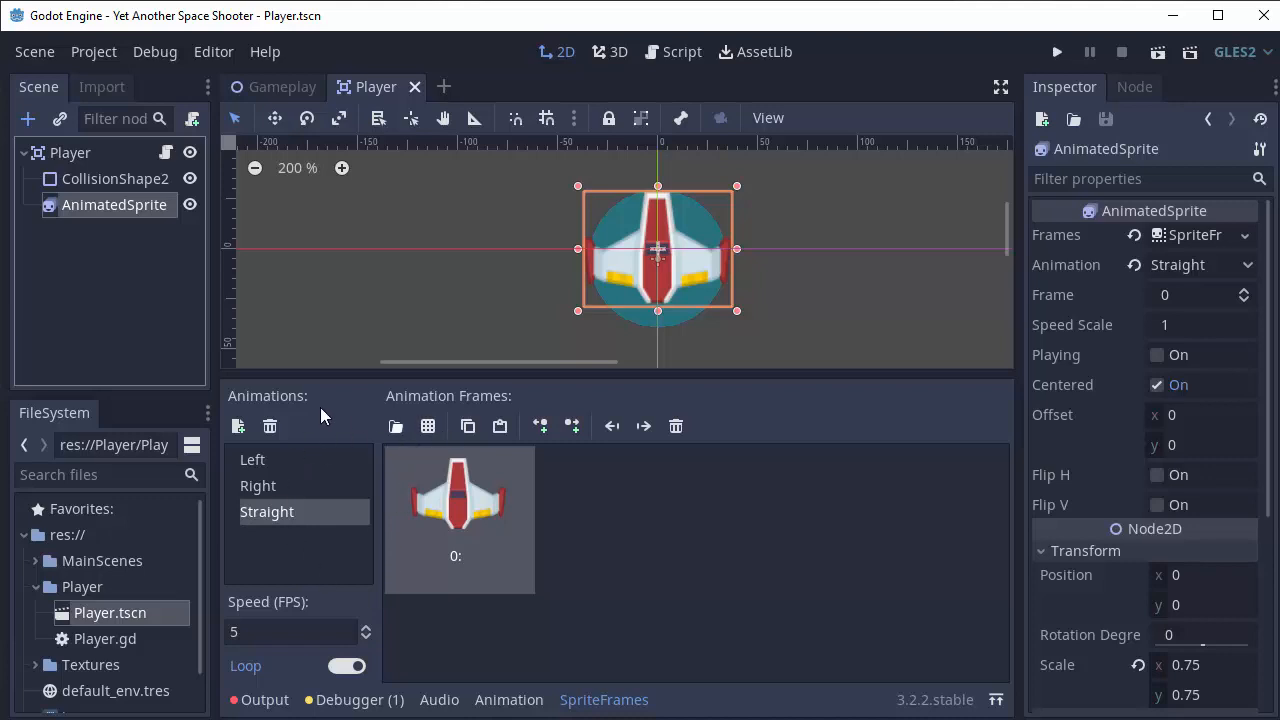
Replace the remaining sprite.frame lines with animatedSprite.play("Right") and play("Straight"), then run the game
click(672, 51)
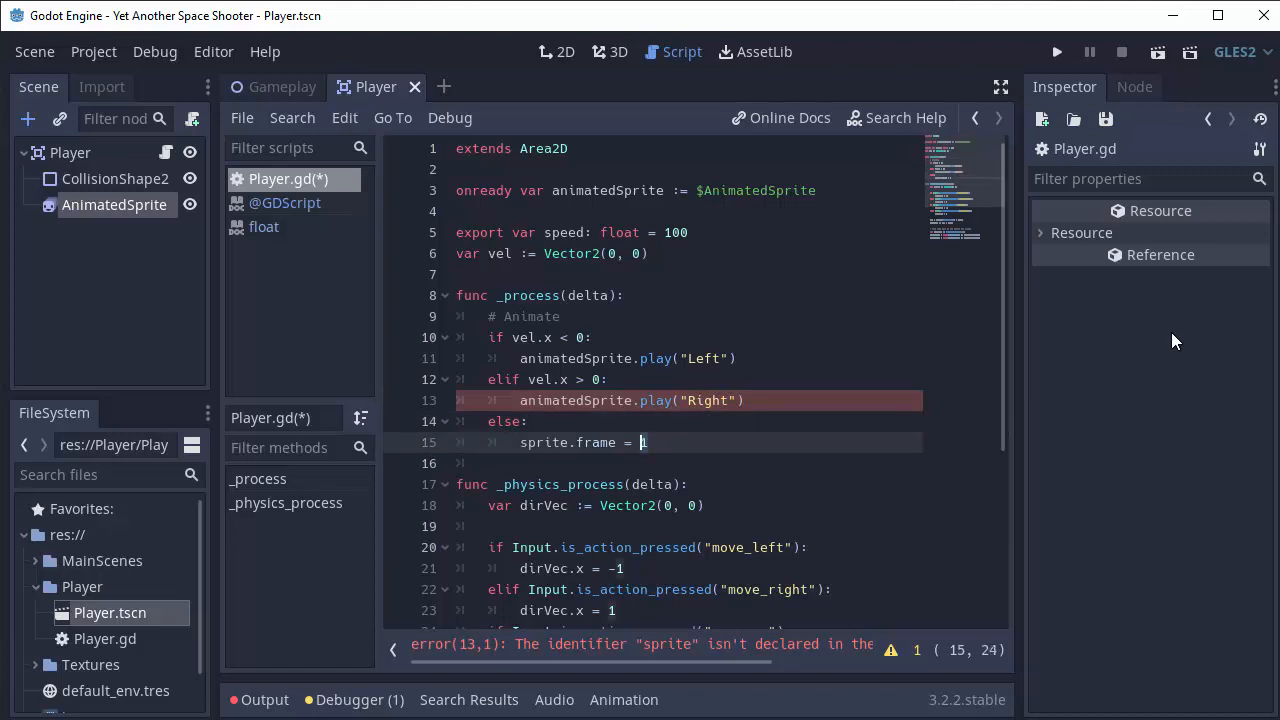
text(animatedSprite.play("St)
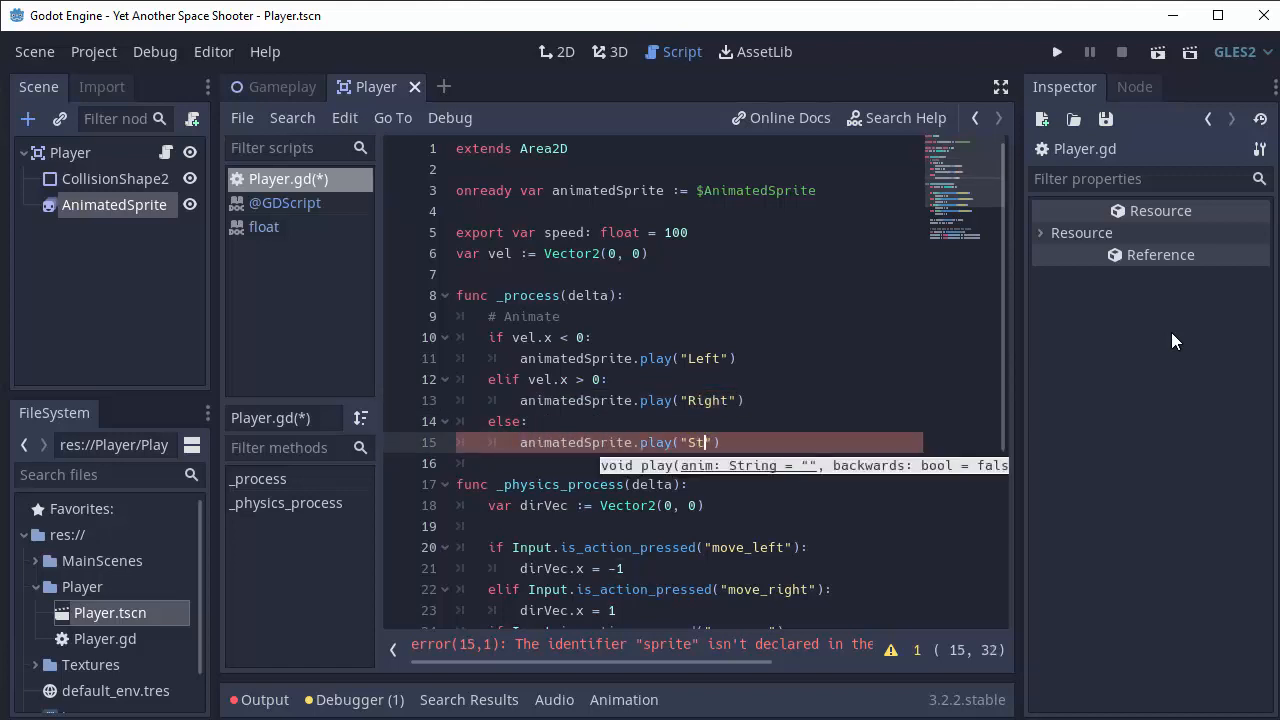
text(raight)
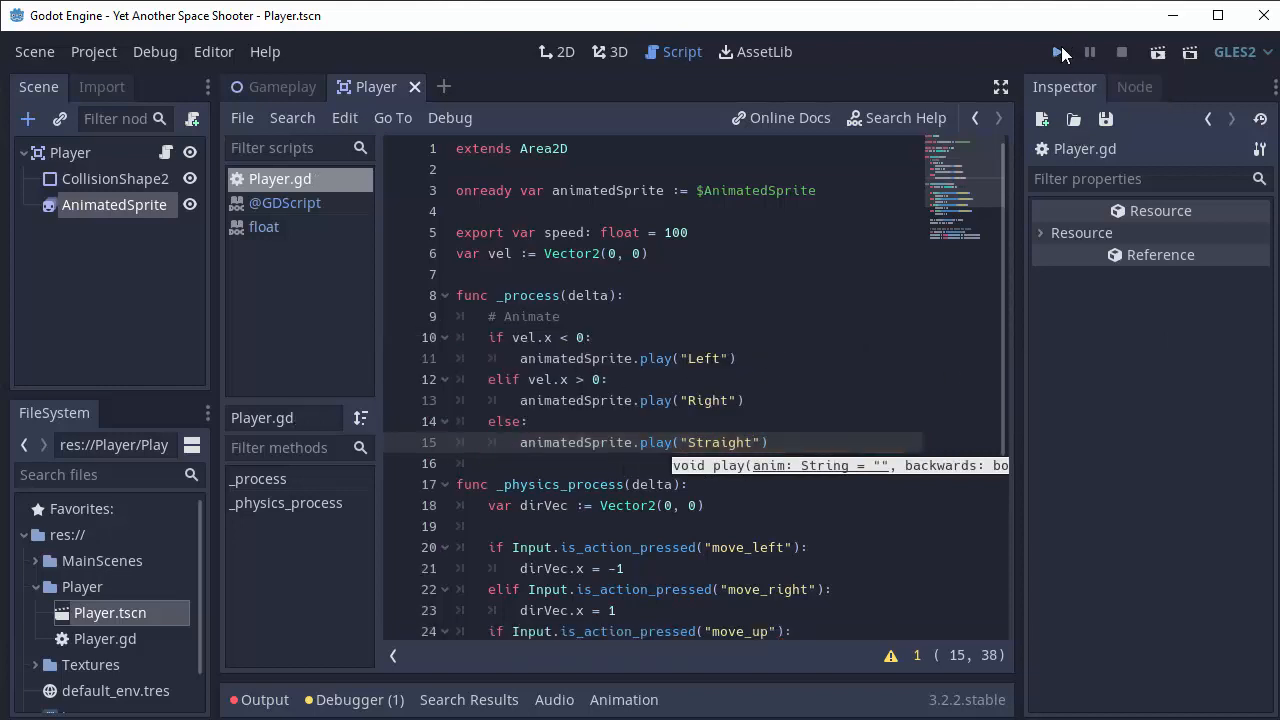
click(1056, 52)
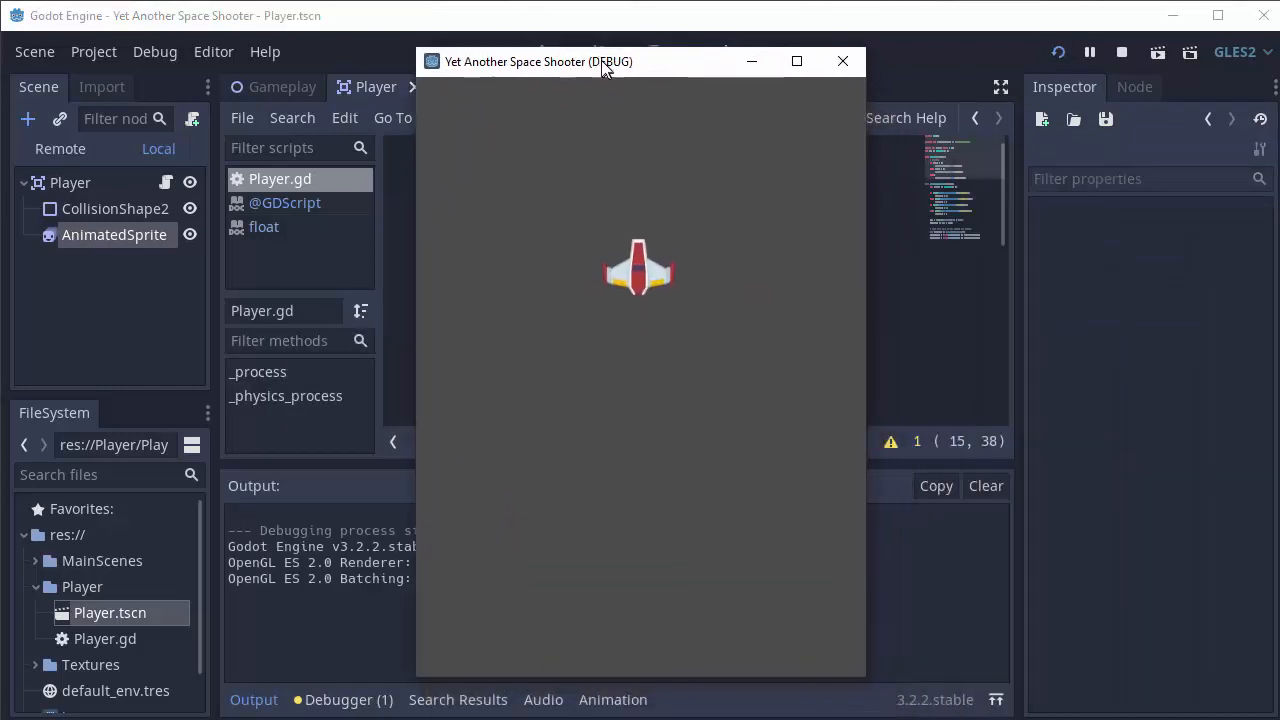